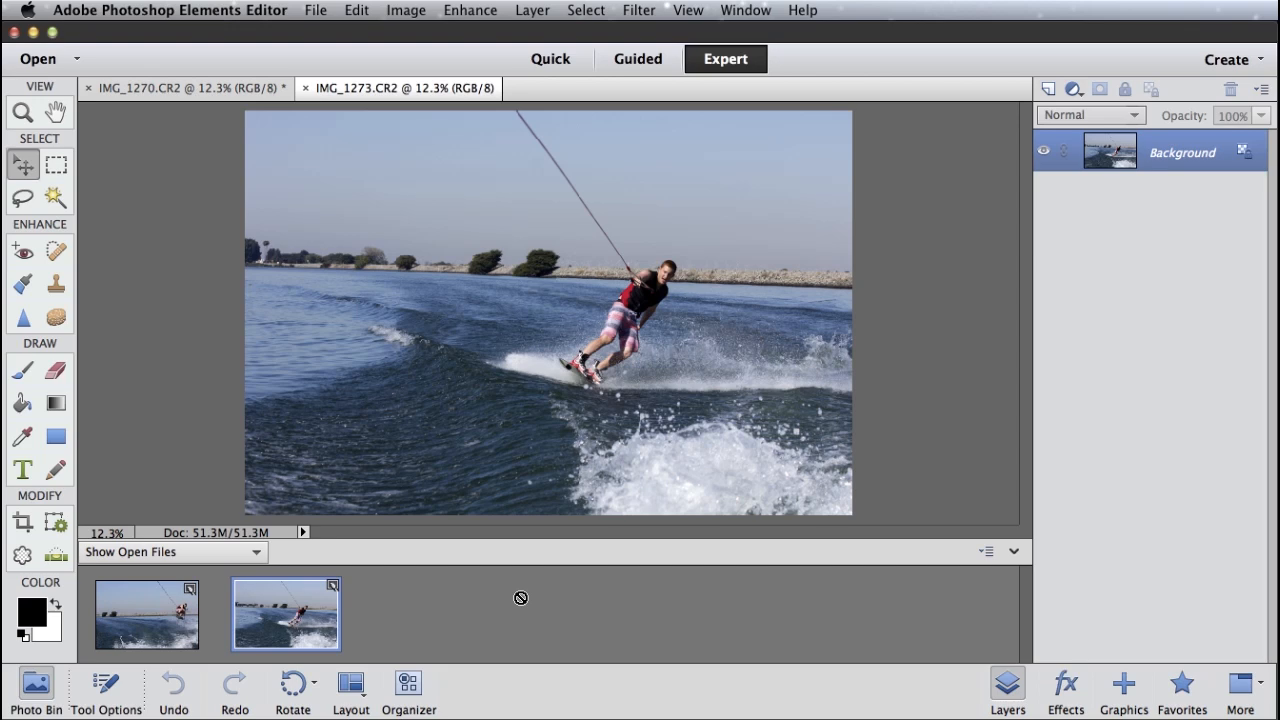
pyautogui.moveTo(544, 360)
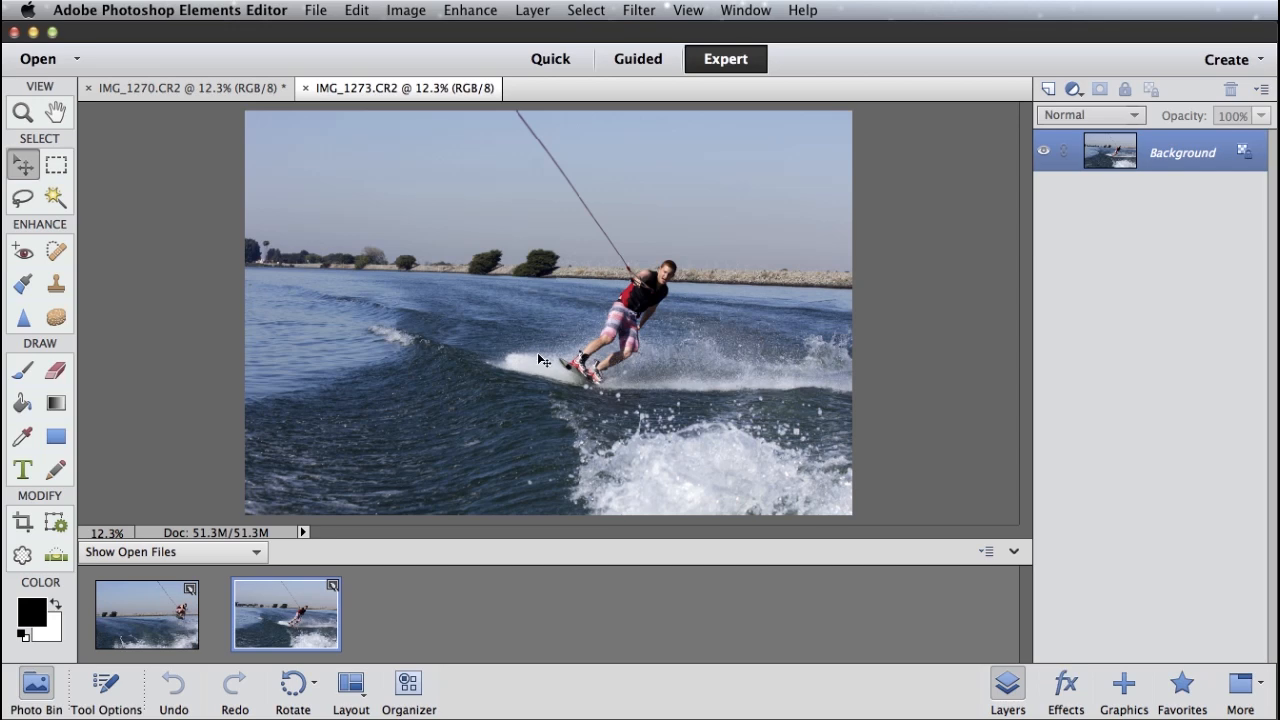
pyautogui.moveTo(296, 628)
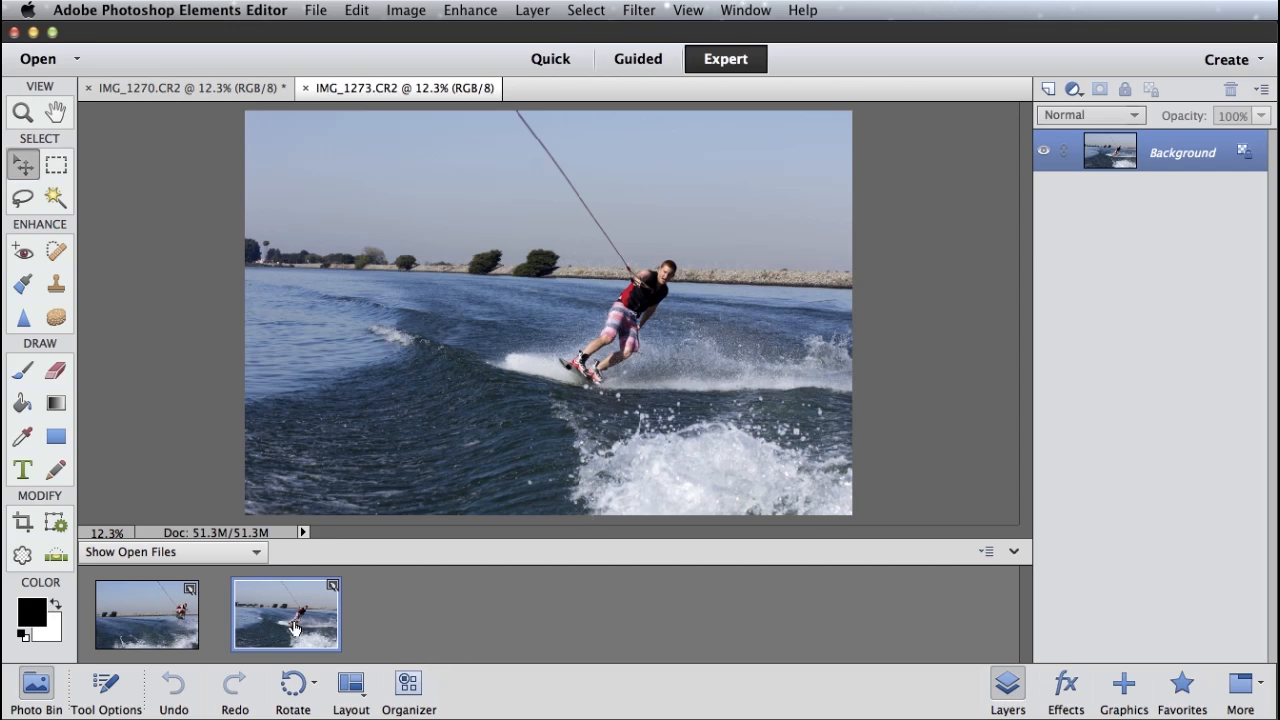
pyautogui.moveTo(294, 628)
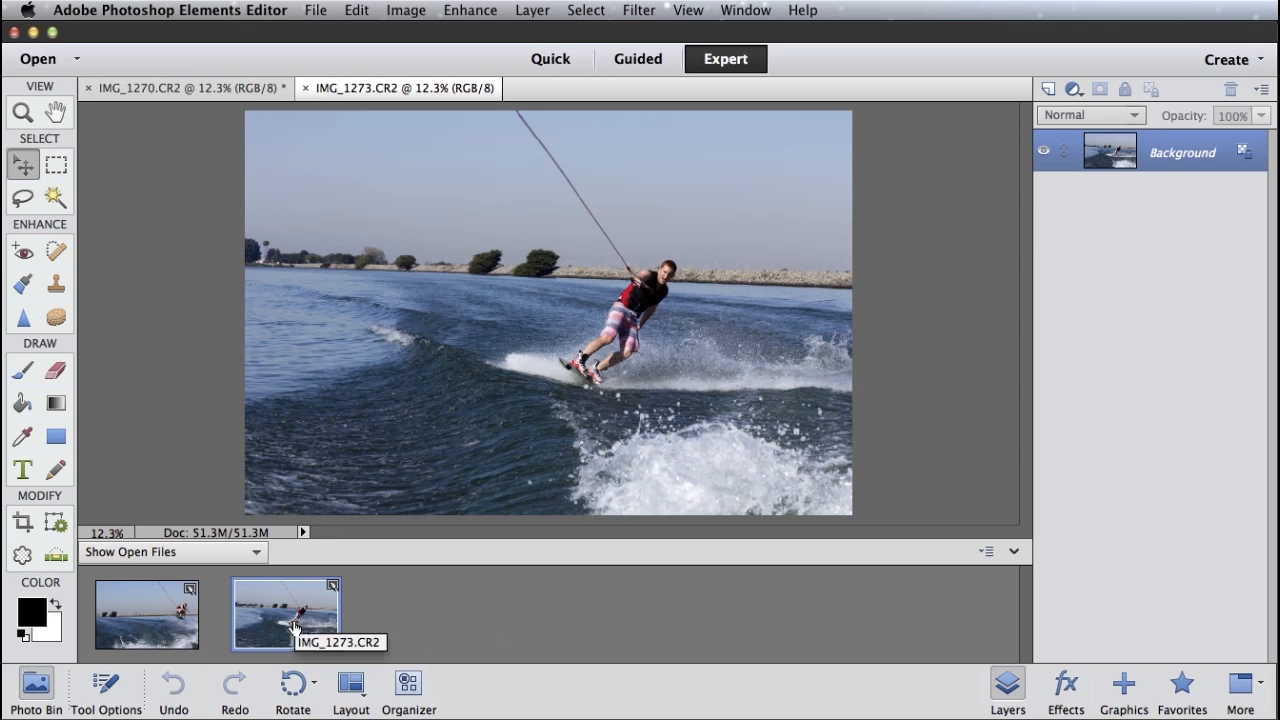
# Make the IMG_1270 jumping-rider photo the active document from the Photo Bin
pyautogui.click(146, 612)
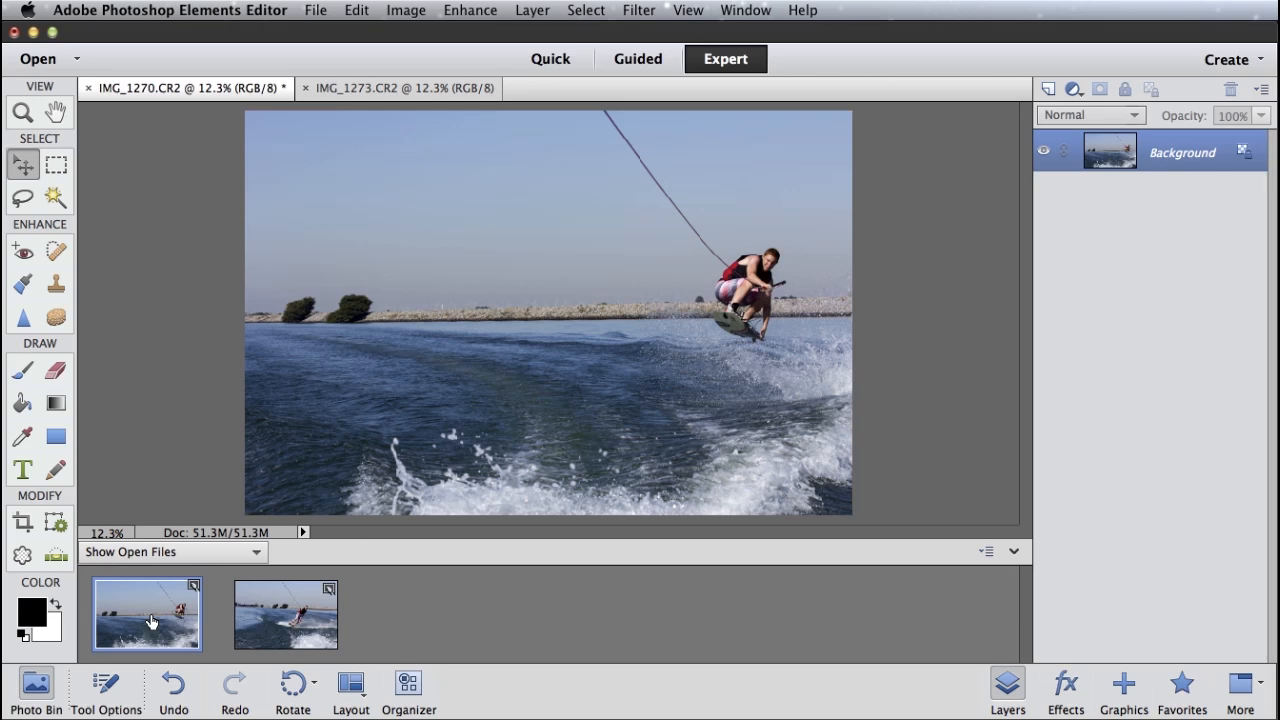
pyautogui.moveTo(222, 616)
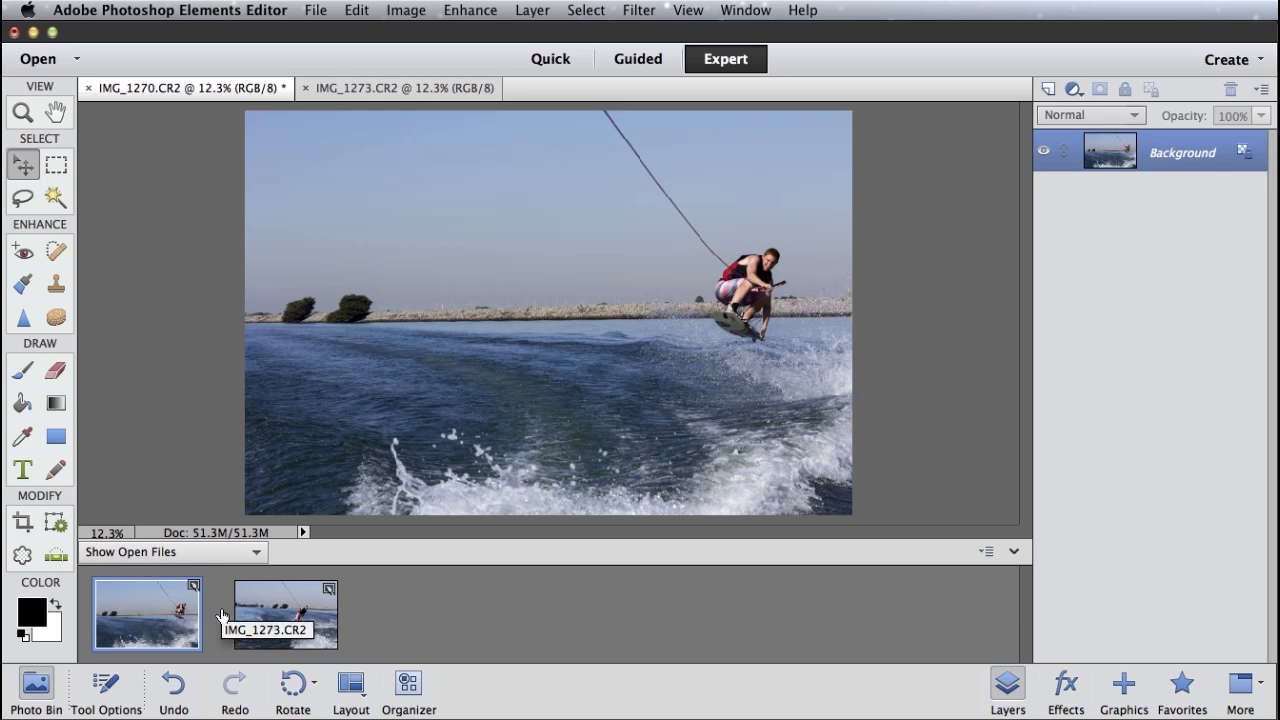
pyautogui.moveTo(148, 620)
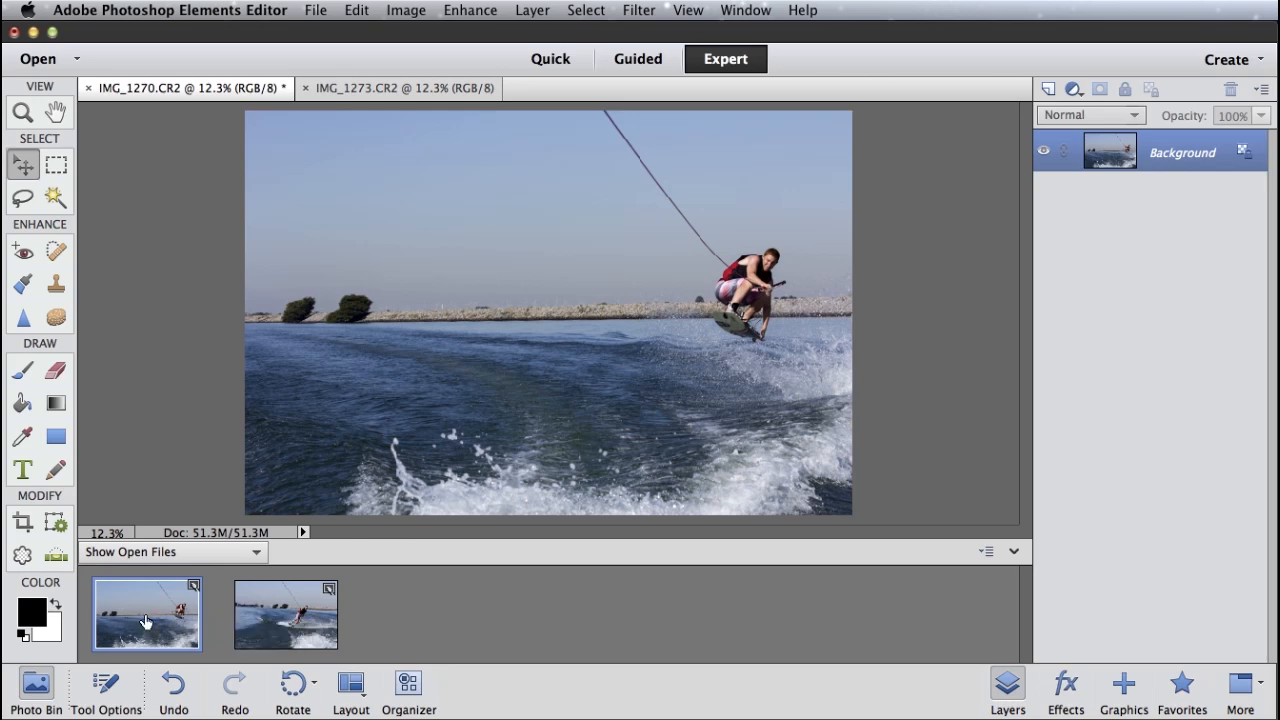
pyautogui.moveTo(424, 478)
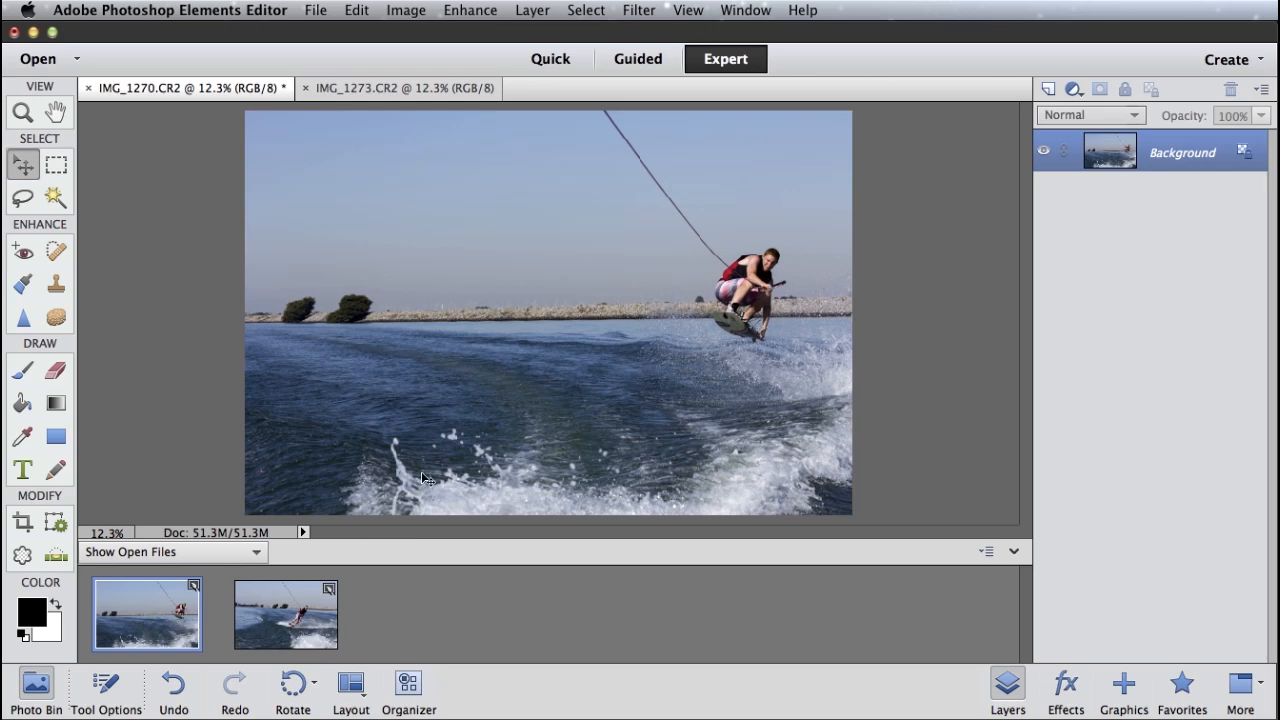
pyautogui.moveTo(762, 324)
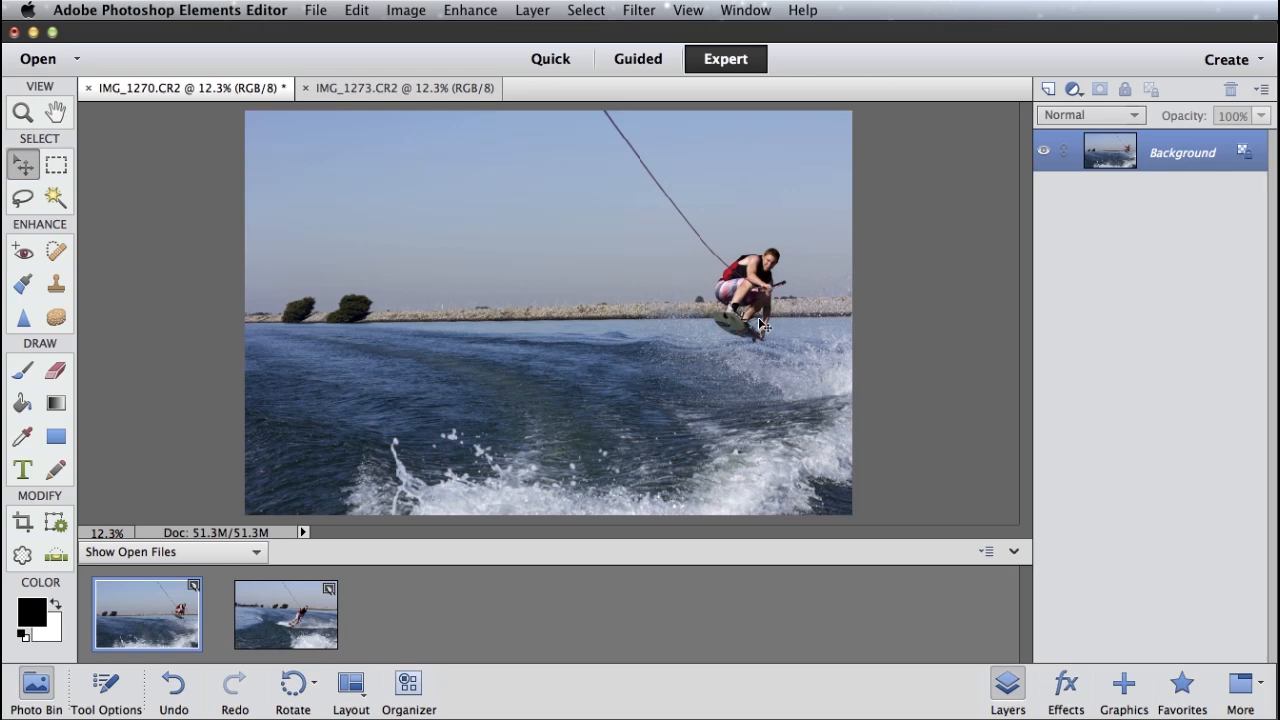
pyautogui.moveTo(276, 636)
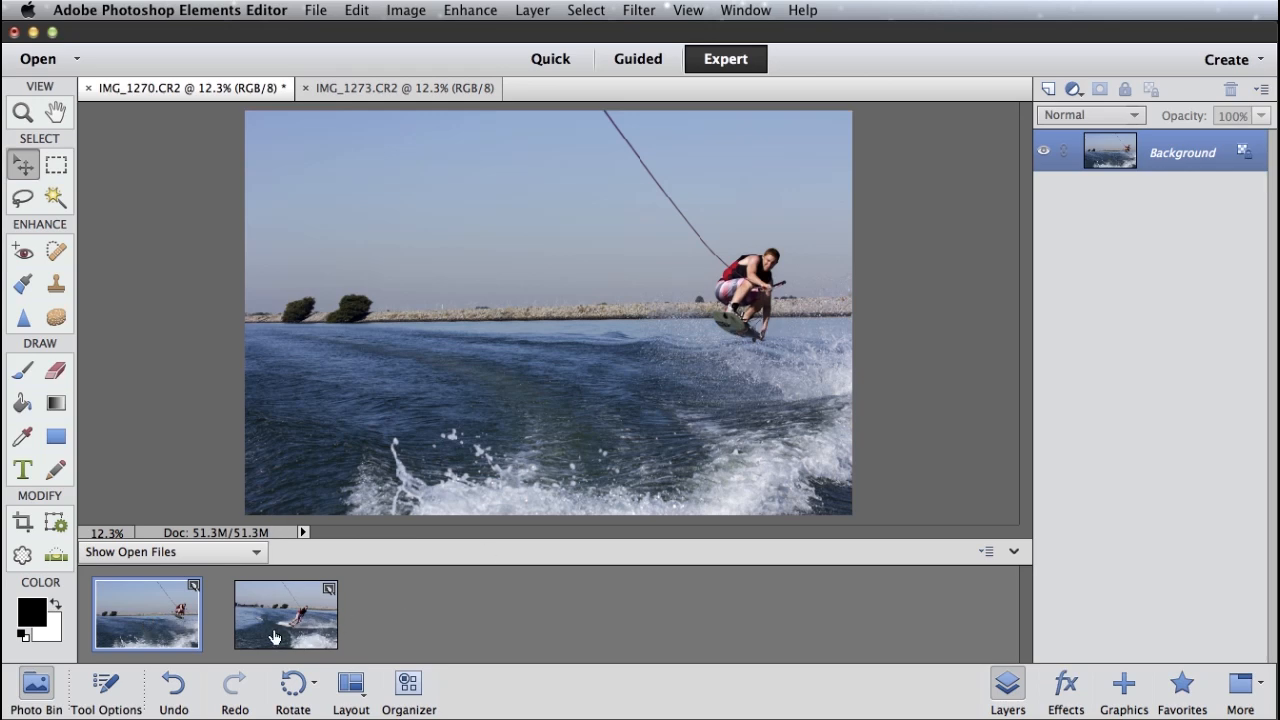
pyautogui.moveTo(284, 636)
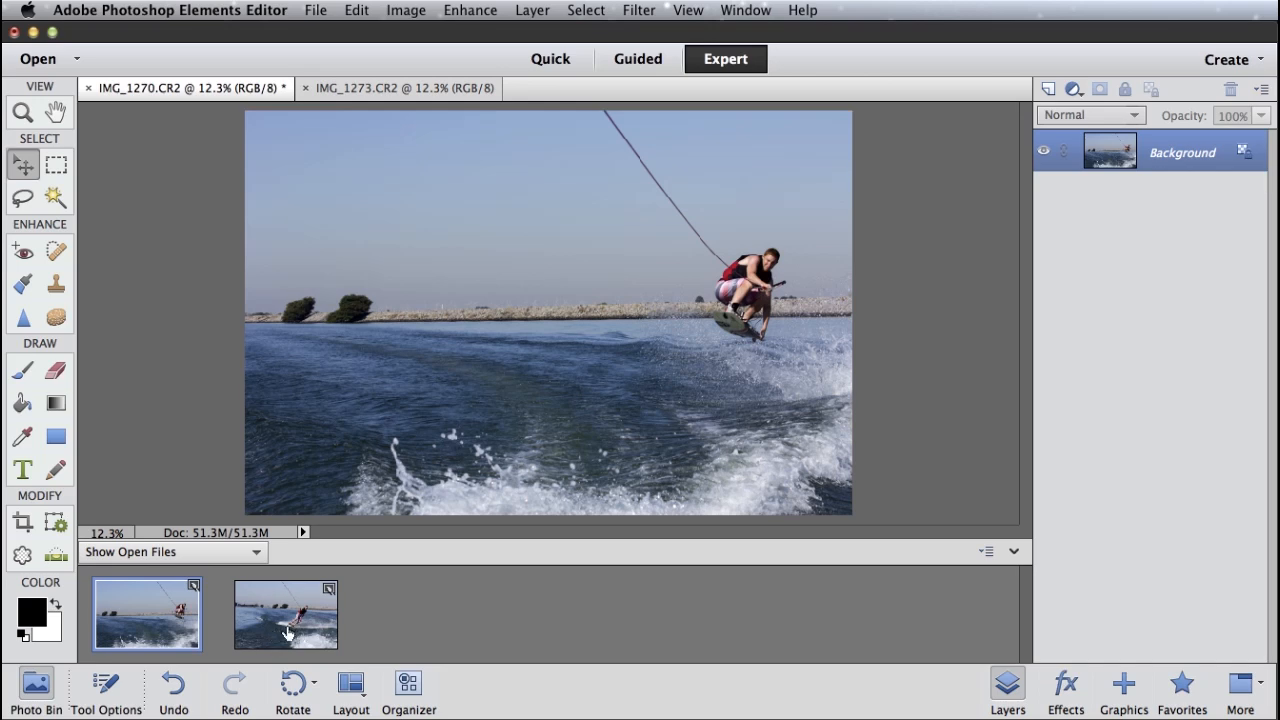
pyautogui.moveTo(452, 388)
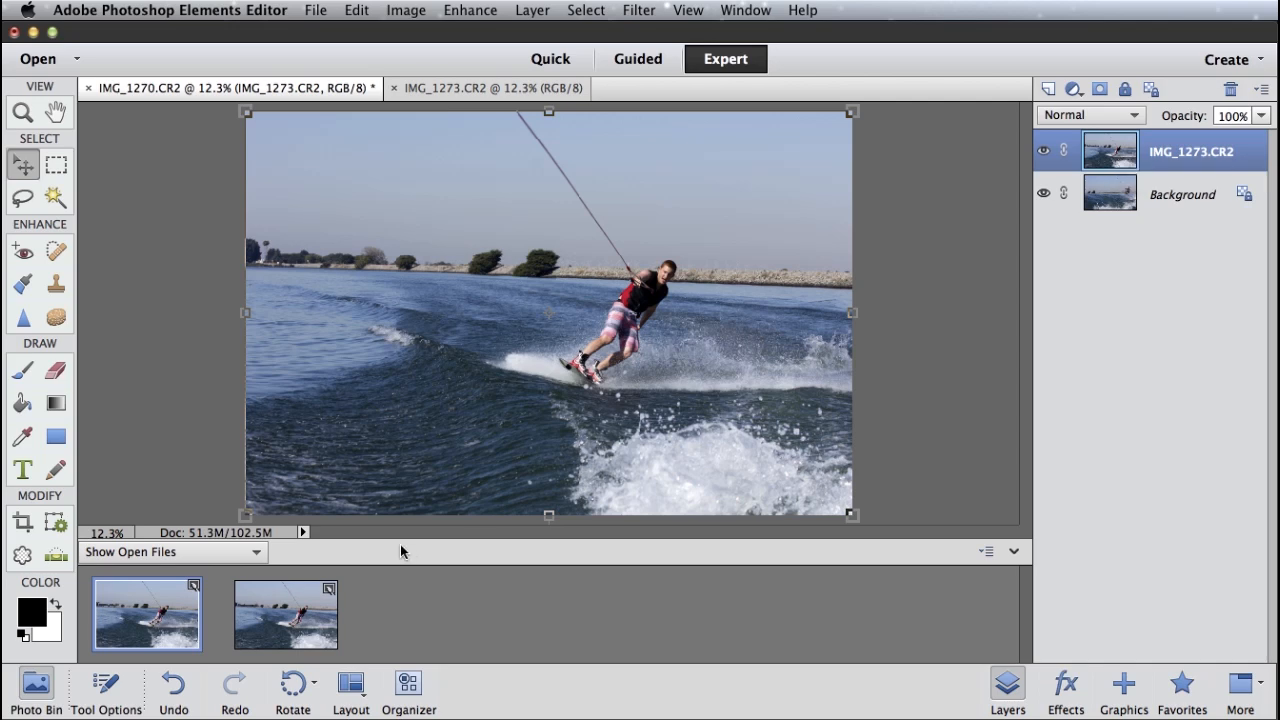
pyautogui.moveTo(1120, 200)
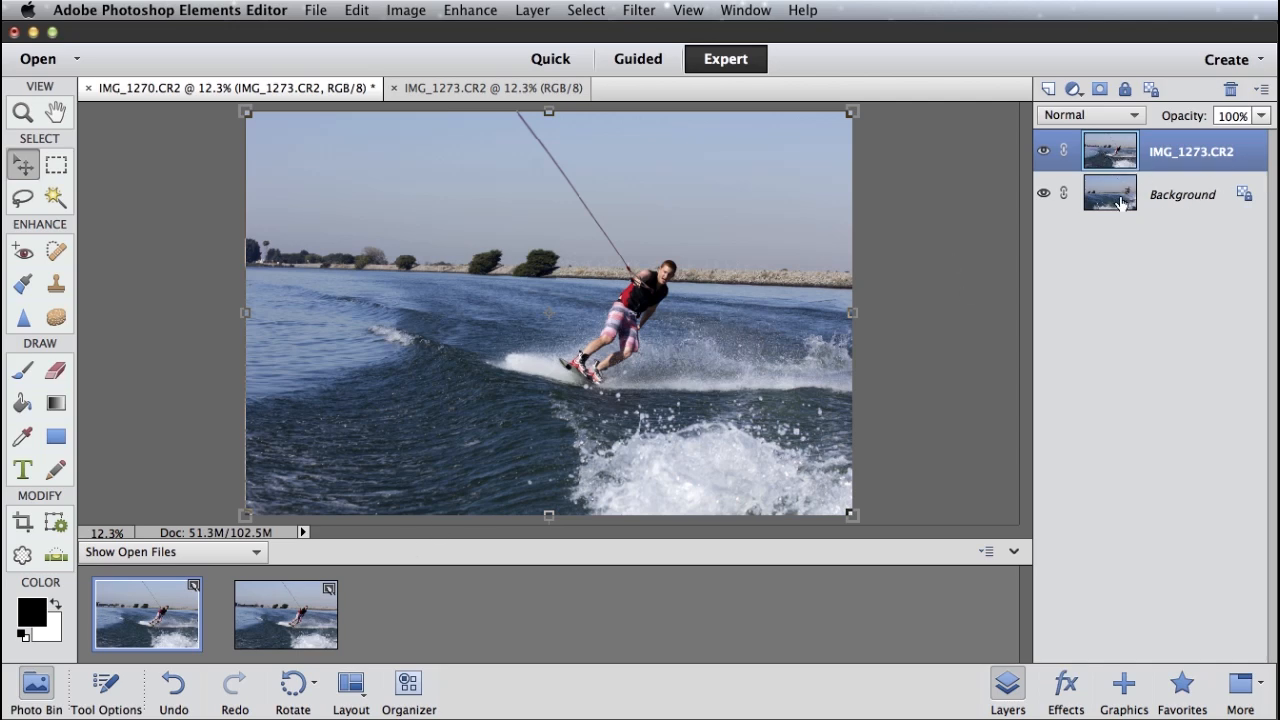
pyautogui.moveTo(1076, 180)
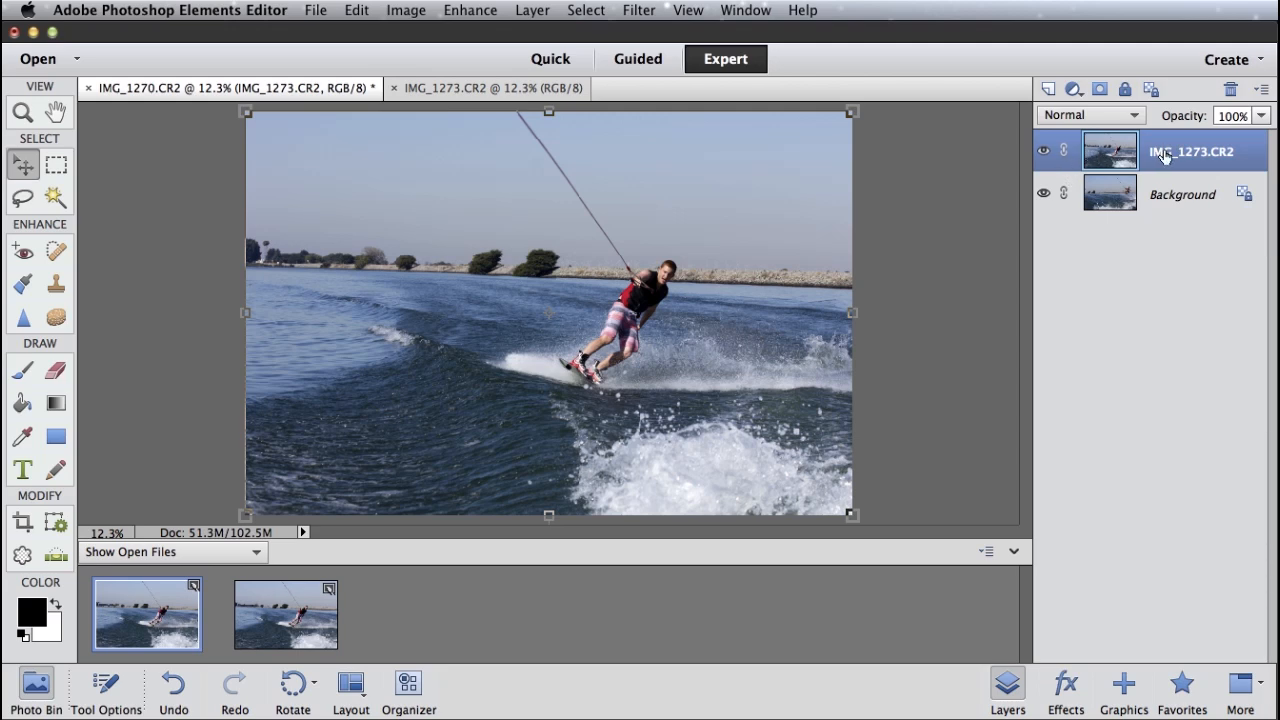
pyautogui.moveTo(1152, 218)
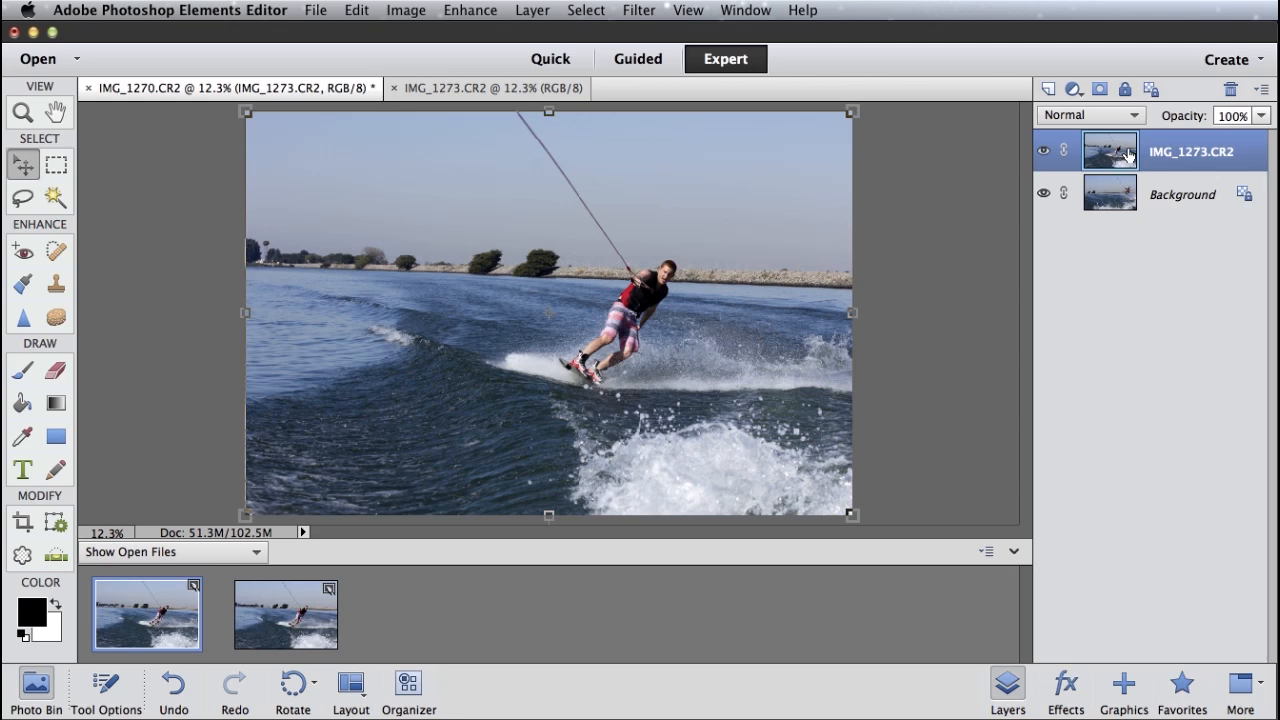
pyautogui.moveTo(1044, 150)
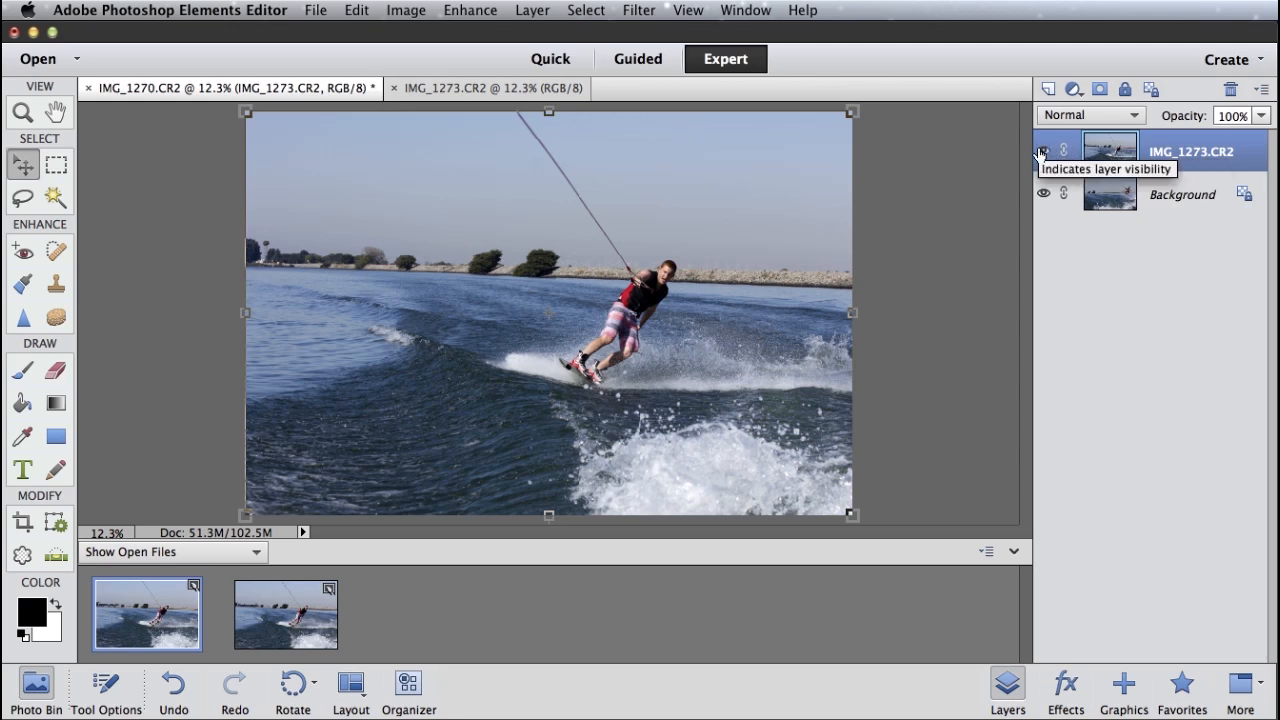
# Toggle the carving-rider layer's visibility off and back on to compare with the photo beneath
pyautogui.click(1044, 152)
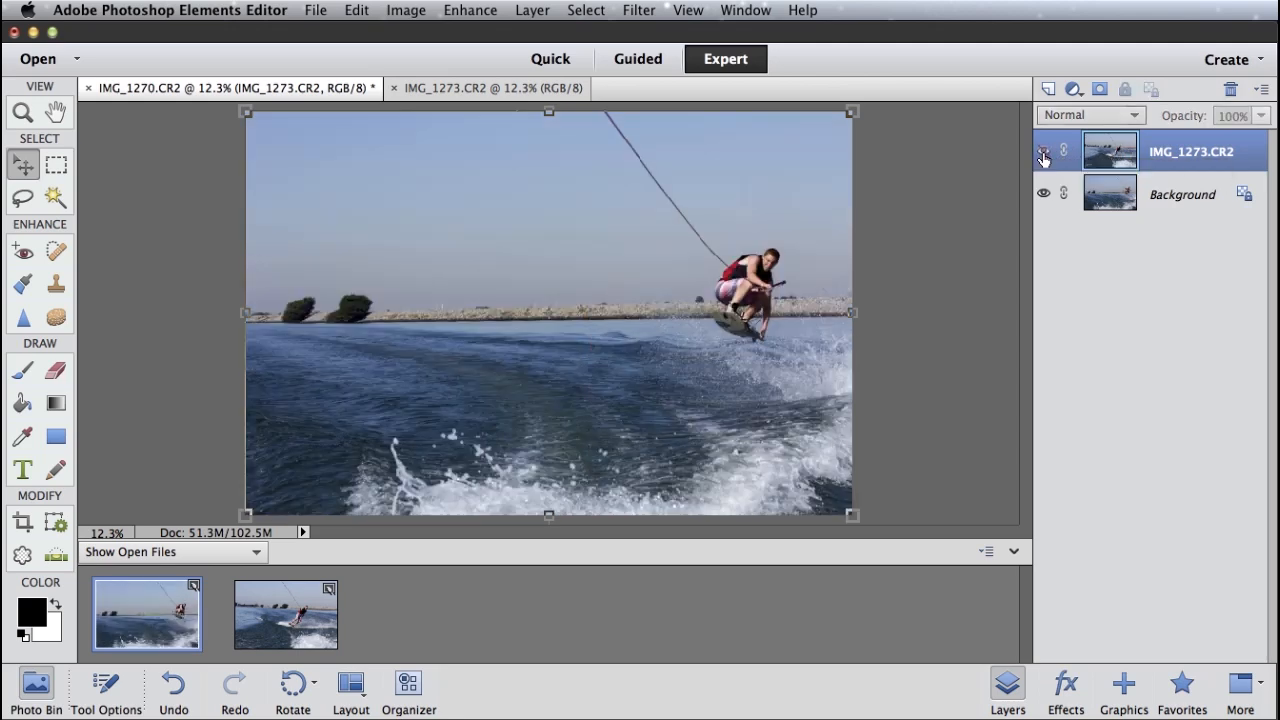
pyautogui.click(1044, 160)
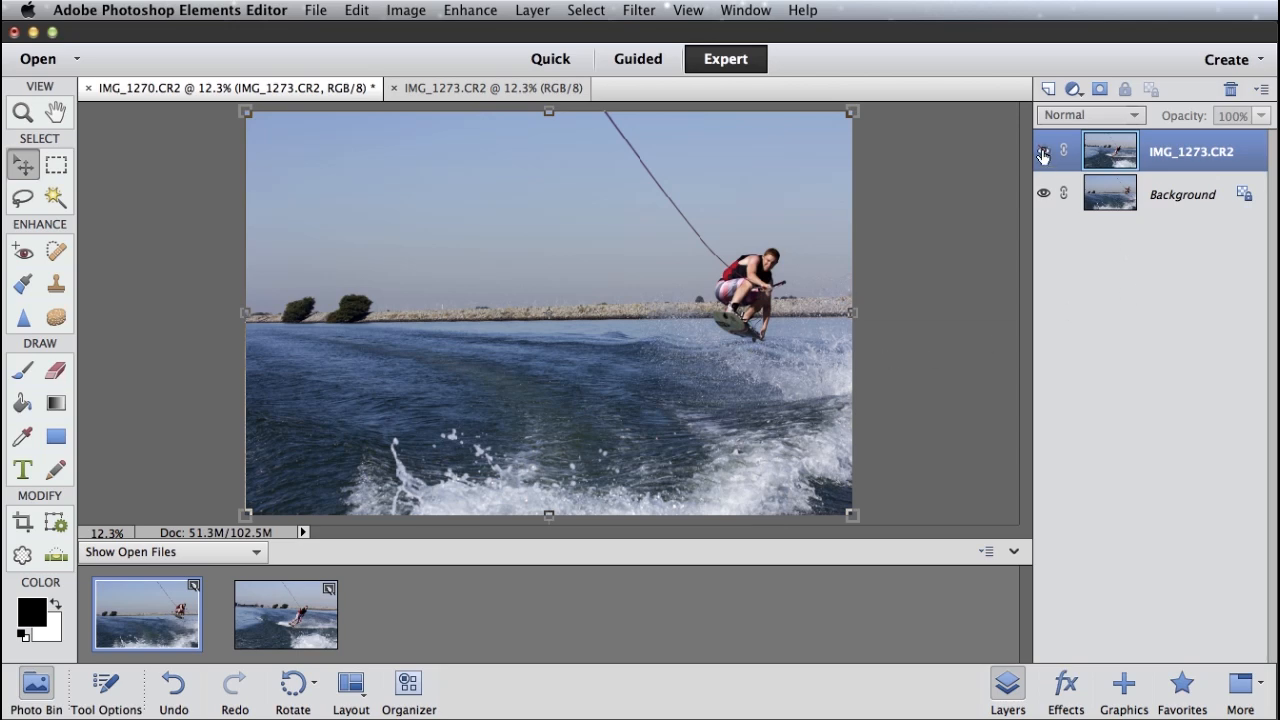
pyautogui.click(1044, 150)
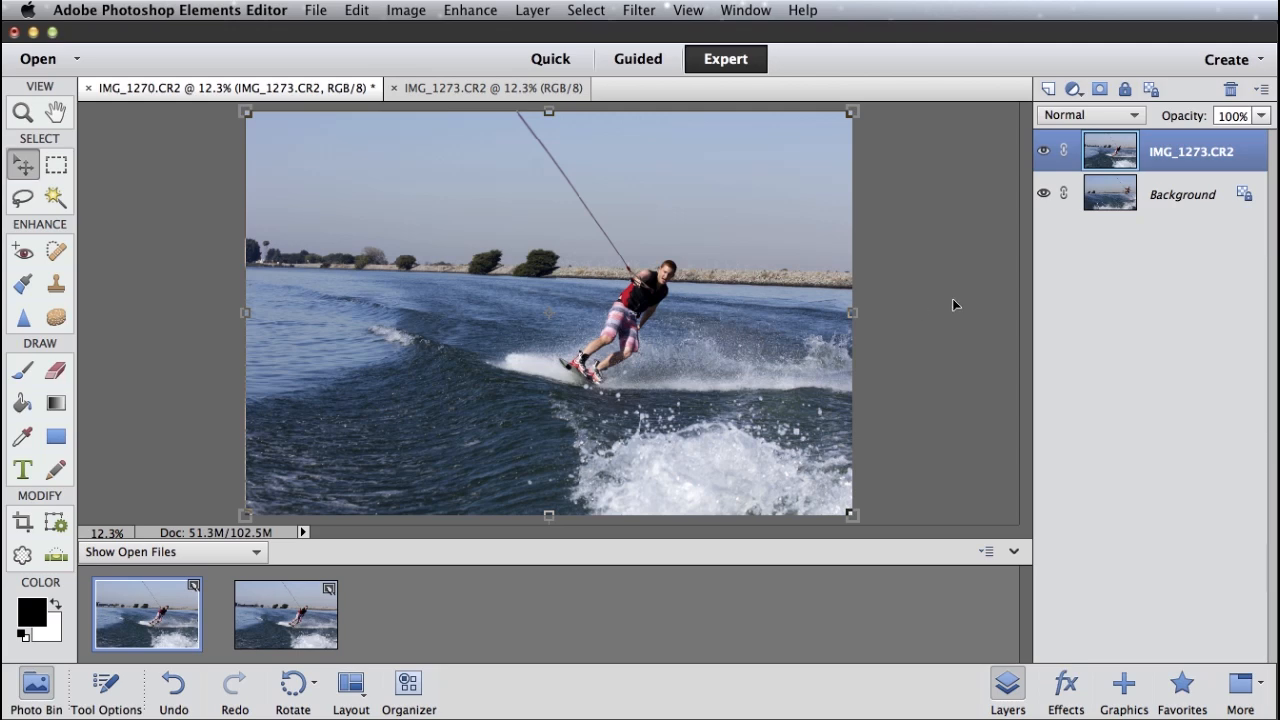
pyautogui.moveTo(848, 290)
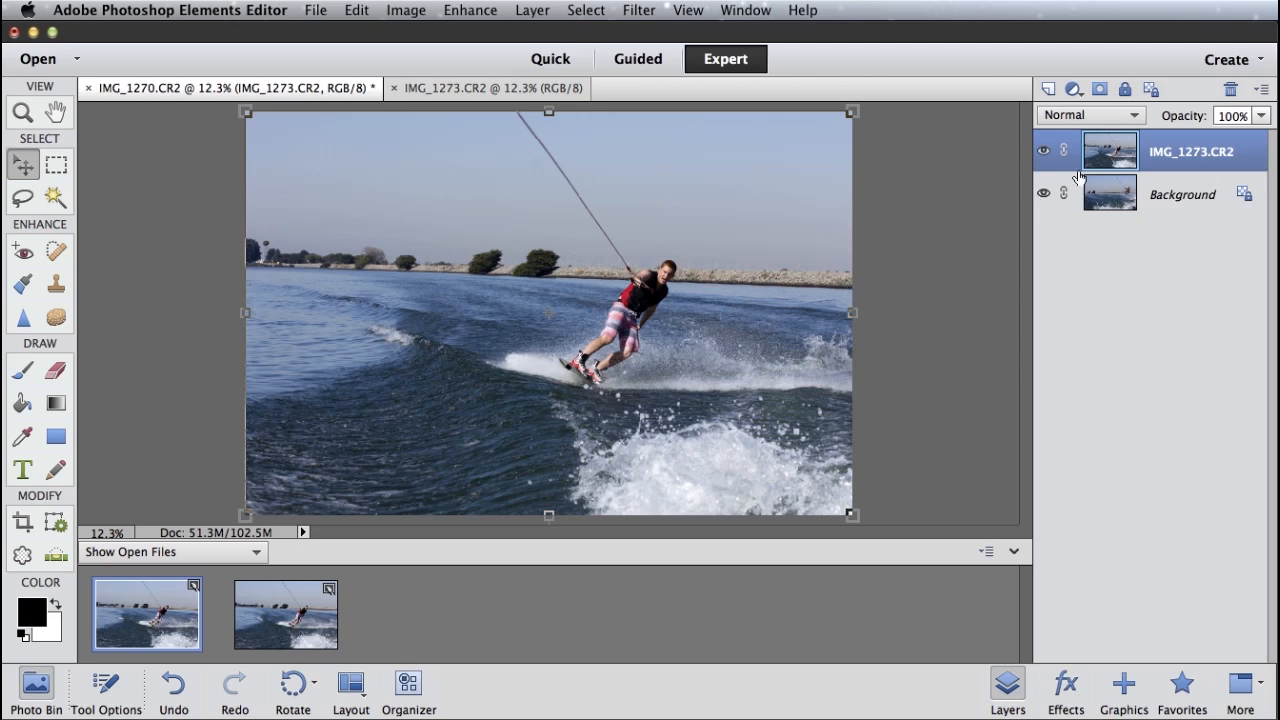
pyautogui.moveTo(1108, 152)
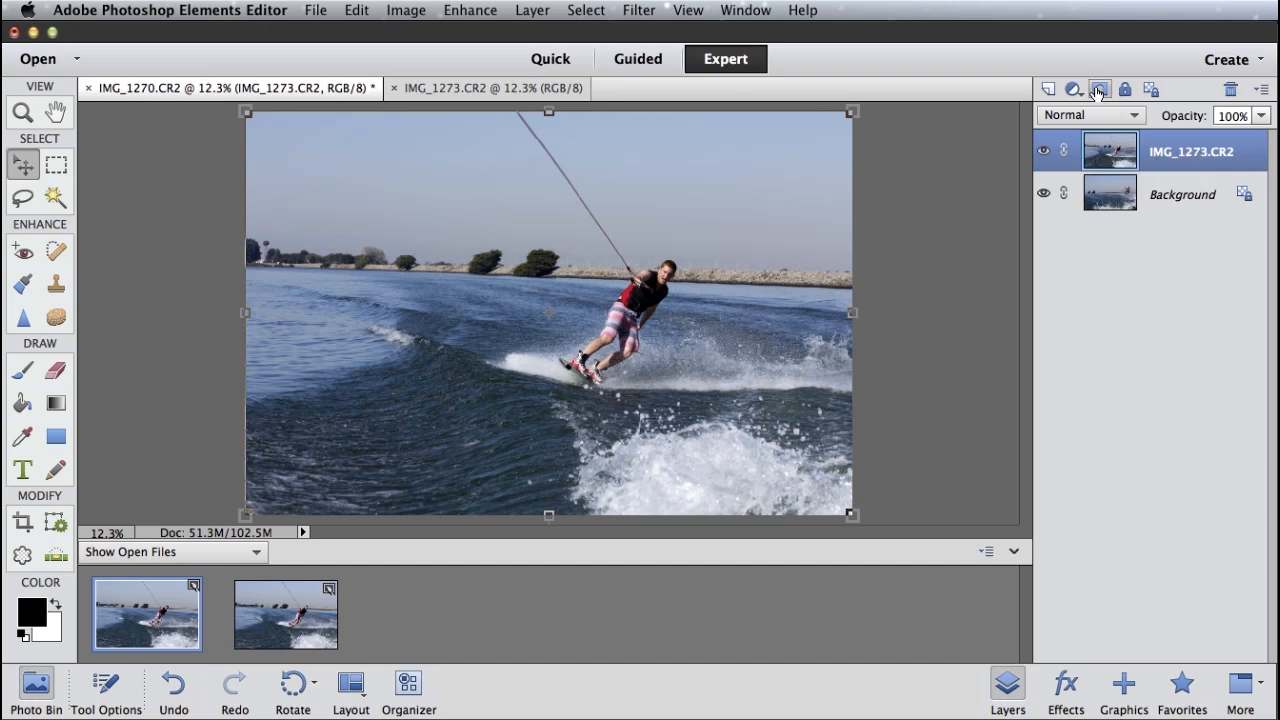
pyautogui.moveTo(1098, 88)
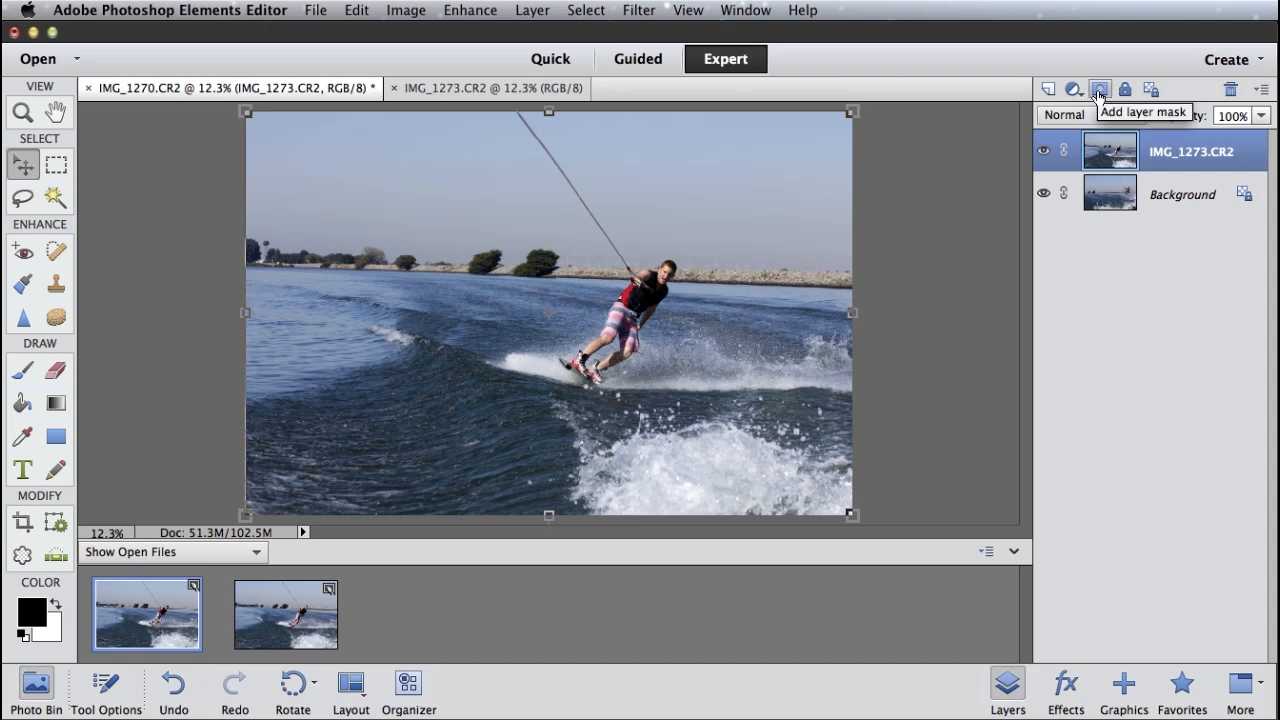
# Add a white layer mask to the carving-rider layer
pyautogui.click(1100, 88)
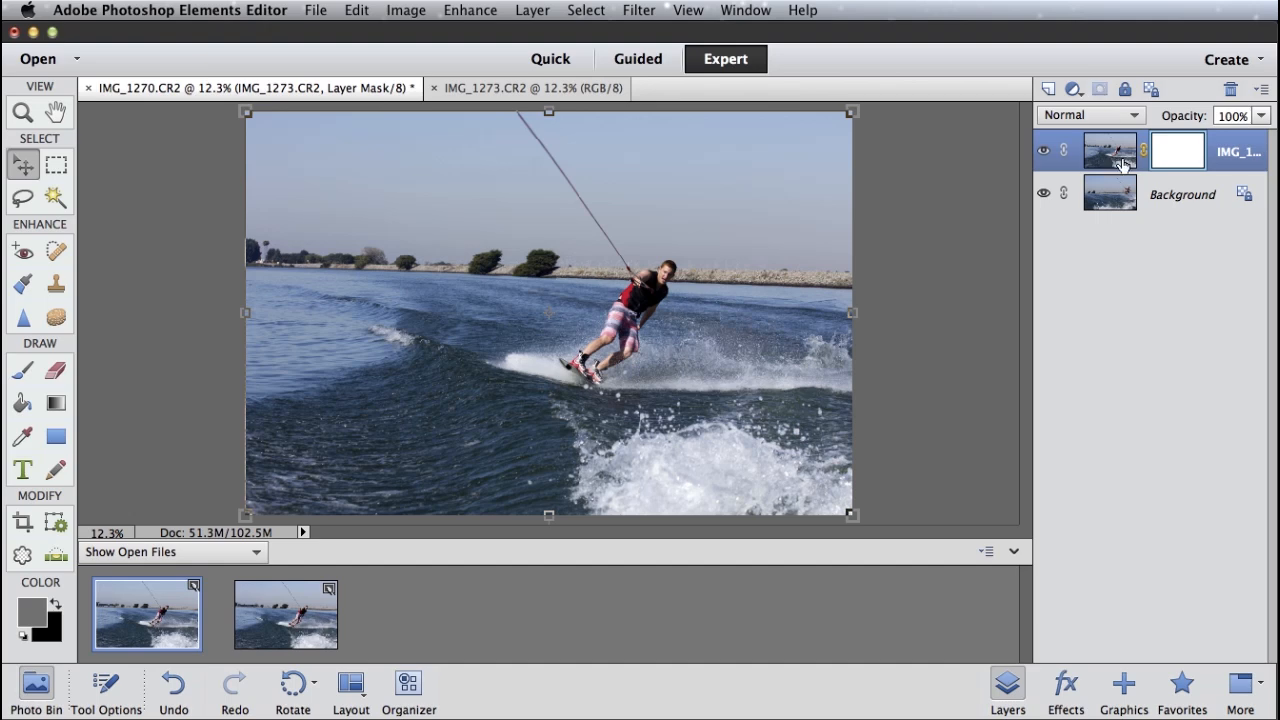
pyautogui.moveTo(1184, 170)
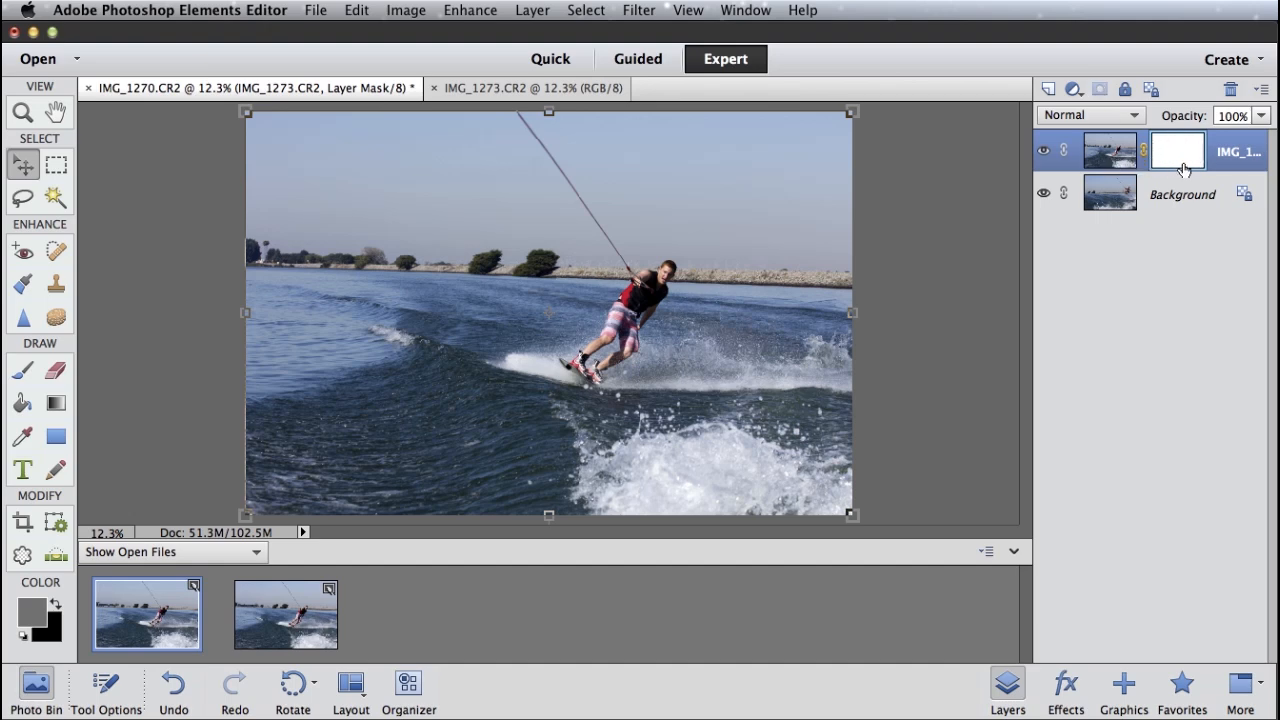
pyautogui.moveTo(1178, 150)
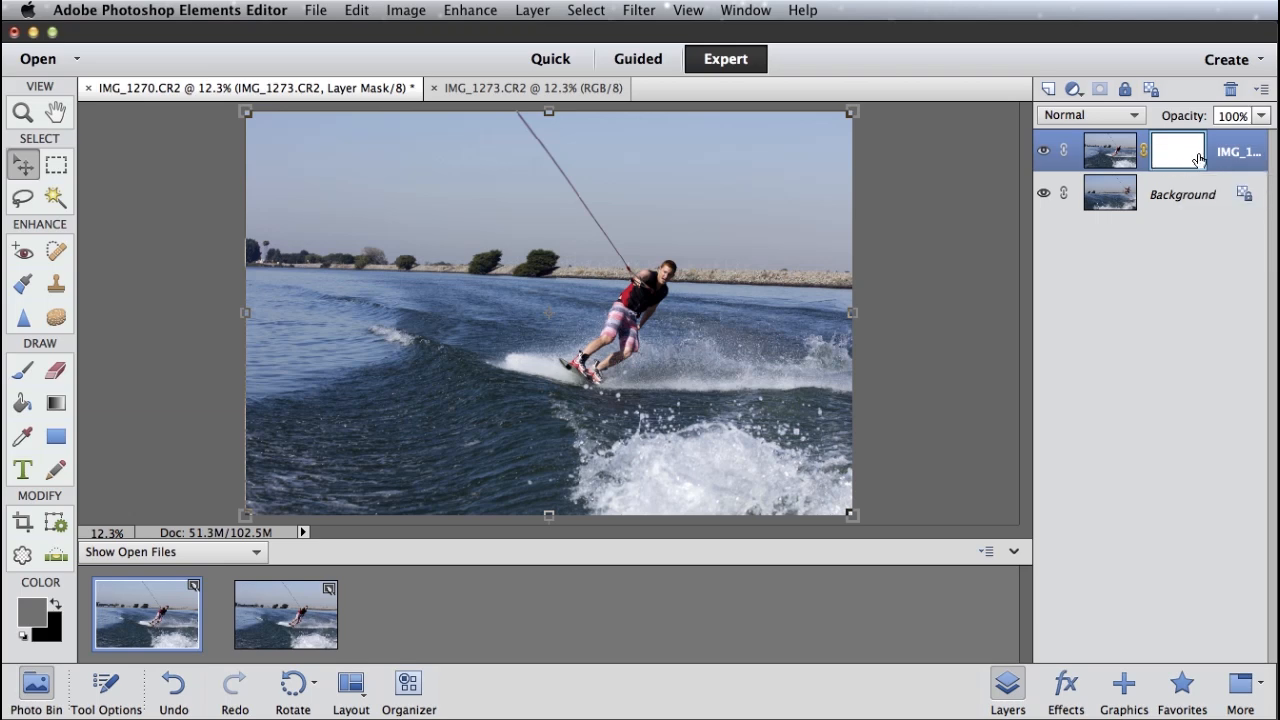
pyautogui.moveTo(1192, 156)
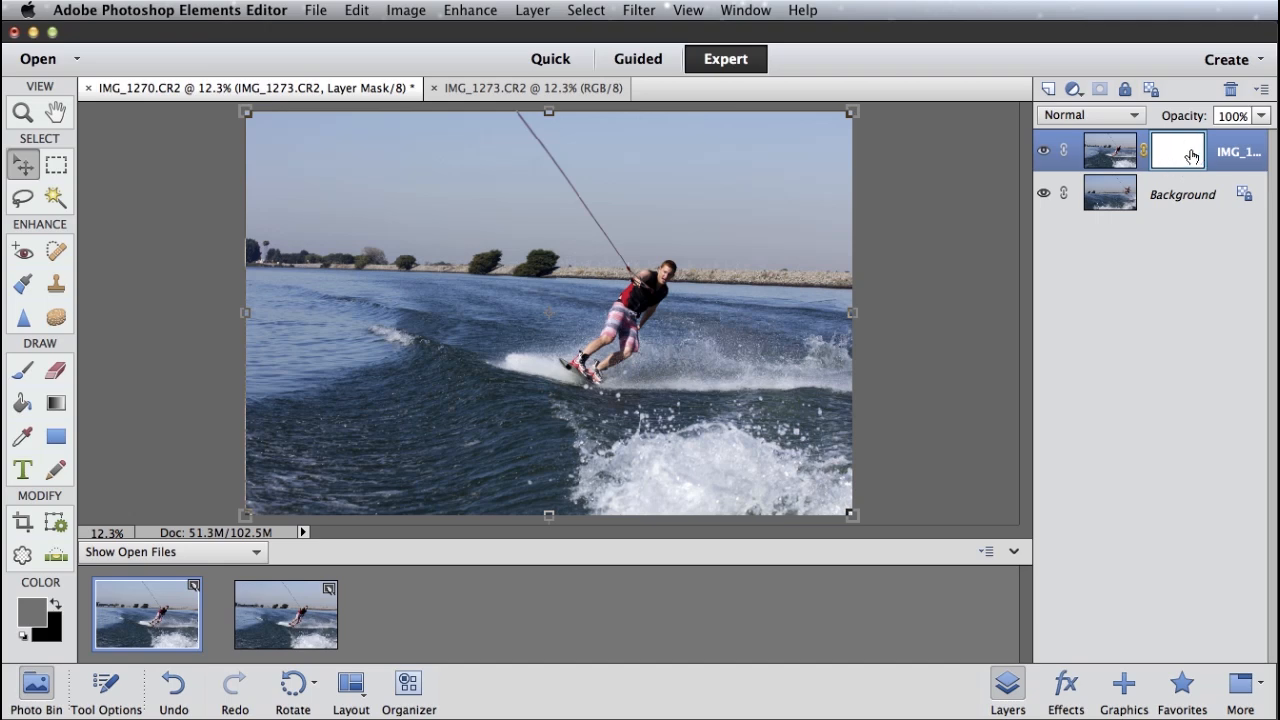
pyautogui.moveTo(764, 252)
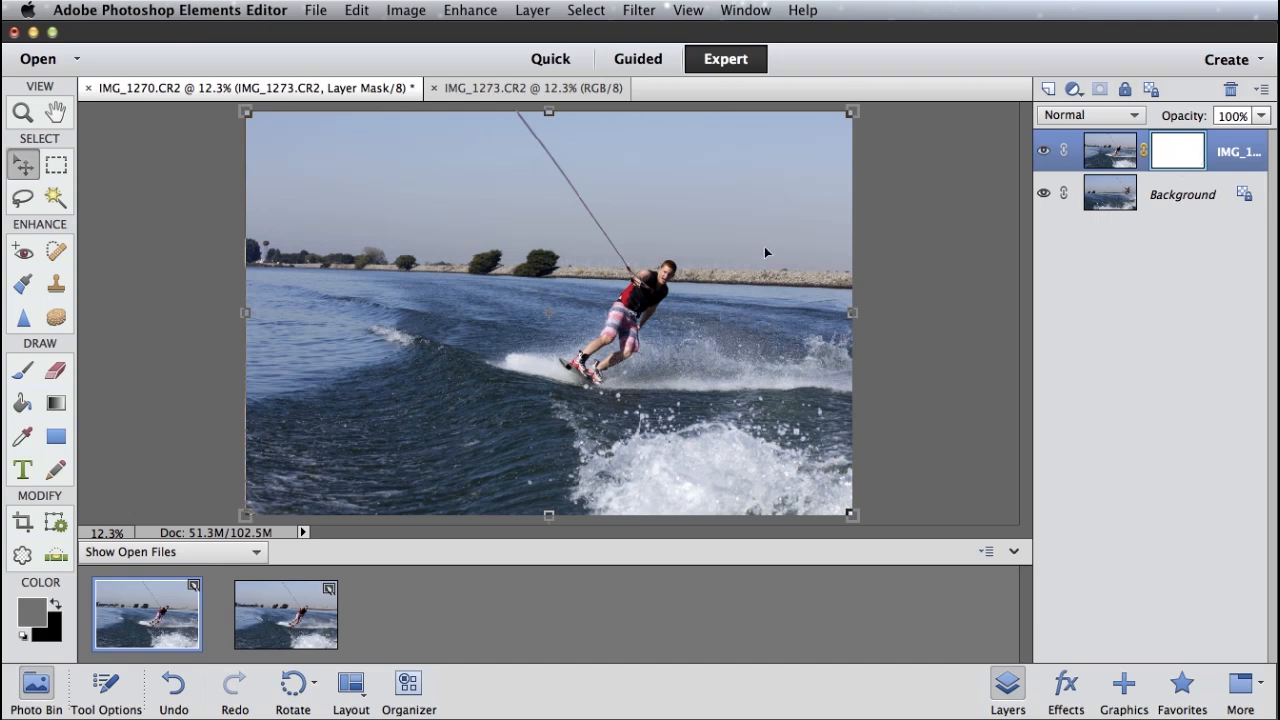
pyautogui.moveTo(778, 198)
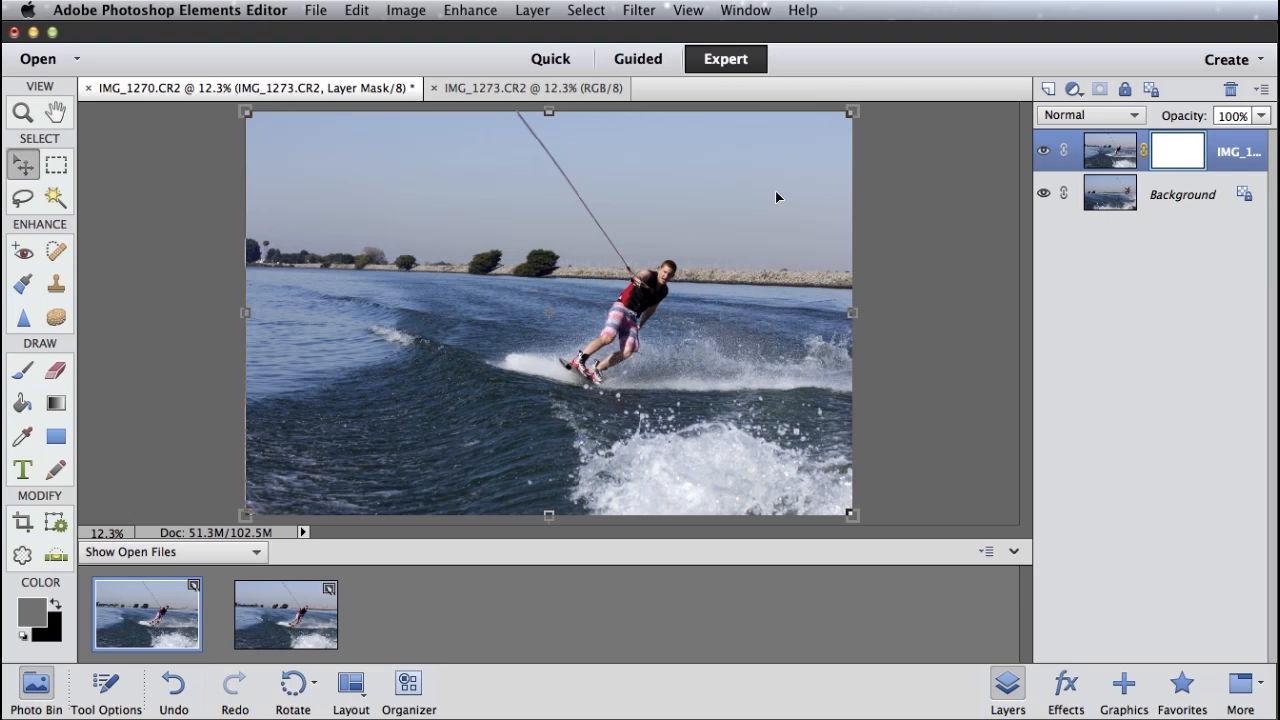
pyautogui.moveTo(1162, 162)
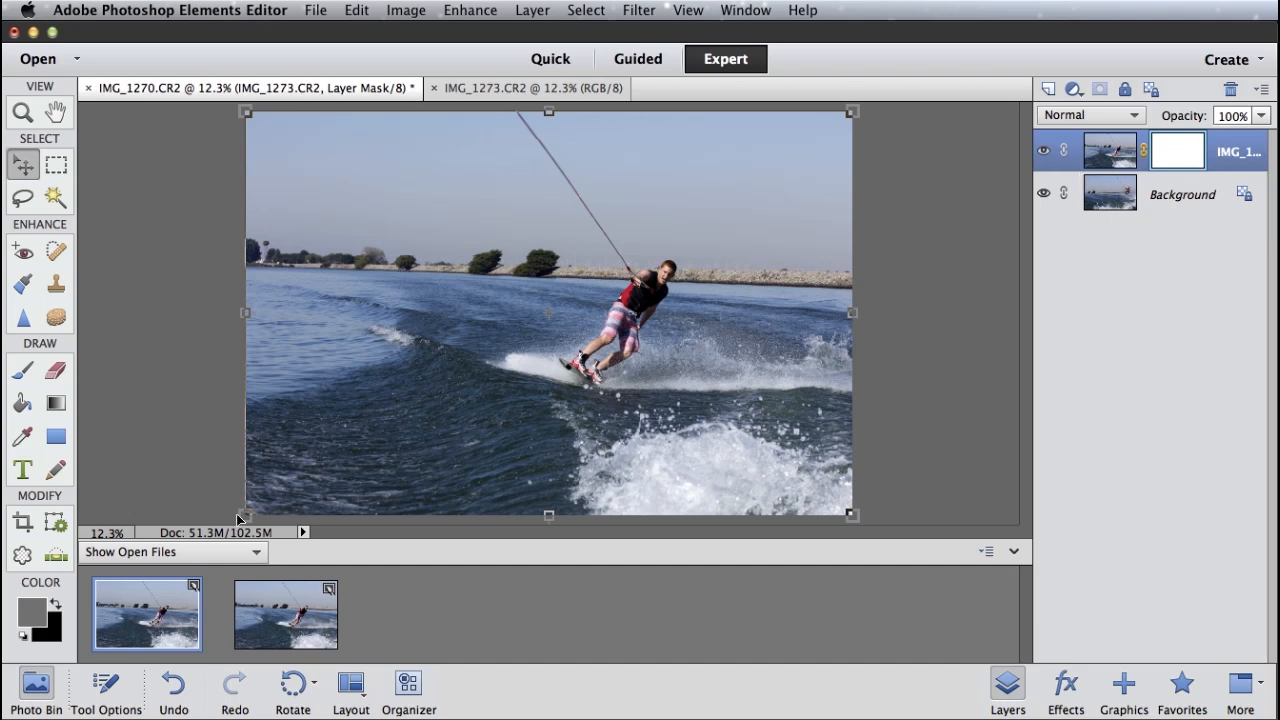
pyautogui.moveTo(1180, 152)
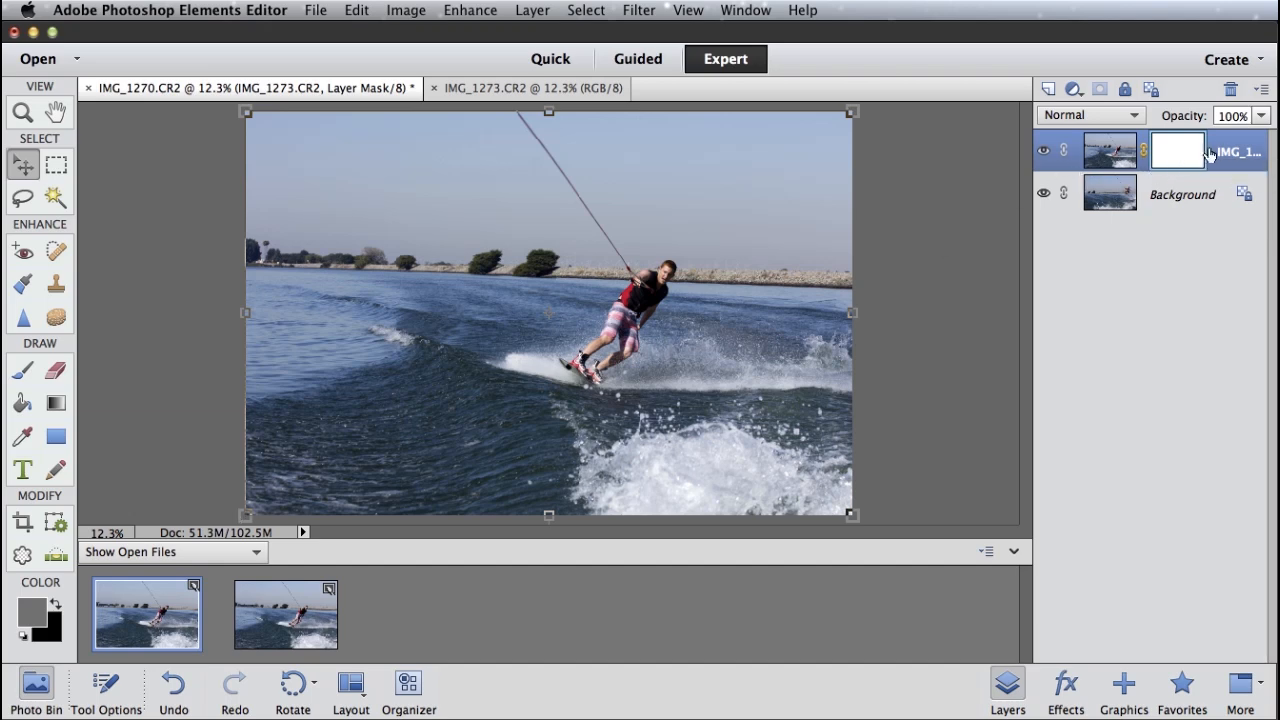
pyautogui.moveTo(1188, 152)
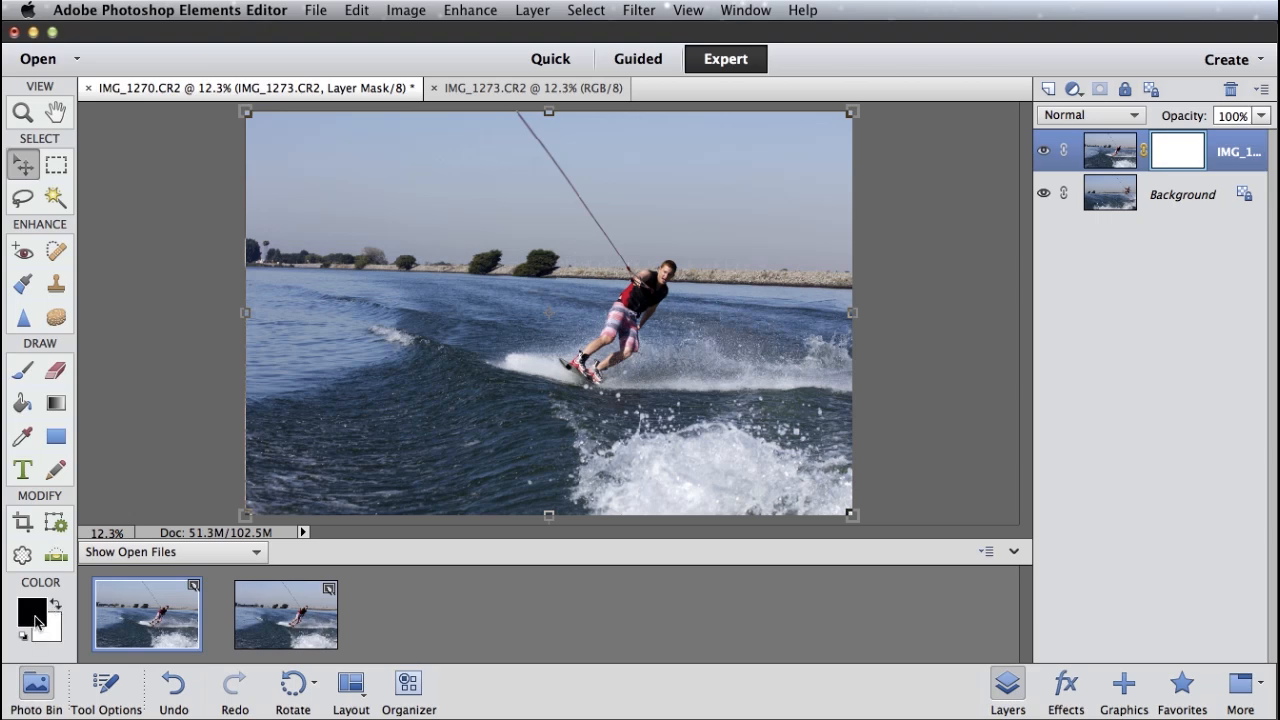
# Paint black on the mask around the rider with the Background layer hidden, then restore the rider in white
pyautogui.click(22, 368)
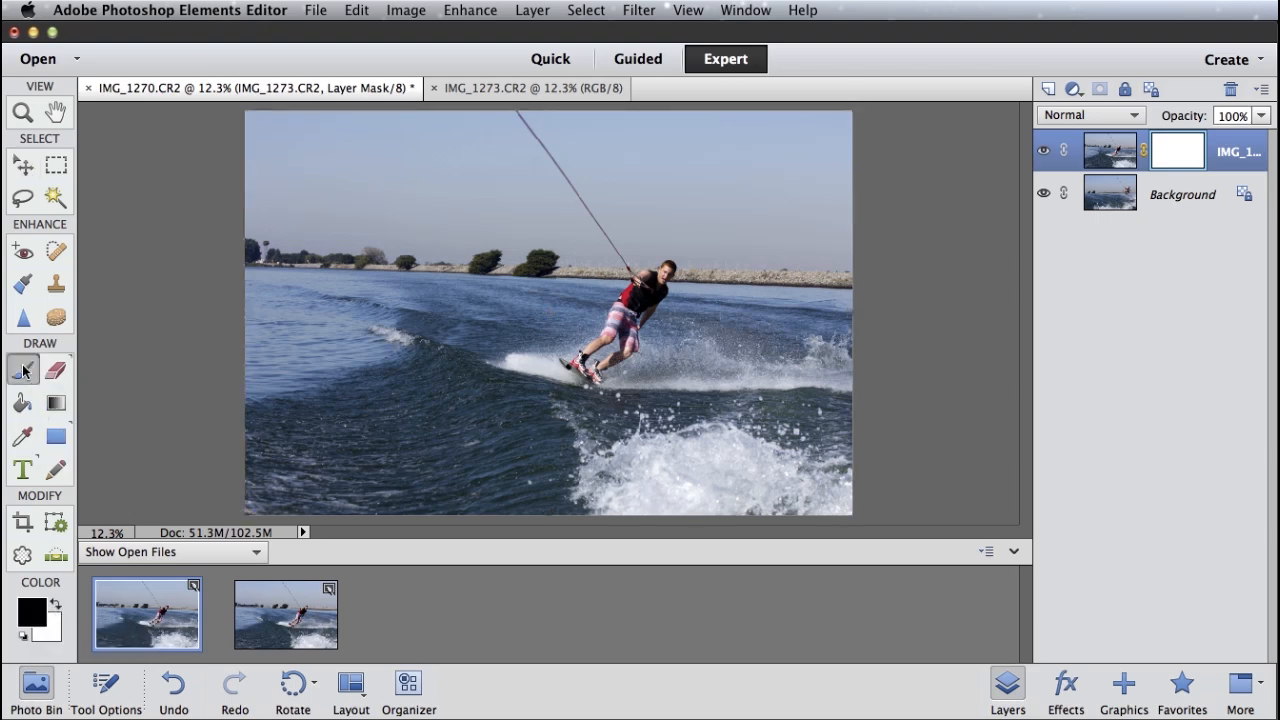
pyautogui.click(22, 370)
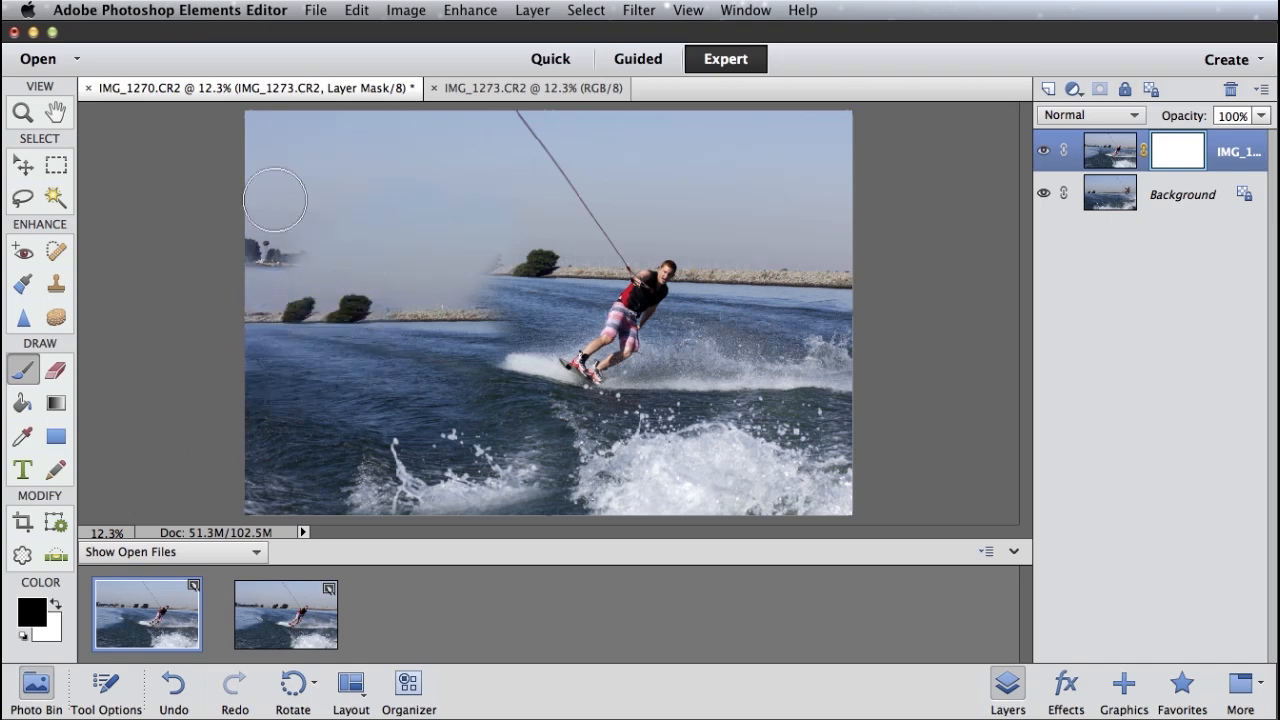
pyautogui.moveTo(260, 480)
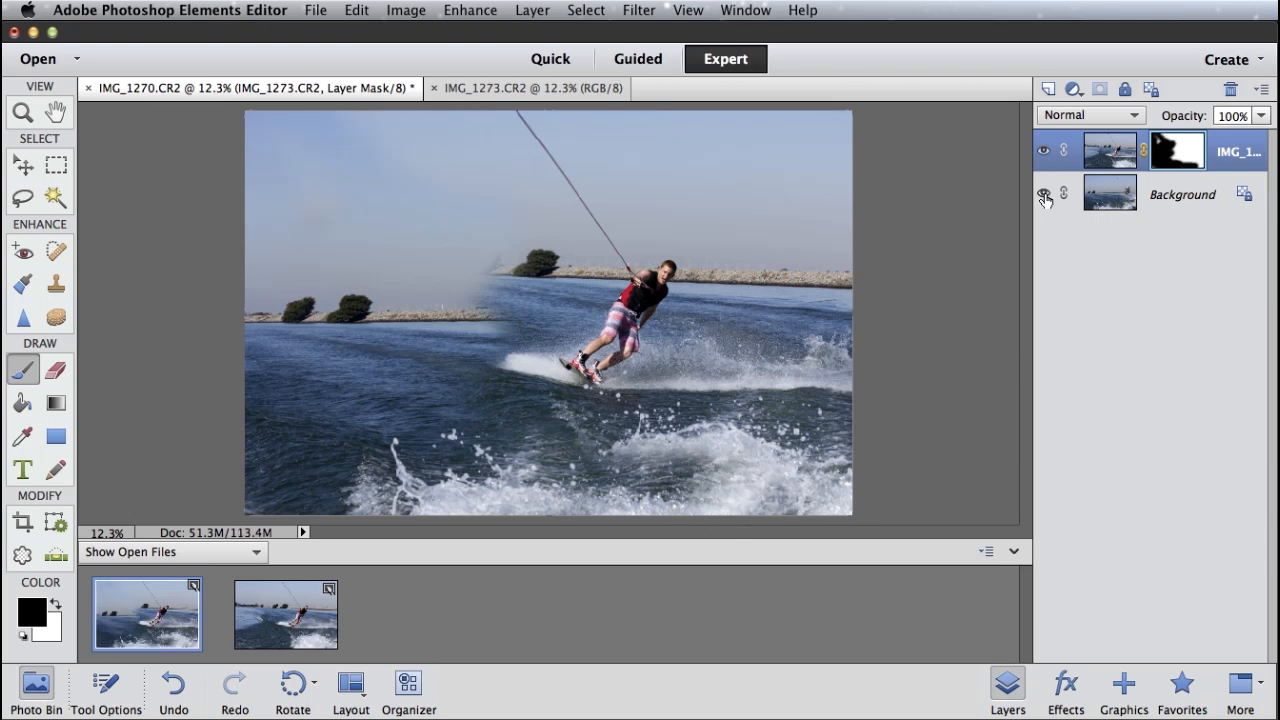
pyautogui.click(1044, 192)
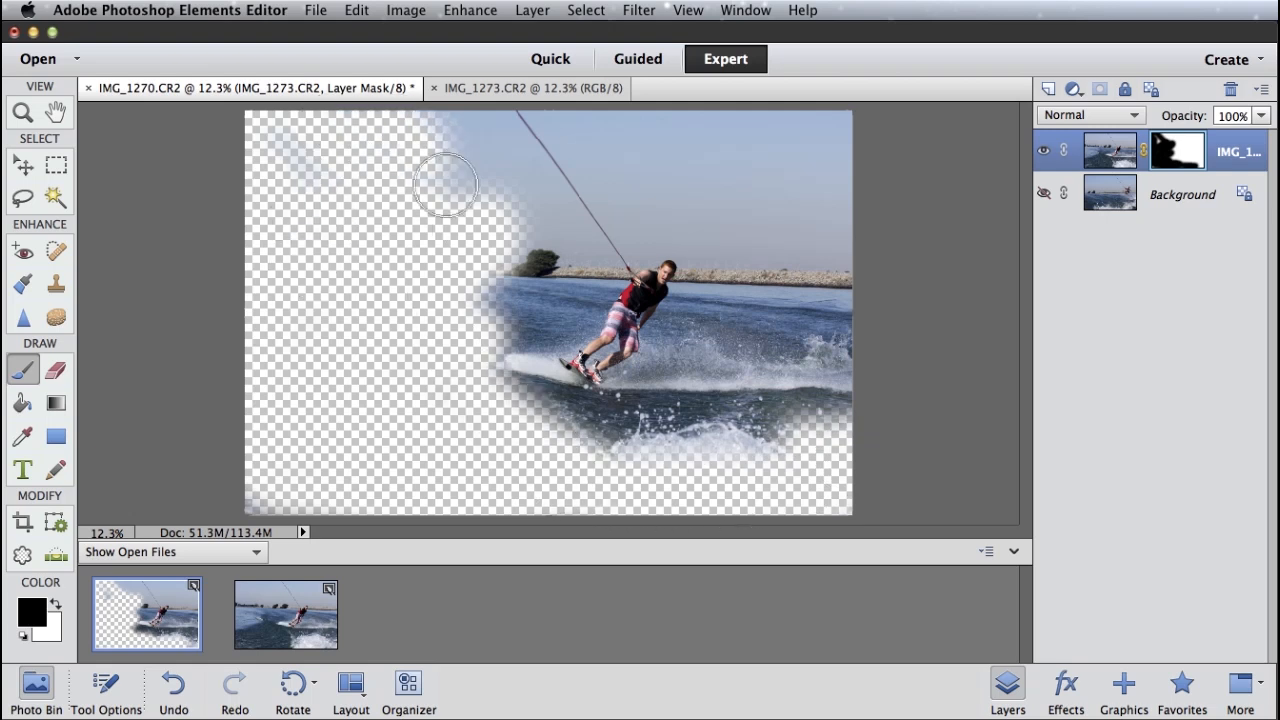
pyautogui.moveTo(444, 184); pyautogui.dragTo(830, 290)
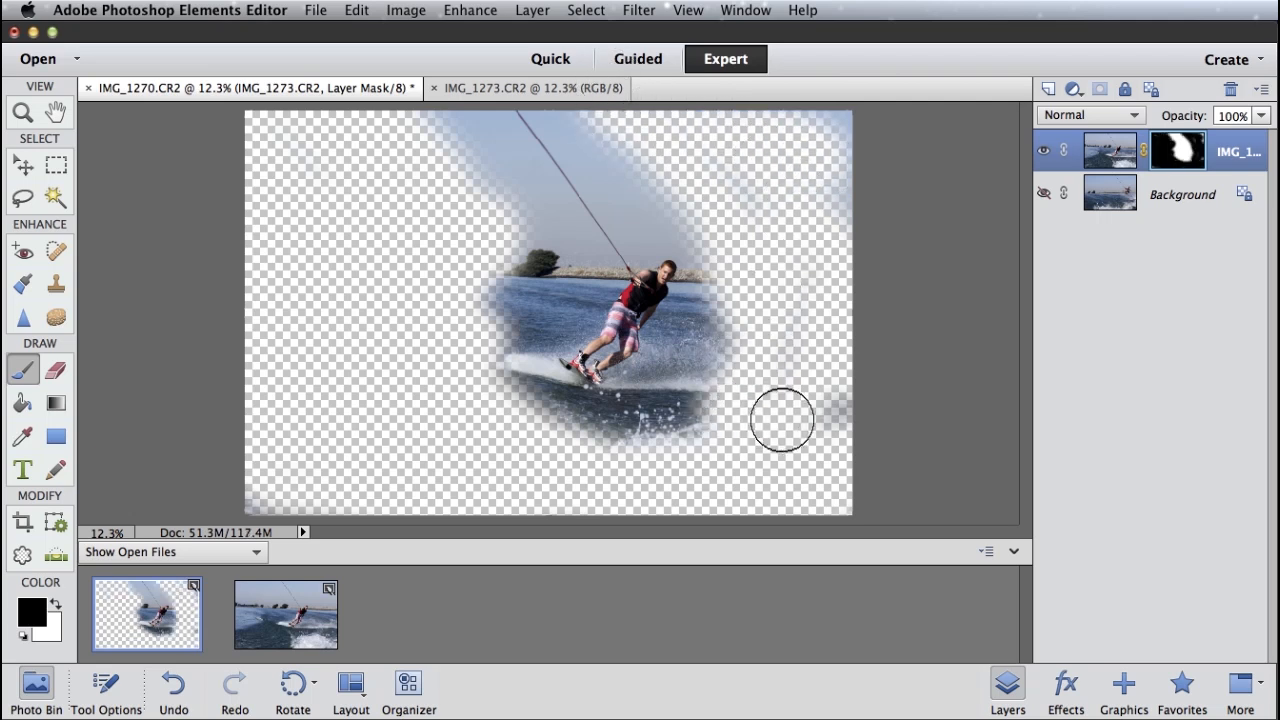
pyautogui.moveTo(824, 192)
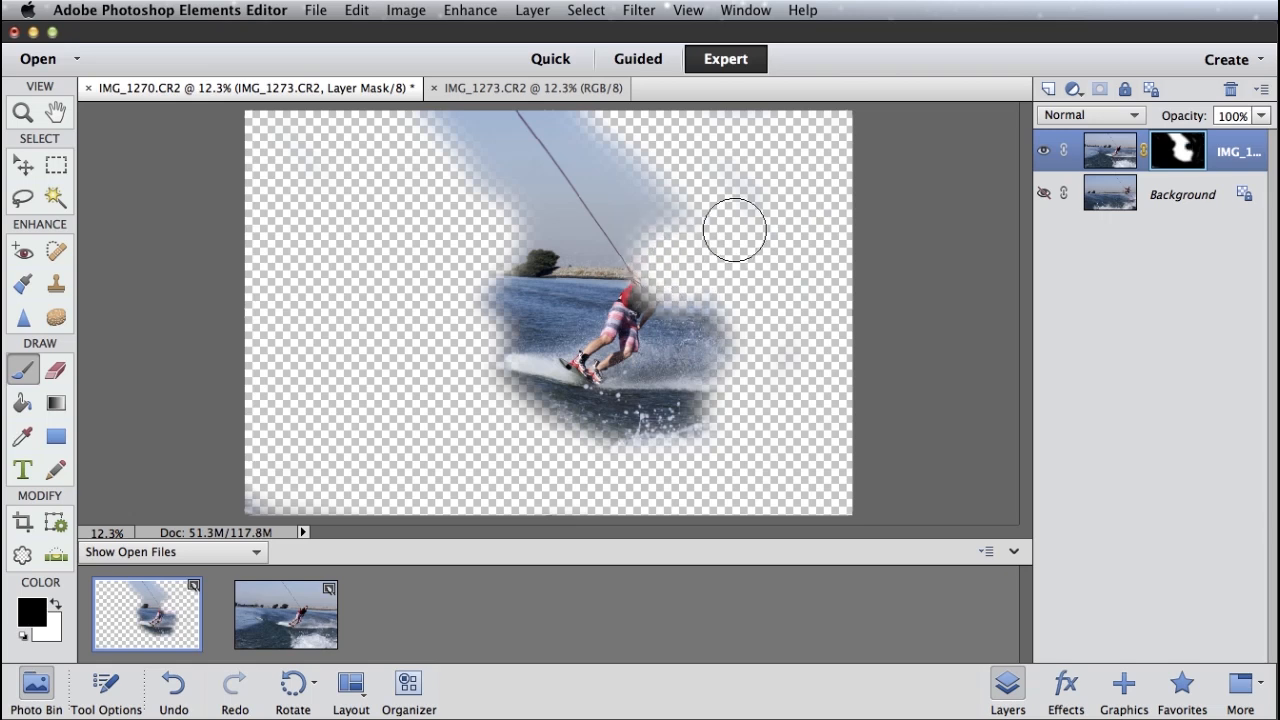
pyautogui.moveTo(866, 256)
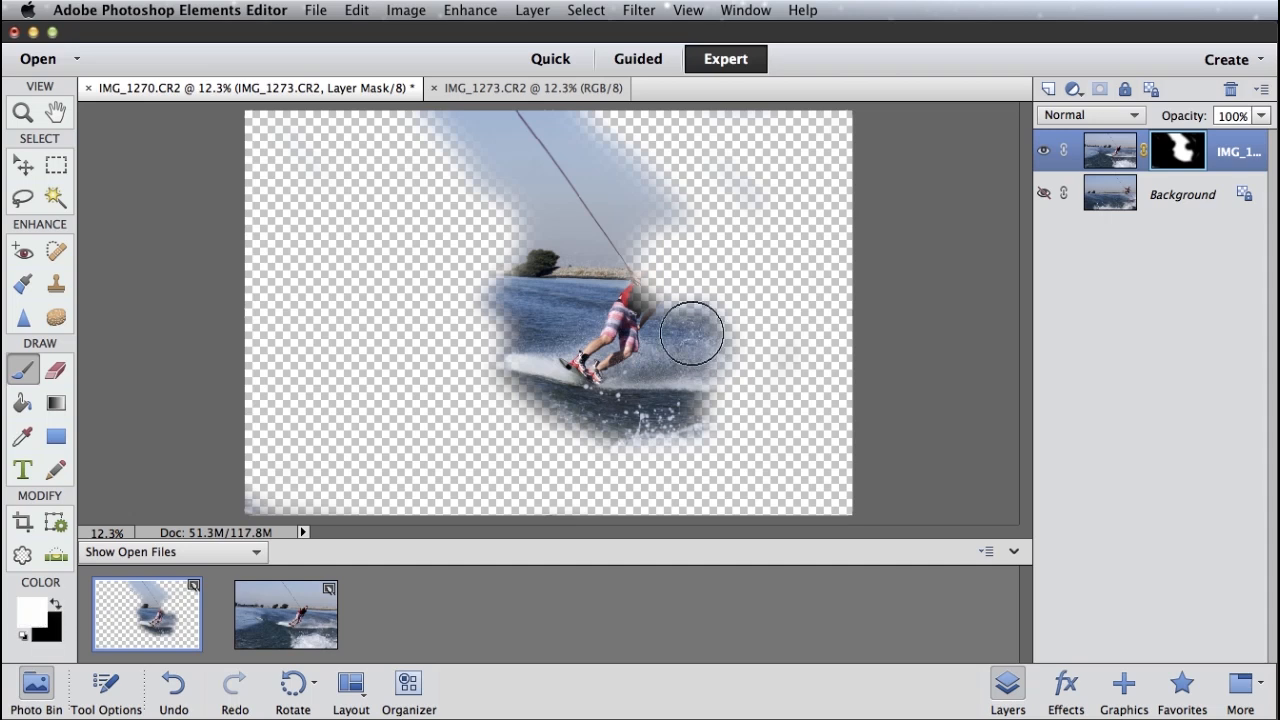
pyautogui.moveTo(690, 332); pyautogui.dragTo(664, 300)
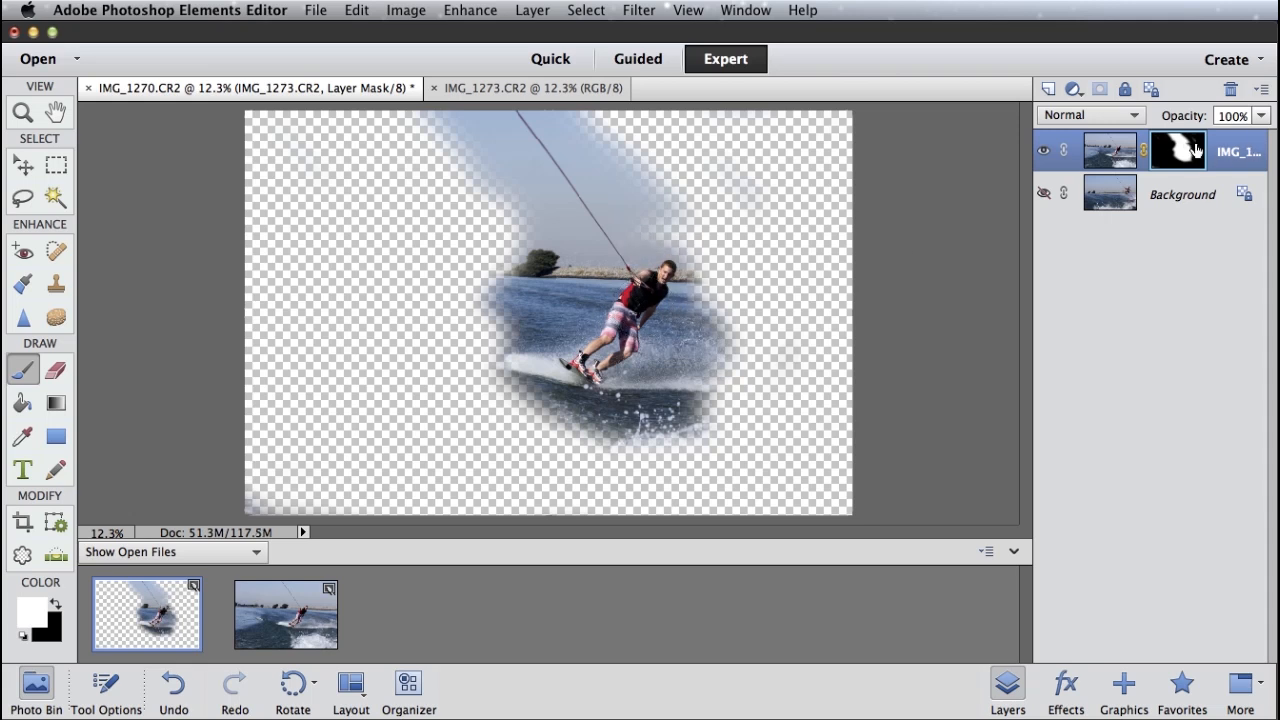
pyautogui.moveTo(1196, 156)
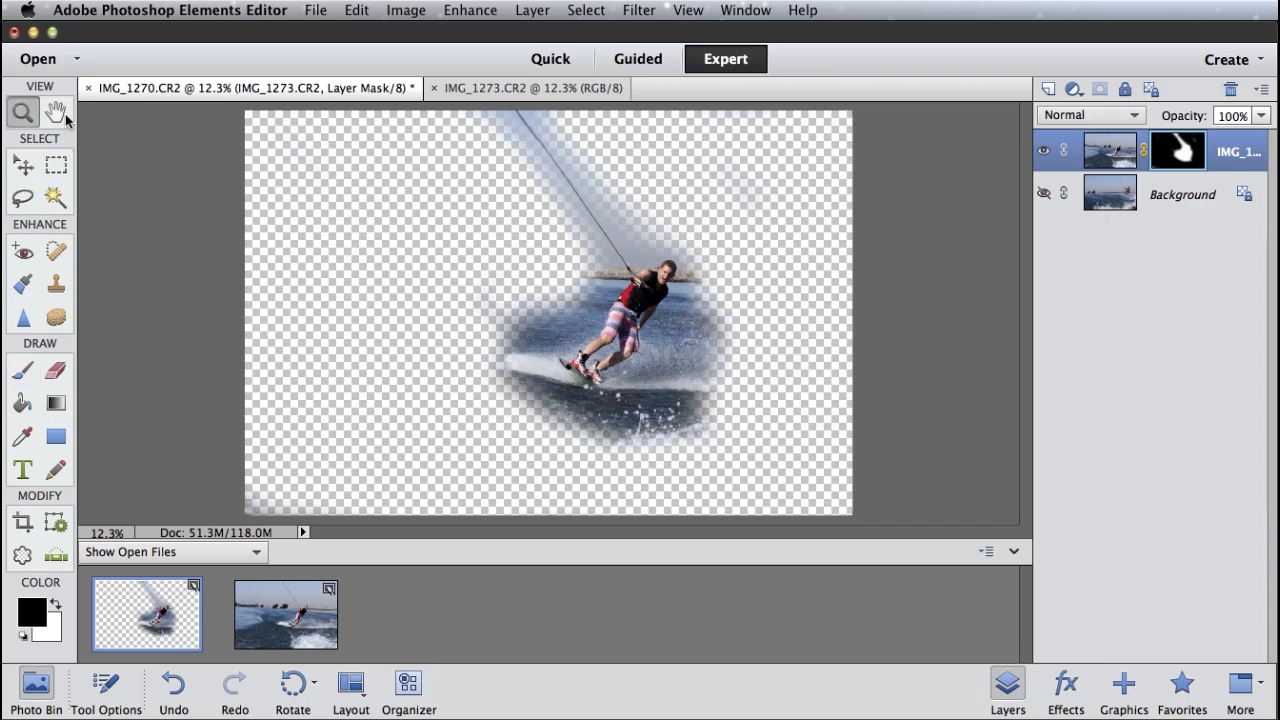
# Zoom in on the rider's upper body and shrink the brush for detail work
pyautogui.click(676, 272)
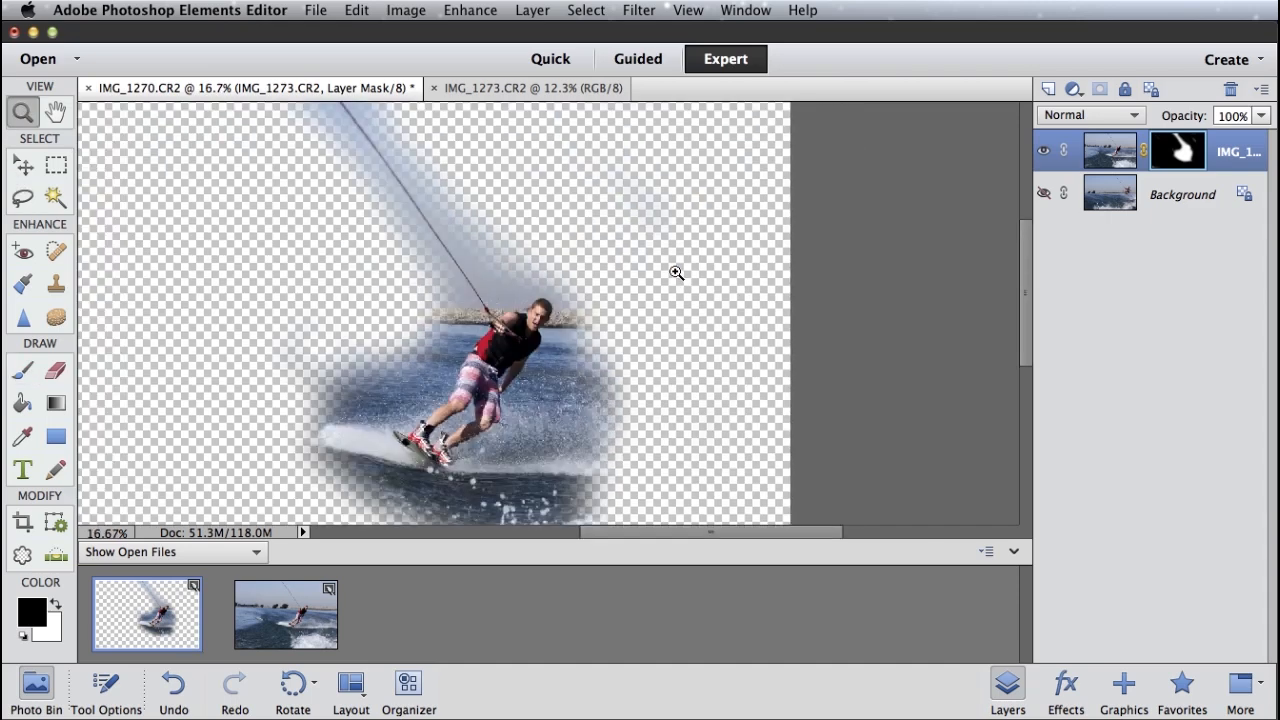
pyautogui.click(676, 272)
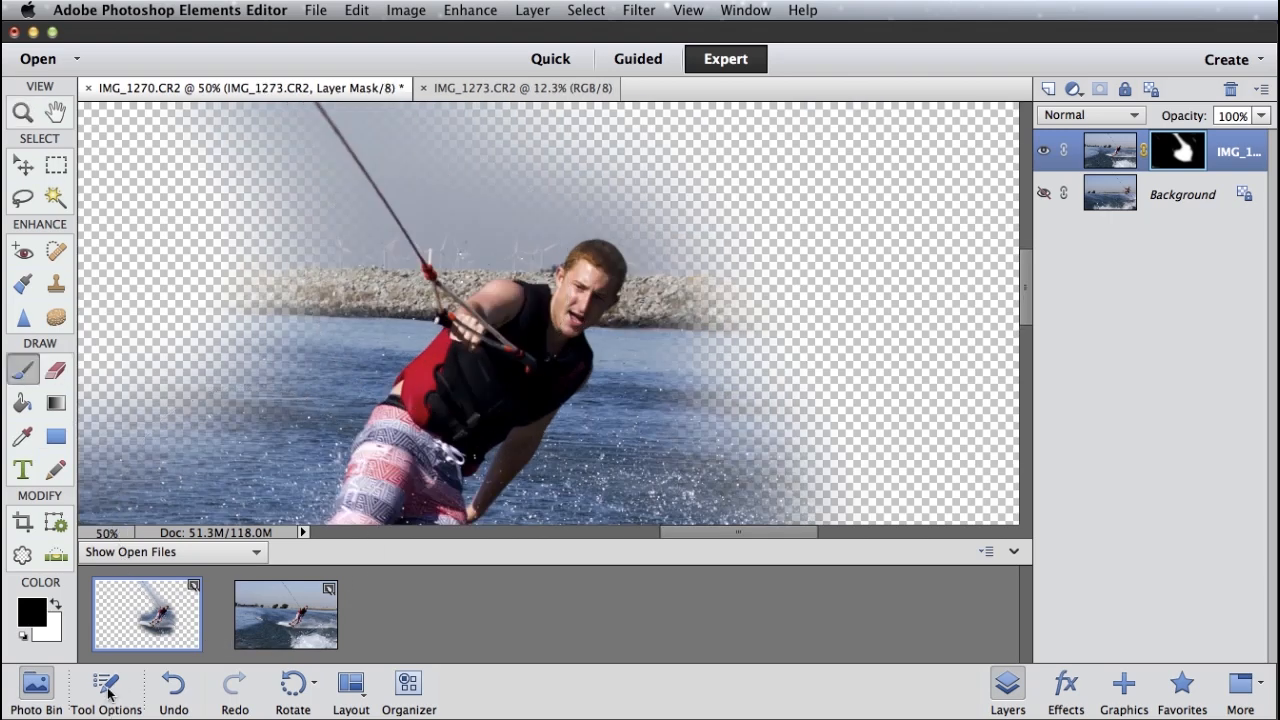
pyautogui.click(104, 690)
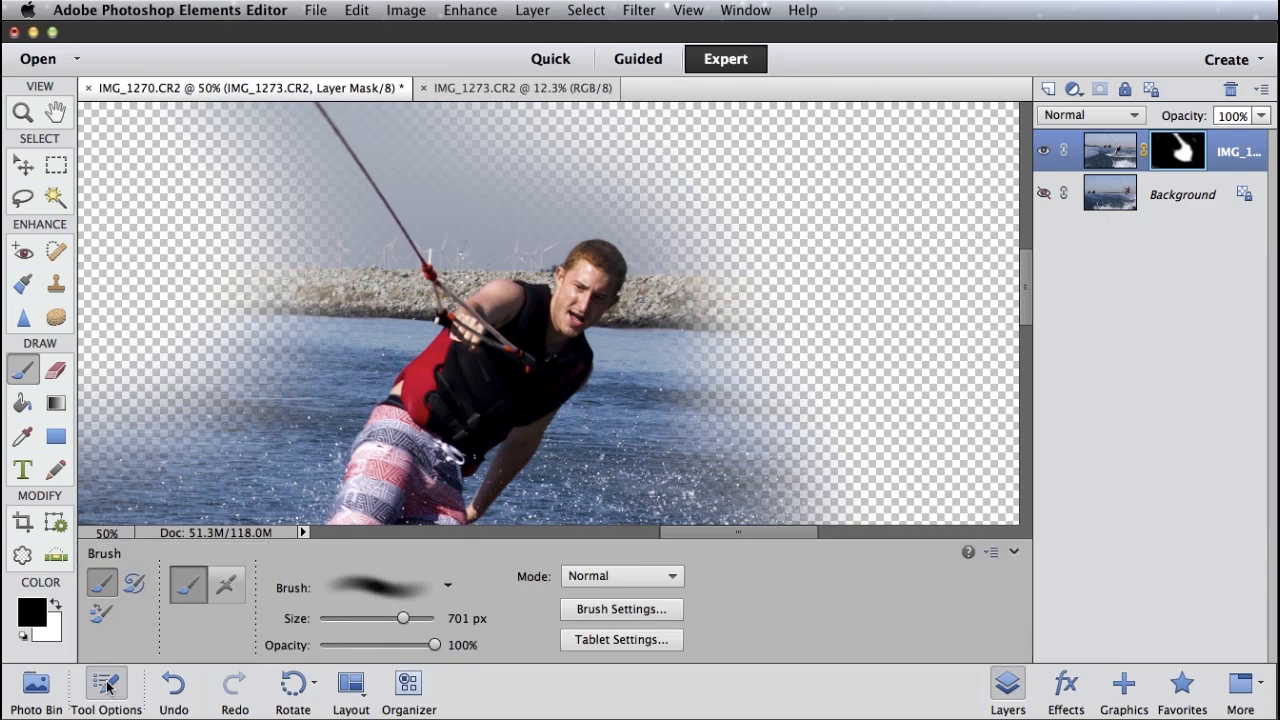
pyautogui.moveTo(402, 618); pyautogui.dragTo(396, 618)
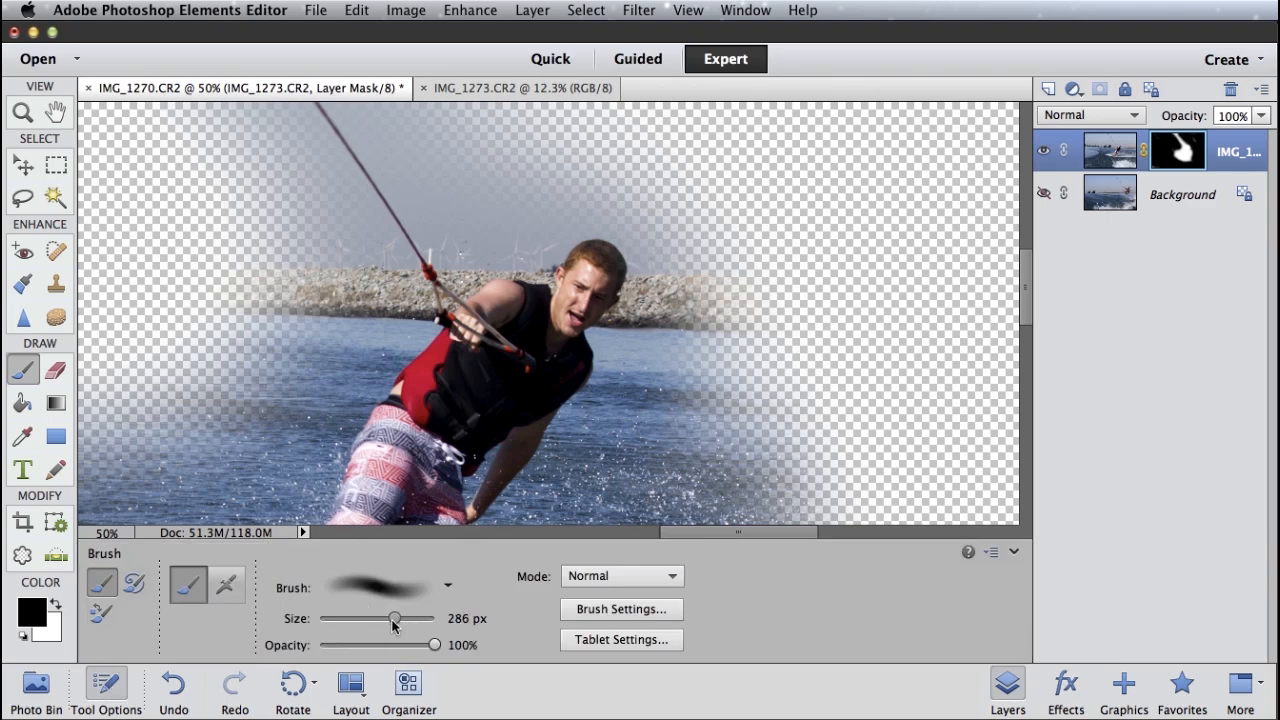
pyautogui.moveTo(396, 618); pyautogui.dragTo(360, 618)
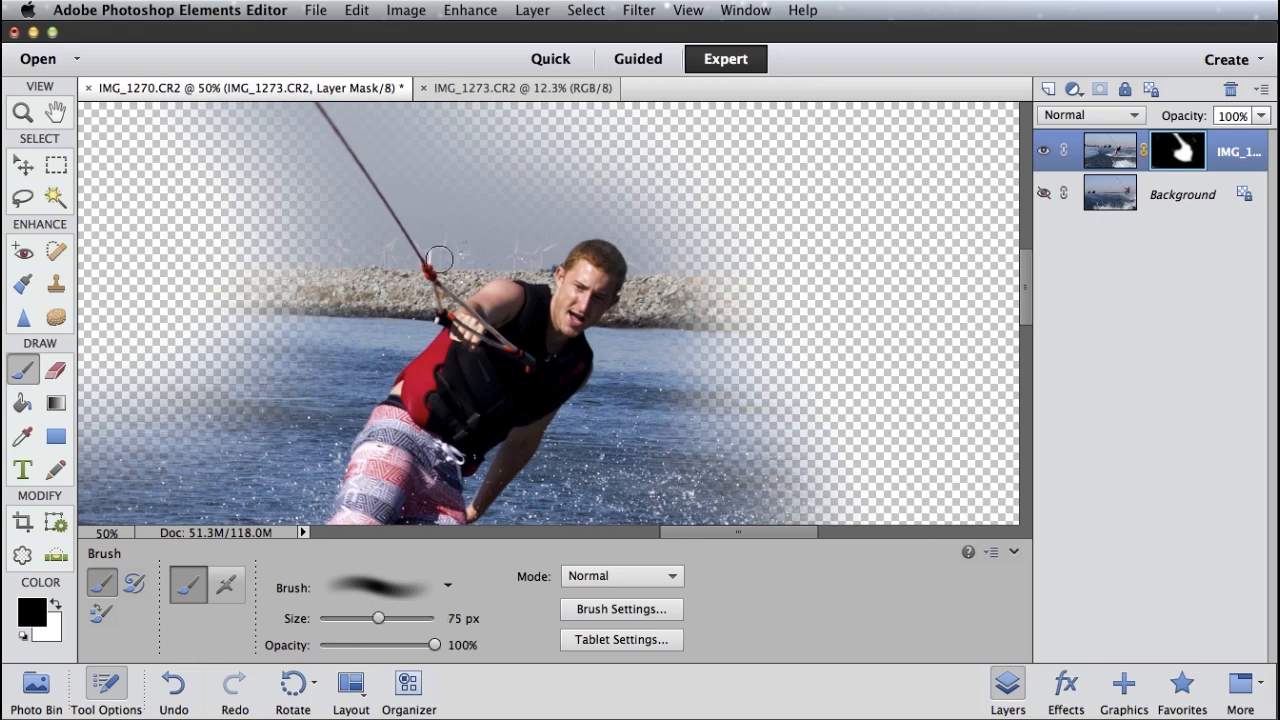
# Mask out the shoreline and trees behind the rider's head with the finer brush
pyautogui.moveTo(440, 260); pyautogui.dragTo(536, 264)
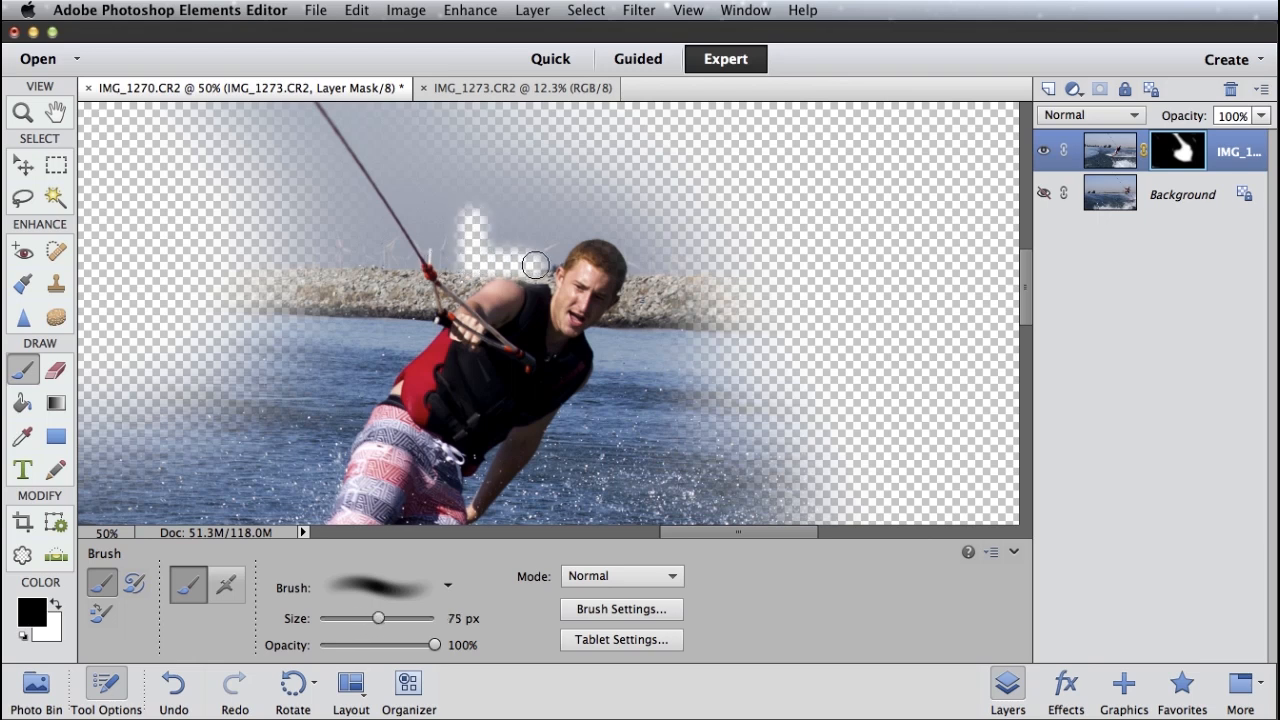
pyautogui.moveTo(536, 264); pyautogui.dragTo(642, 264)
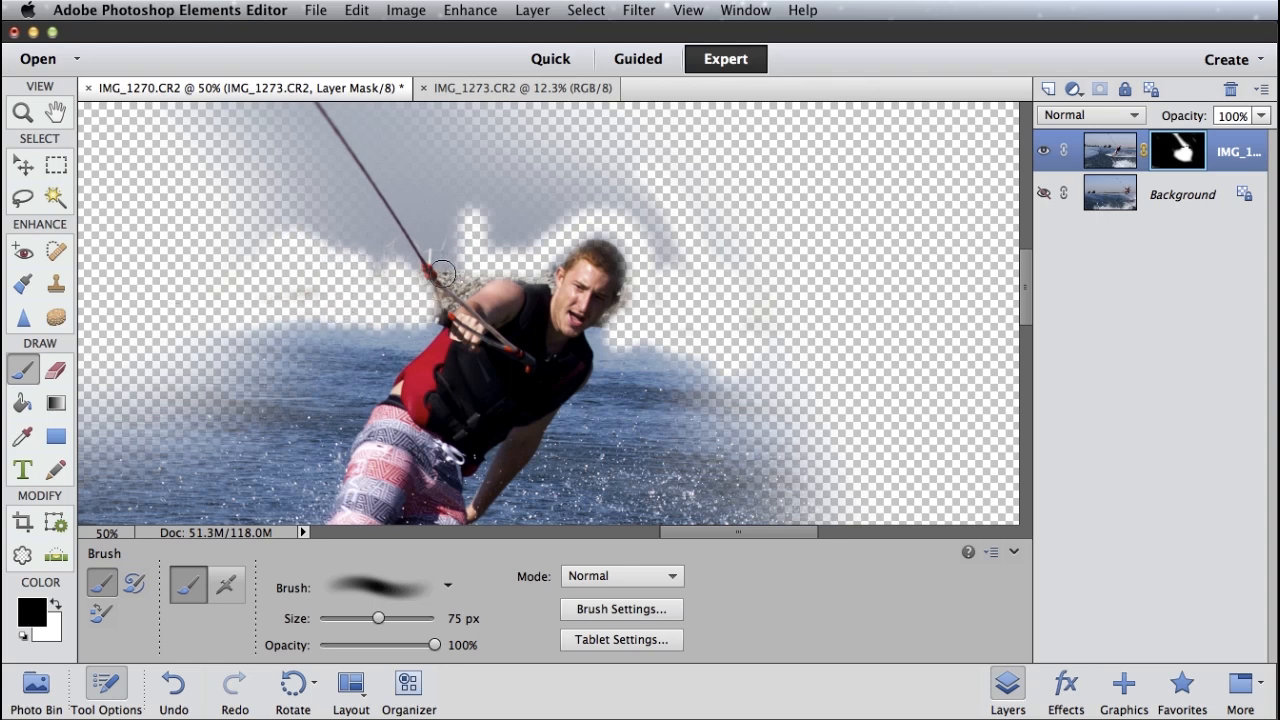
pyautogui.moveTo(376, 618); pyautogui.dragTo(356, 618)
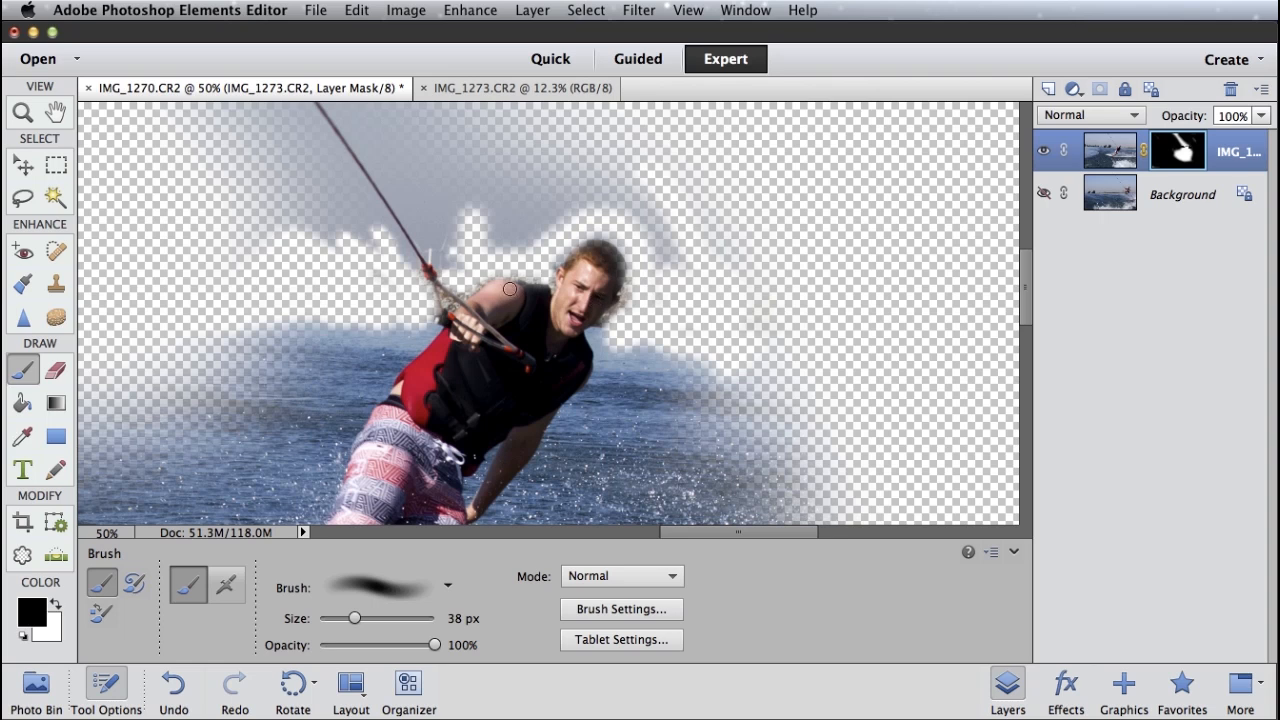
pyautogui.moveTo(508, 194)
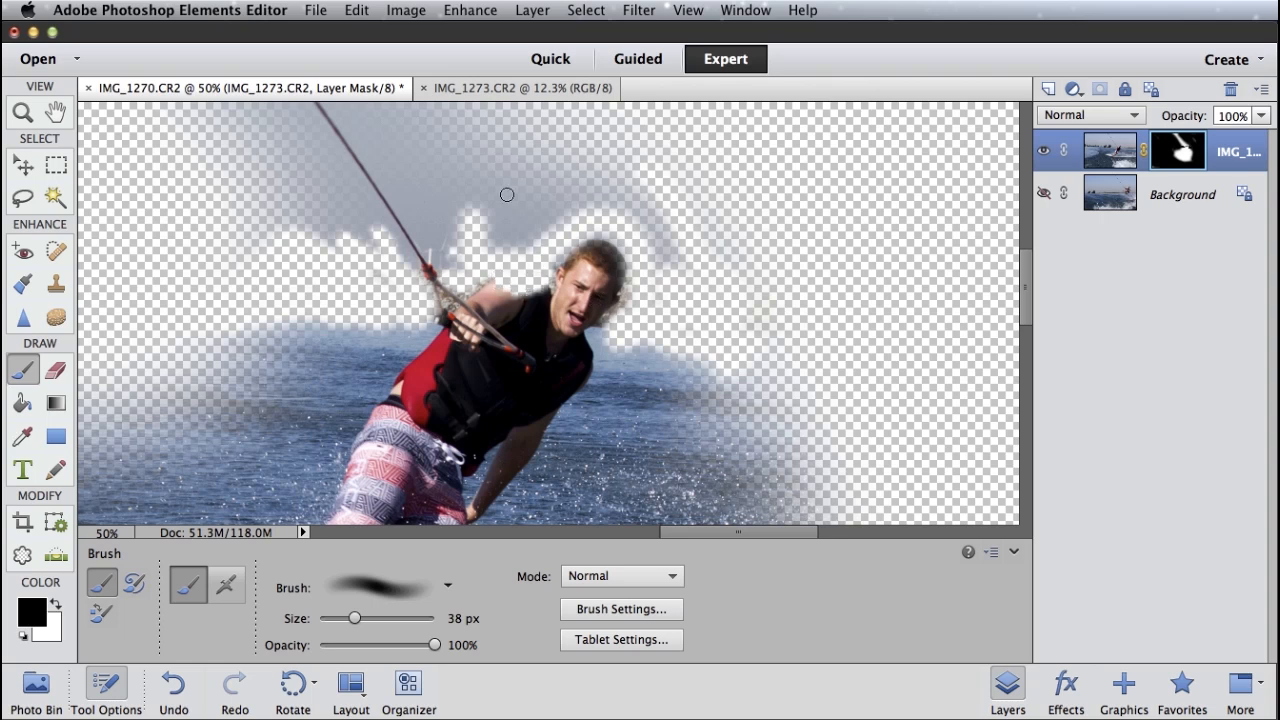
pyautogui.moveTo(336, 292)
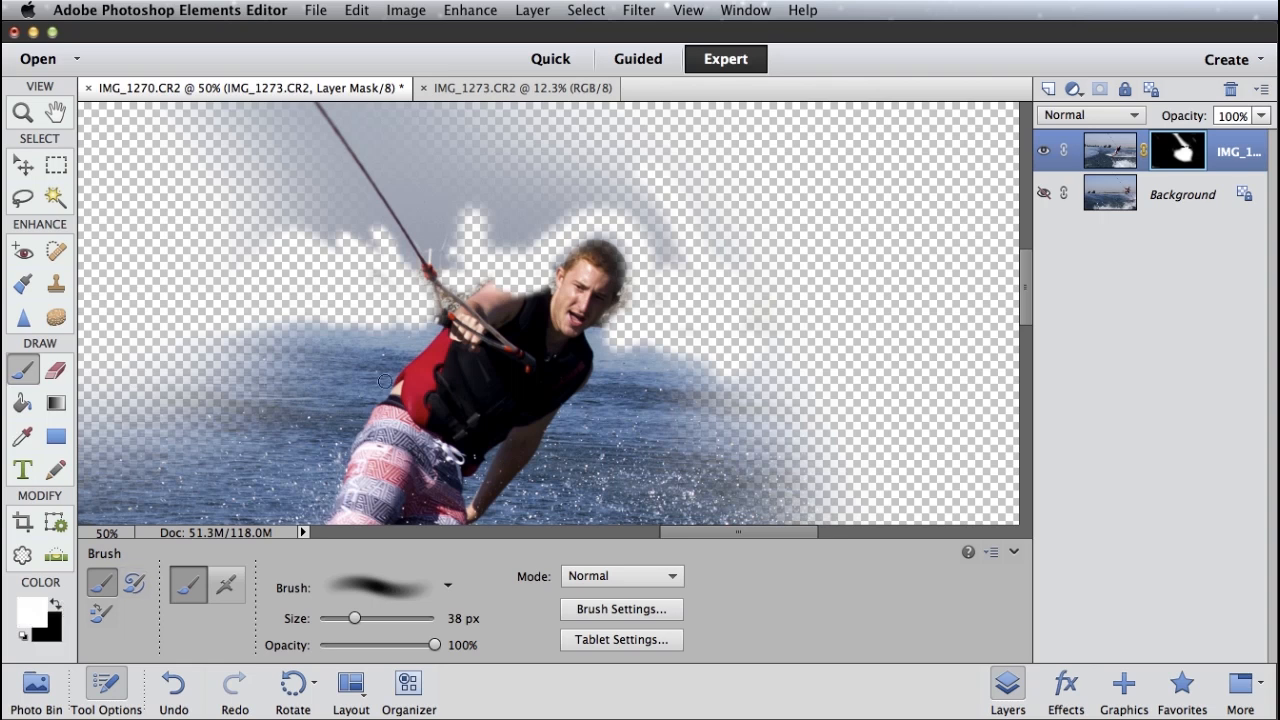
pyautogui.moveTo(532, 294)
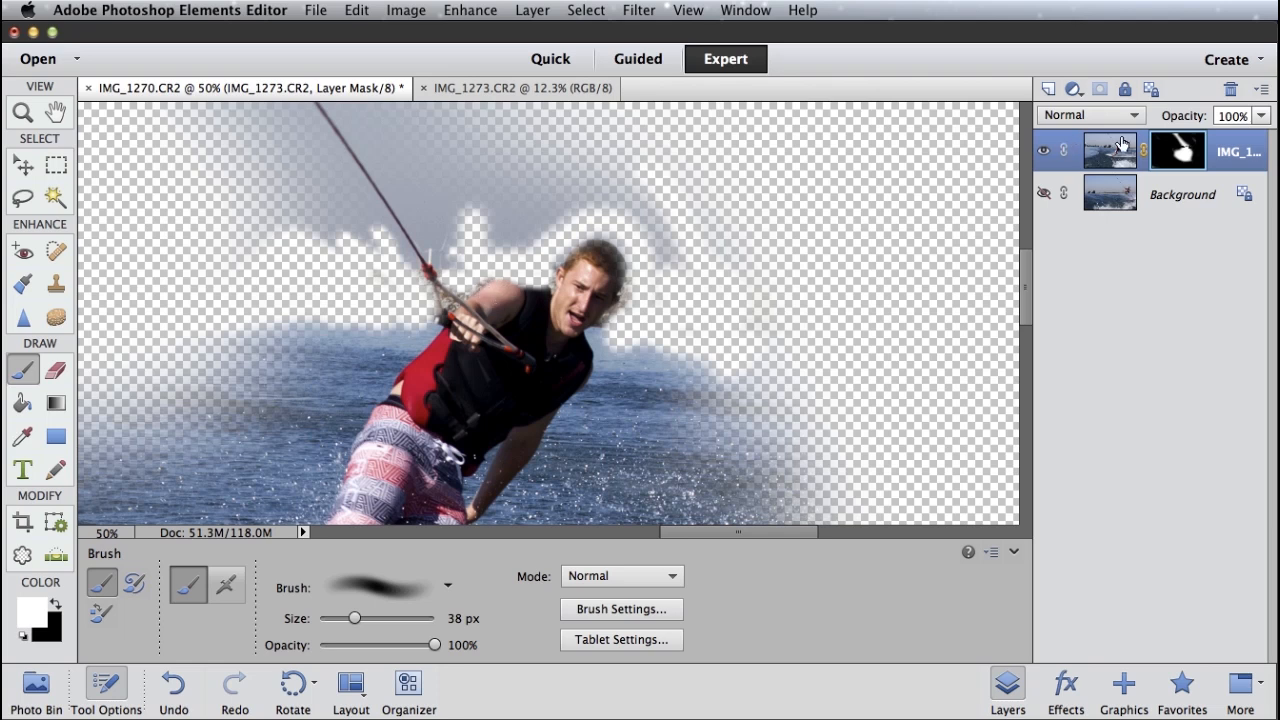
pyautogui.moveTo(1120, 152)
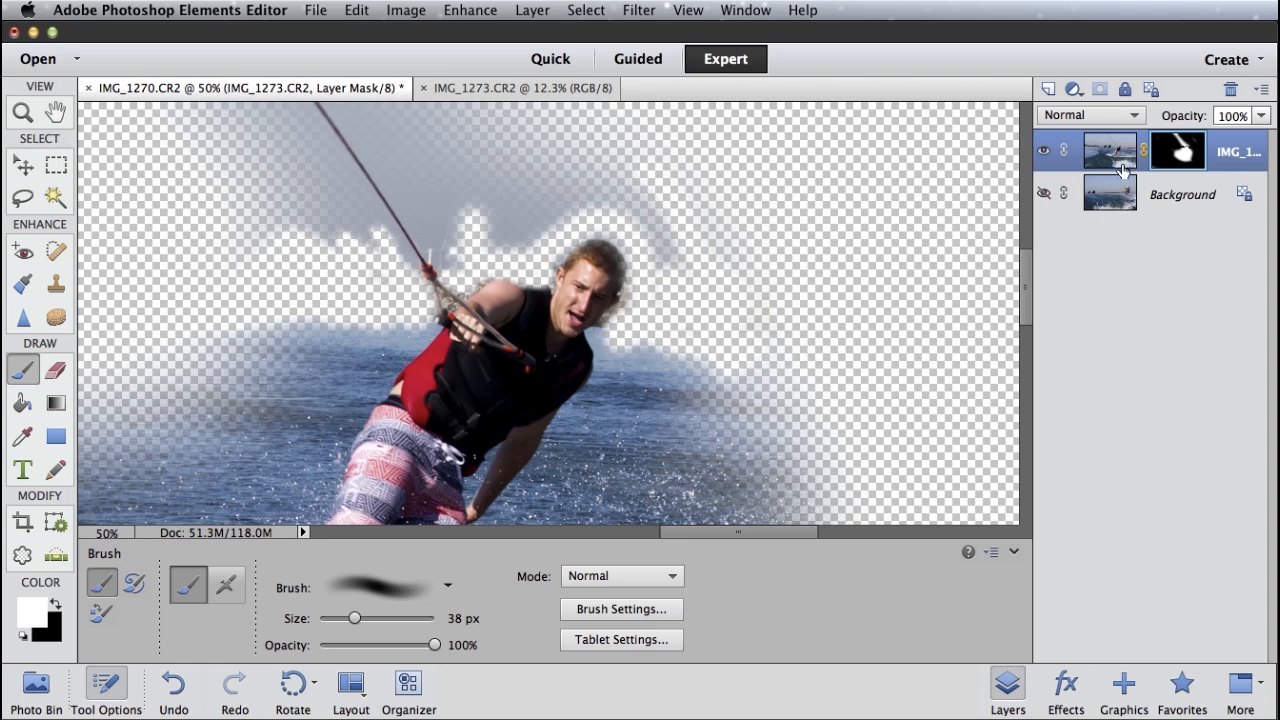
pyautogui.moveTo(1184, 150)
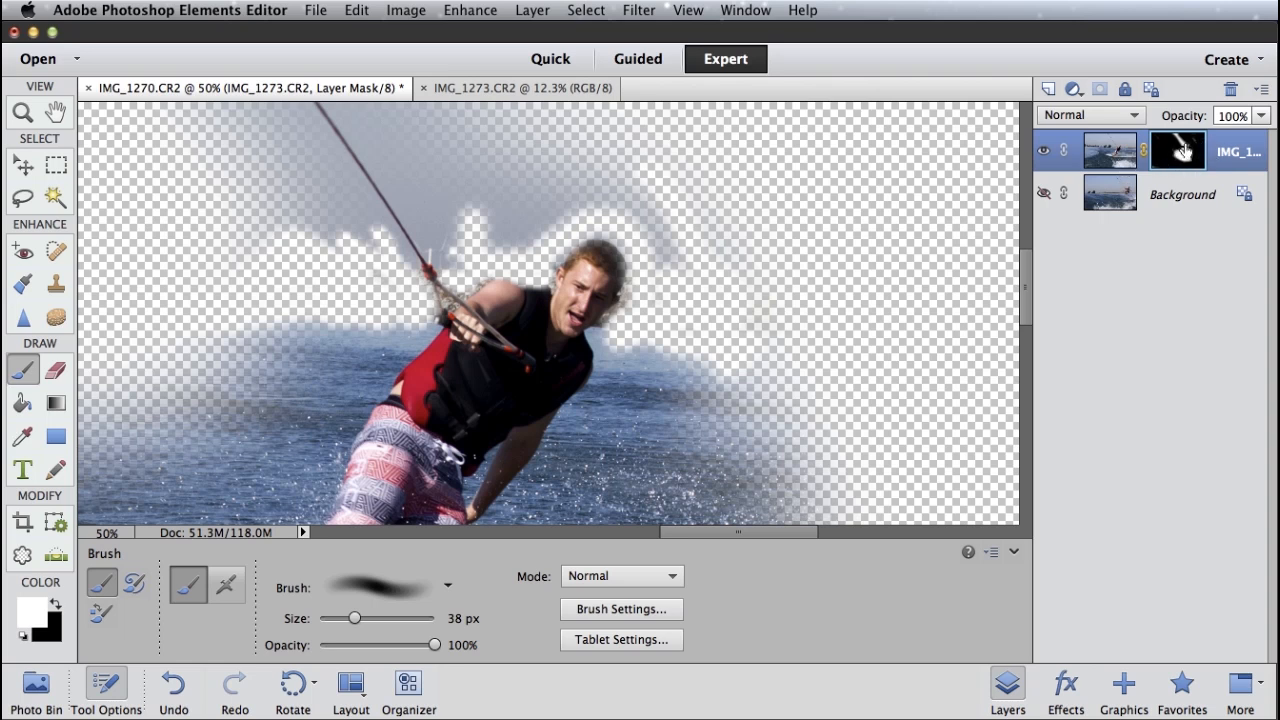
pyautogui.moveTo(656, 296)
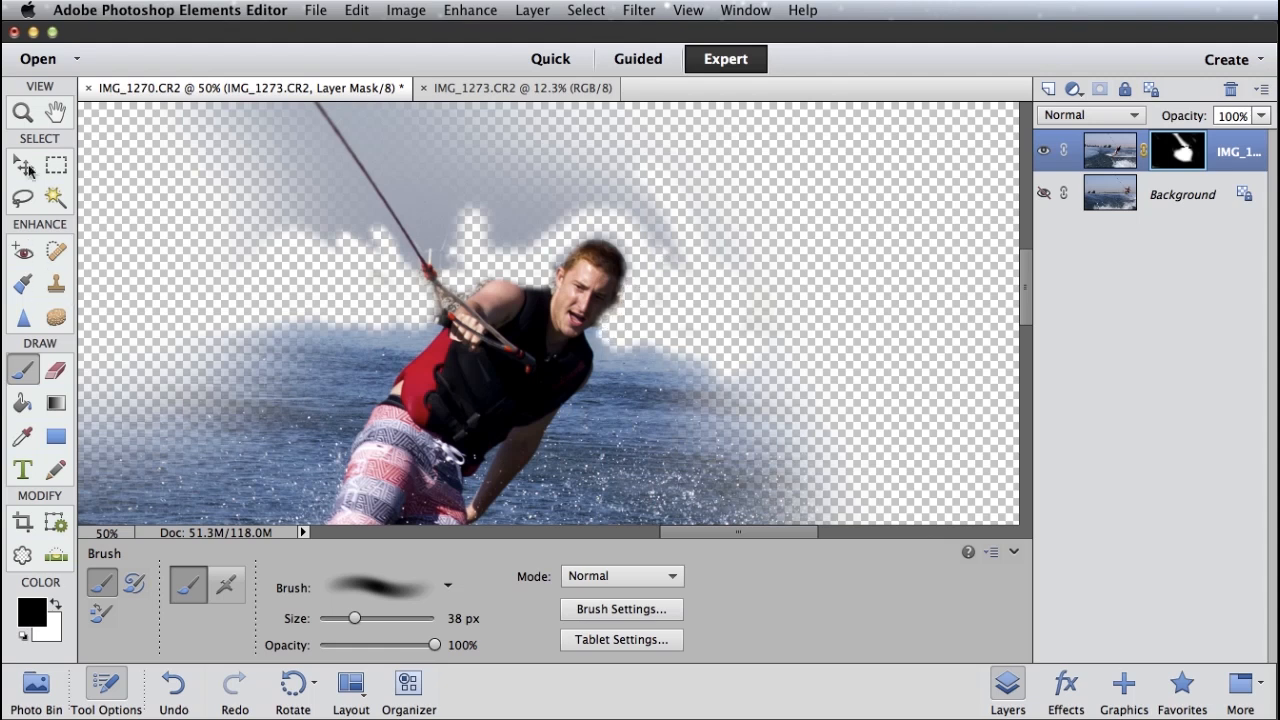
# Enlarge the brush to about 447 px and show the Background layer so both riders appear
pyautogui.click(56, 112)
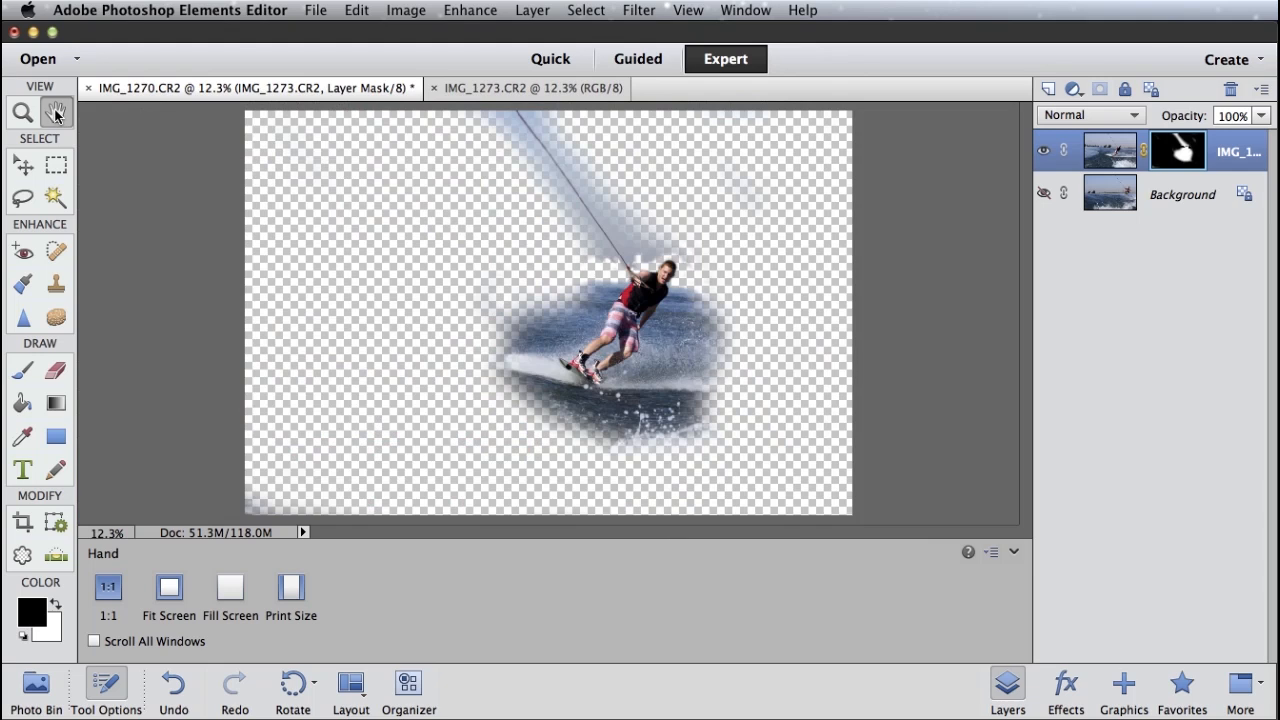
pyautogui.moveTo(16, 156)
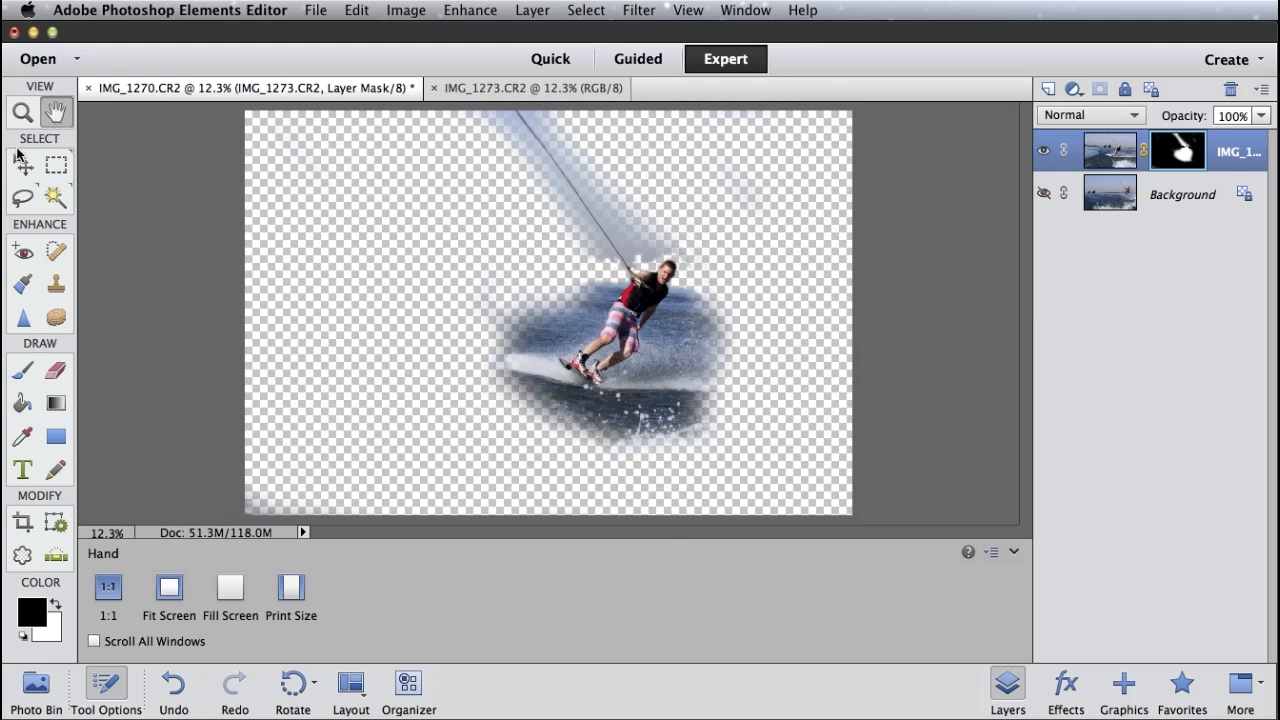
pyautogui.click(22, 368)
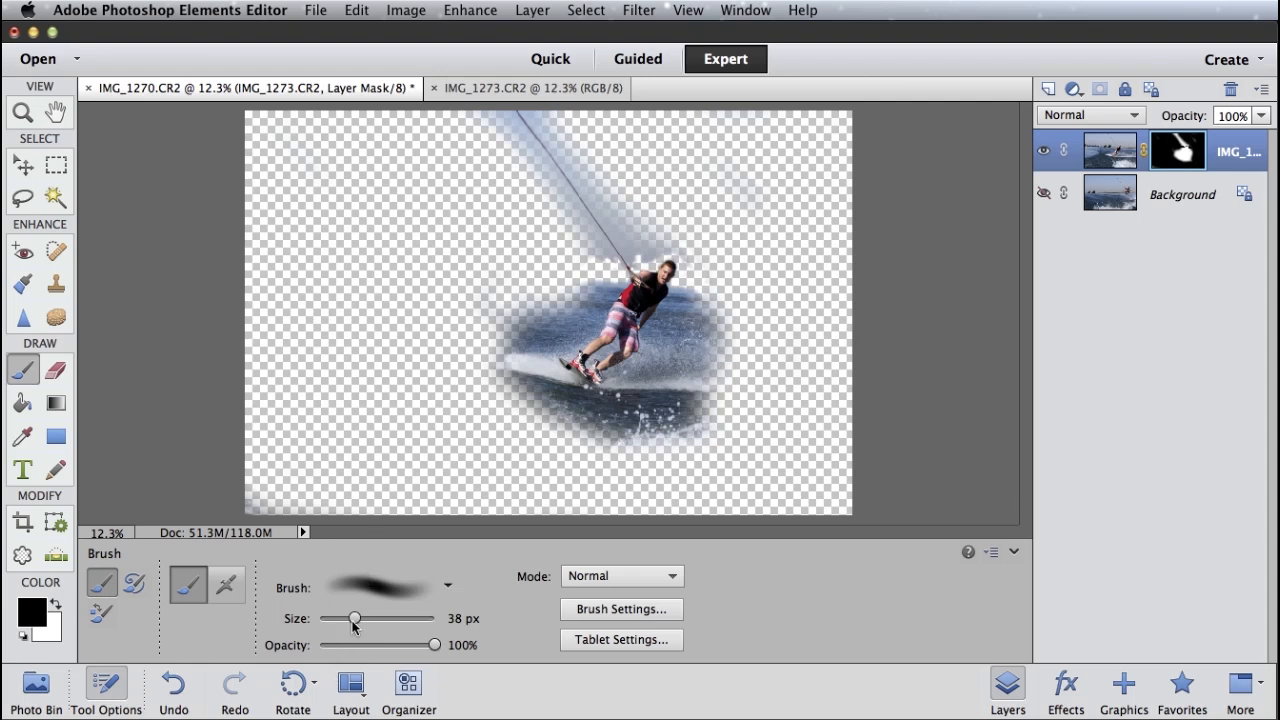
pyautogui.moveTo(352, 618); pyautogui.dragTo(400, 618)
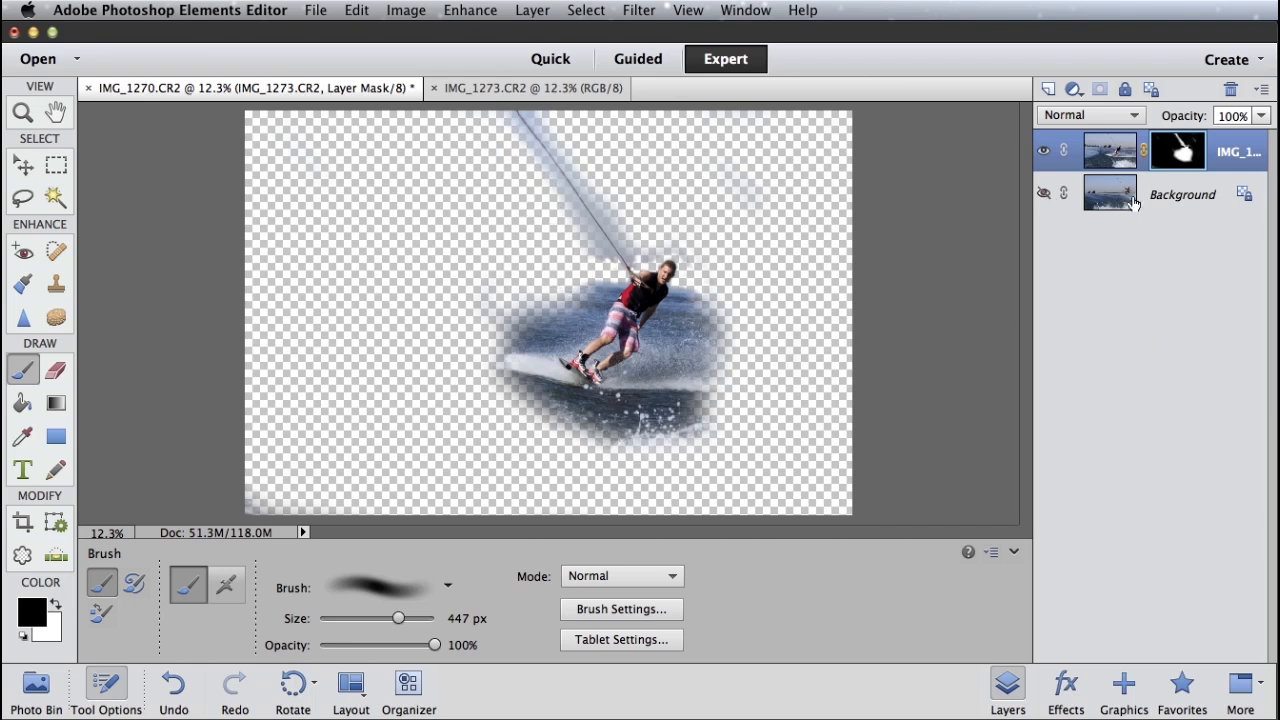
pyautogui.click(1044, 194)
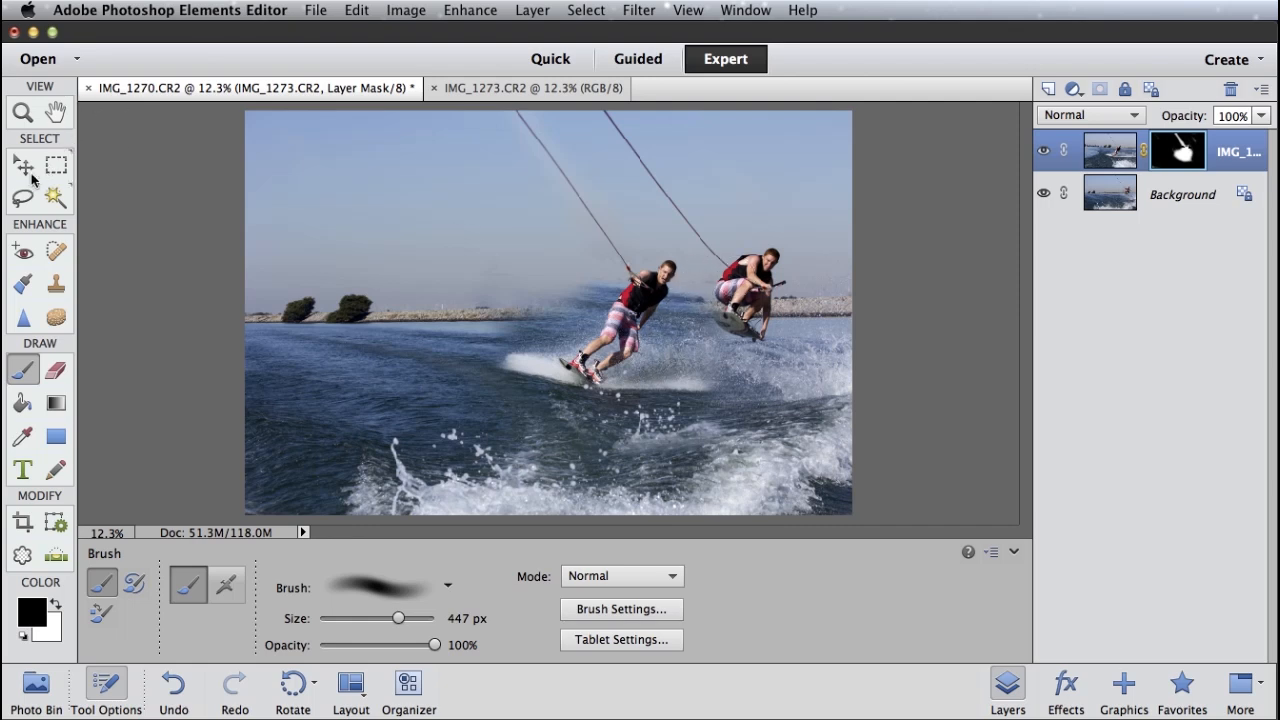
# Move the masked rider to sit just left of and below the jumping rider, then select Background
pyautogui.click(22, 164)
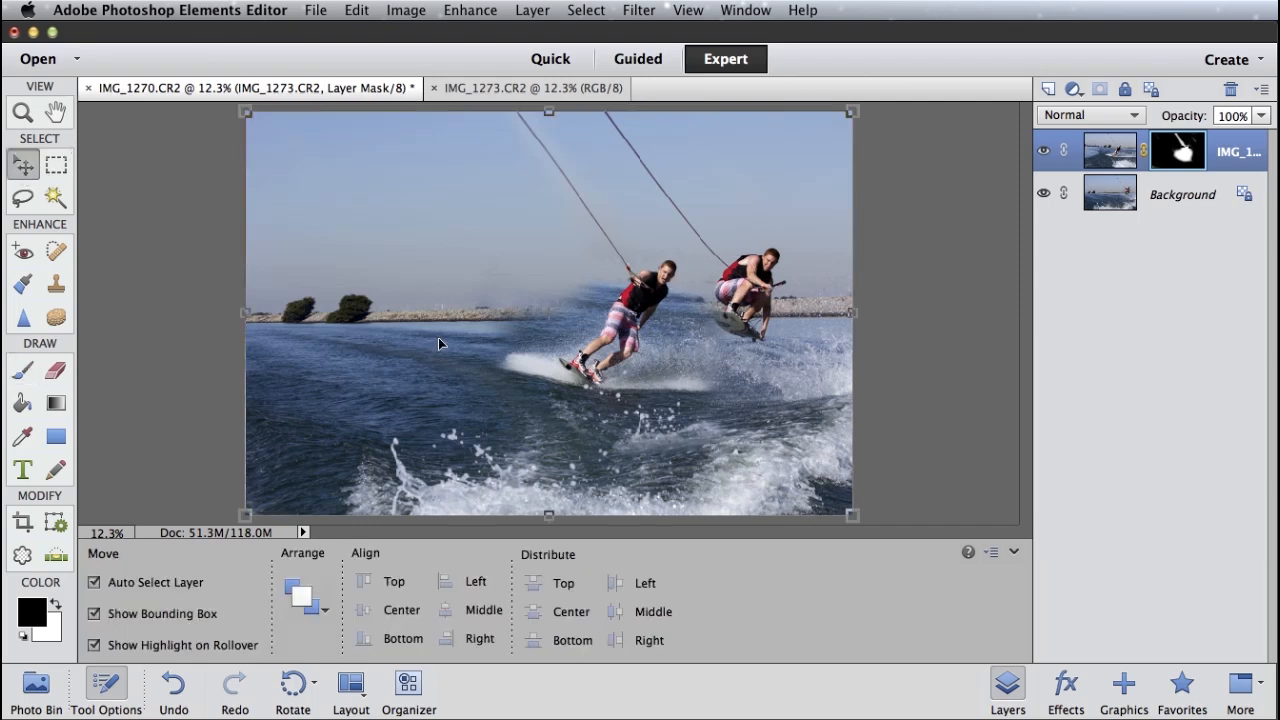
pyautogui.click(1110, 150)
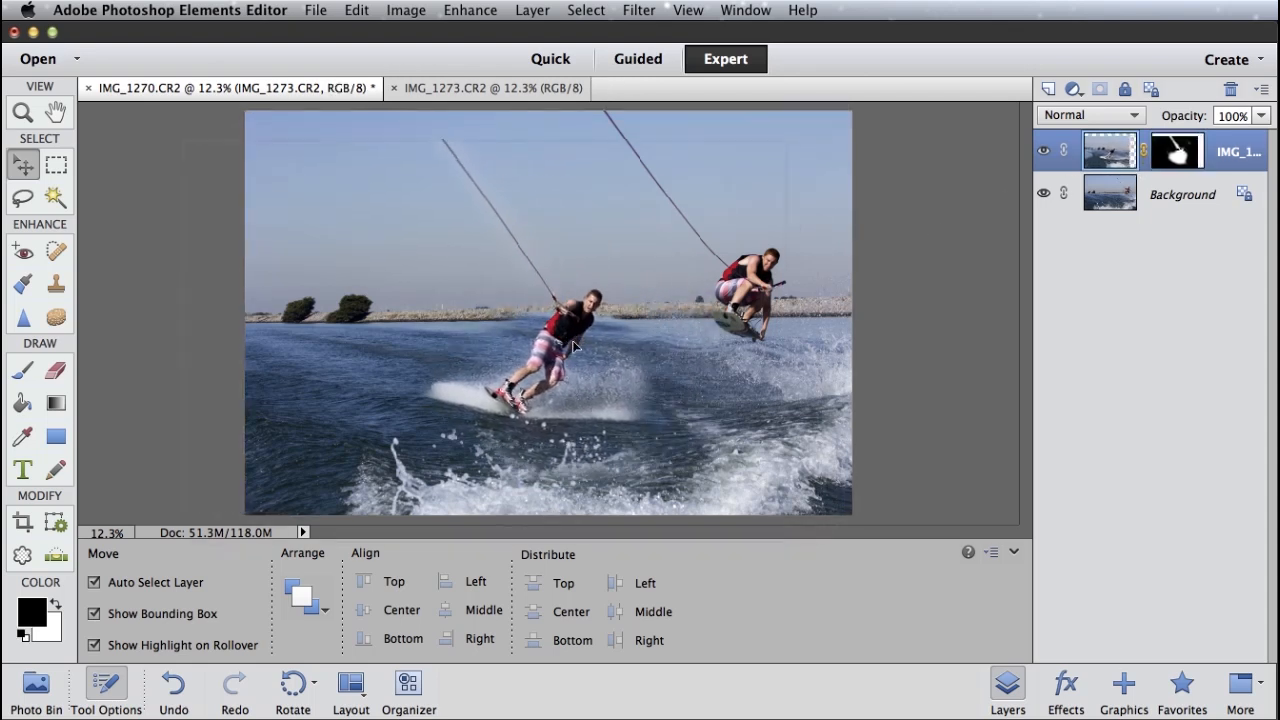
pyautogui.moveTo(576, 344); pyautogui.dragTo(484, 184)
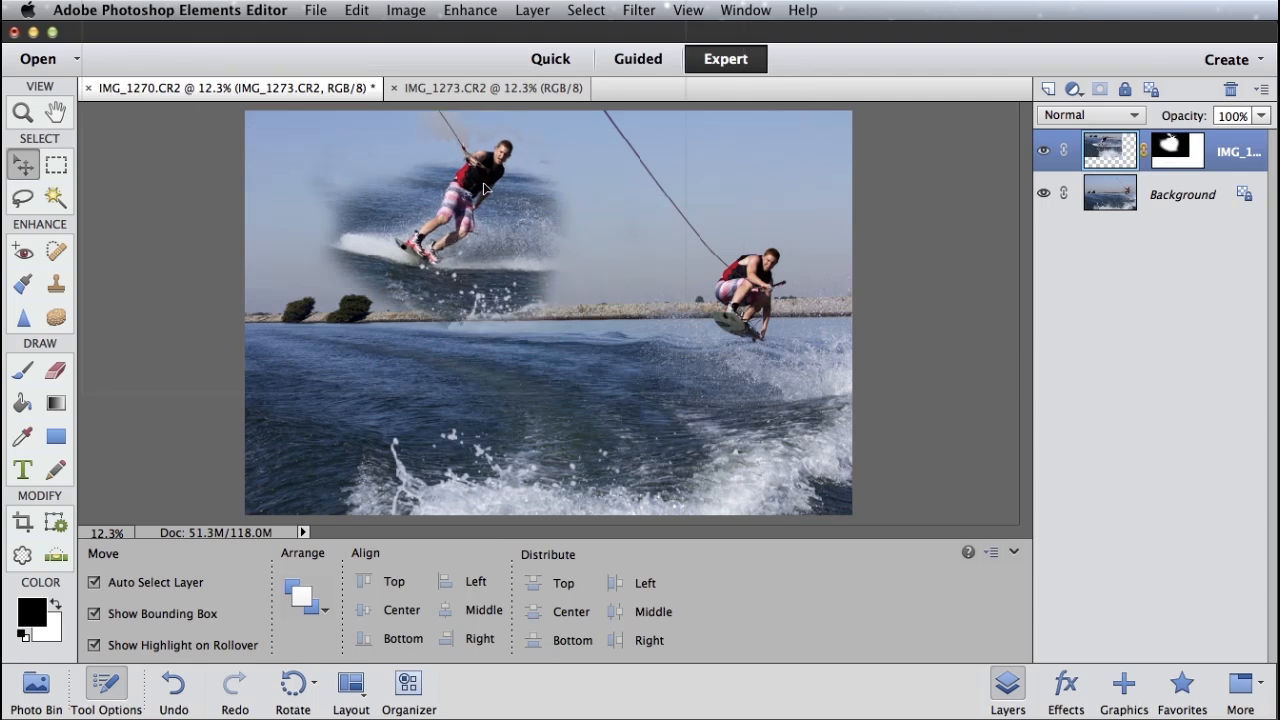
pyautogui.moveTo(484, 190); pyautogui.dragTo(508, 228)
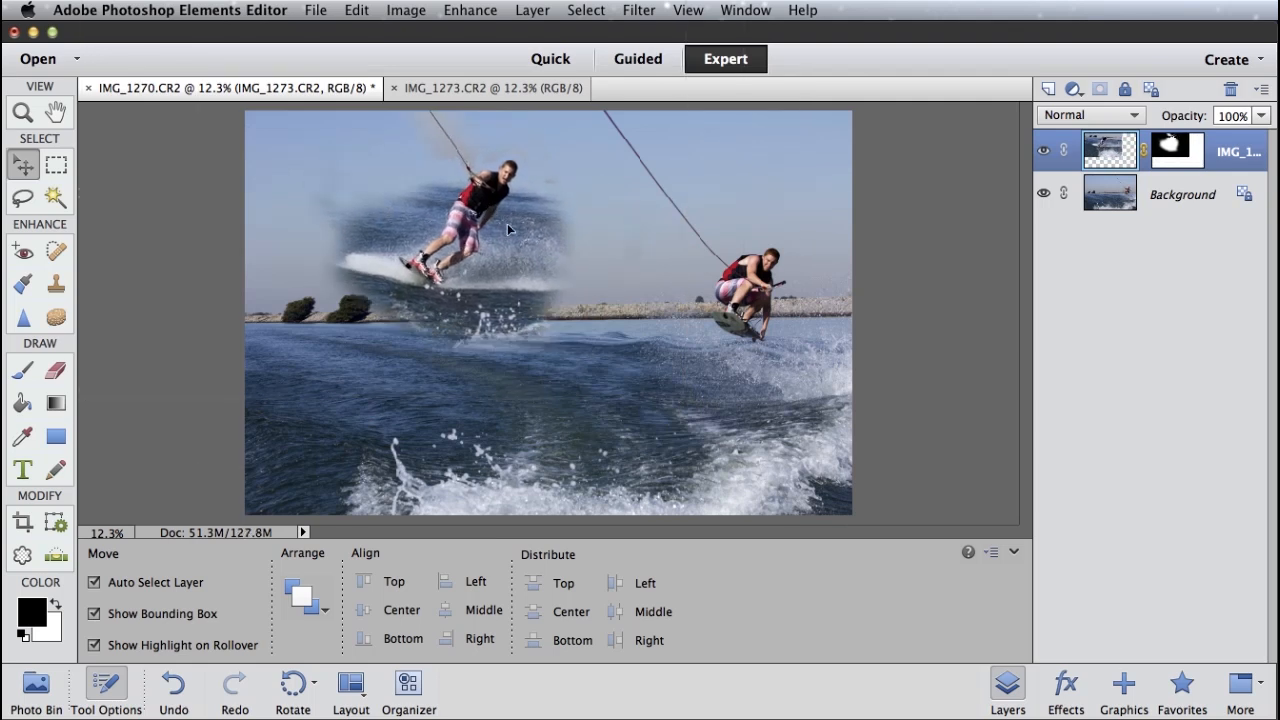
pyautogui.moveTo(510, 230); pyautogui.dragTo(680, 290)
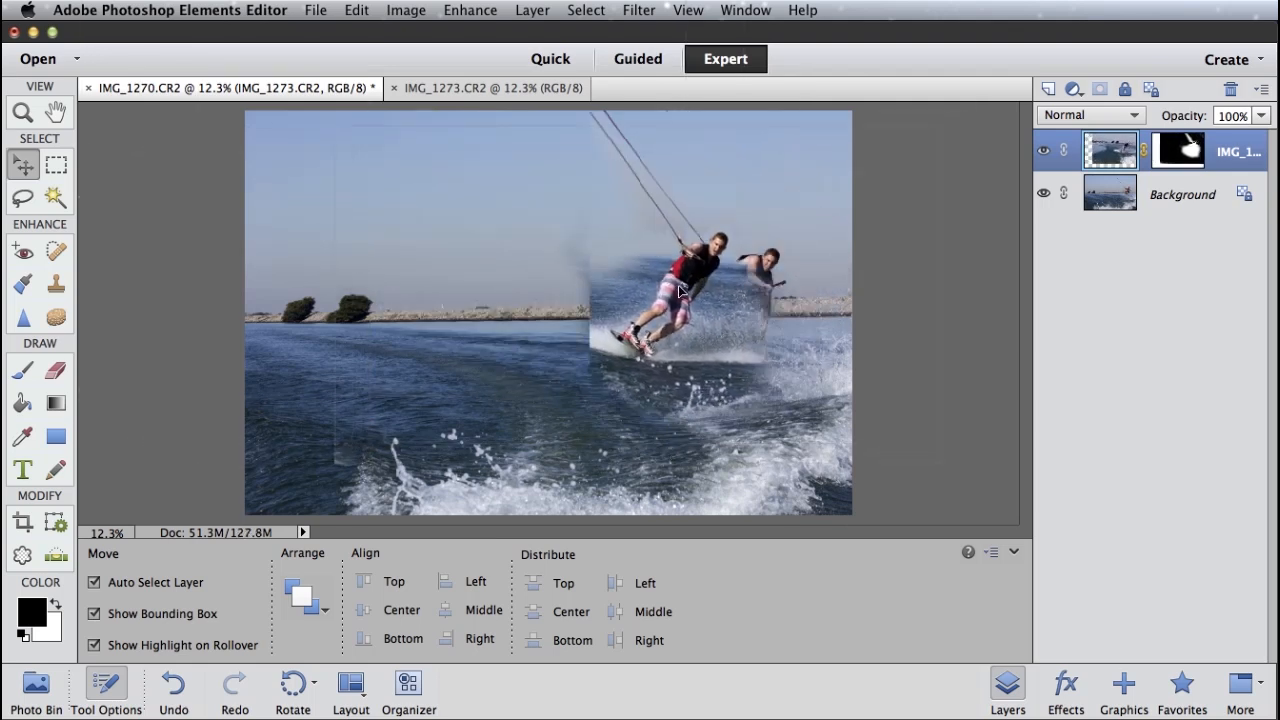
pyautogui.moveTo(680, 290); pyautogui.dragTo(644, 348)
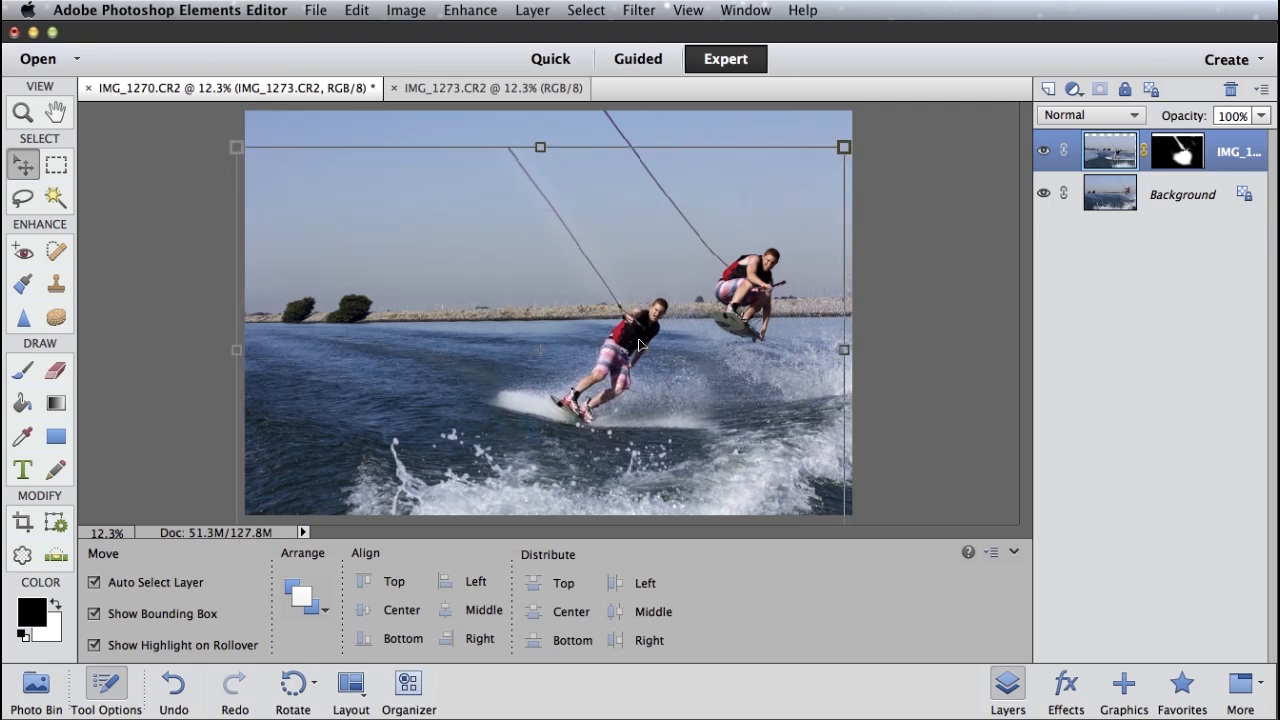
pyautogui.click(1182, 194)
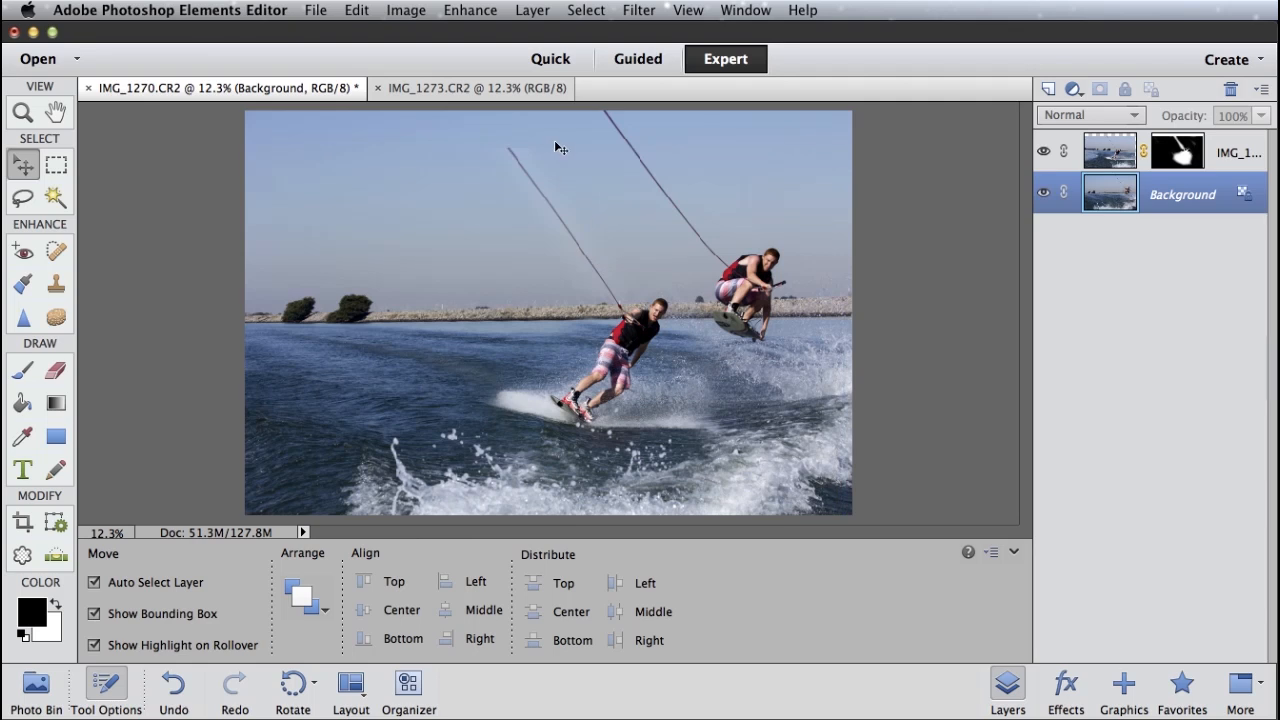
pyautogui.moveTo(452, 124)
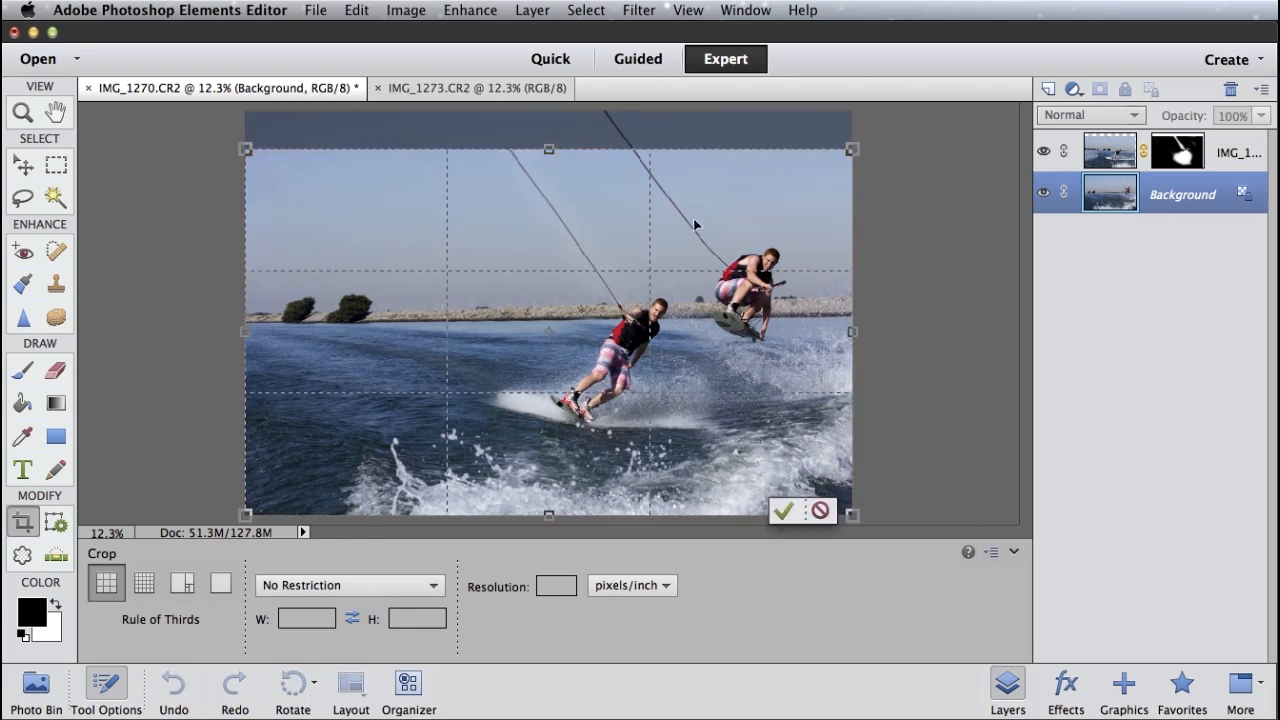
# Commit the crop that trims the uneven strip along the composite's top edge
pyautogui.click(784, 512)
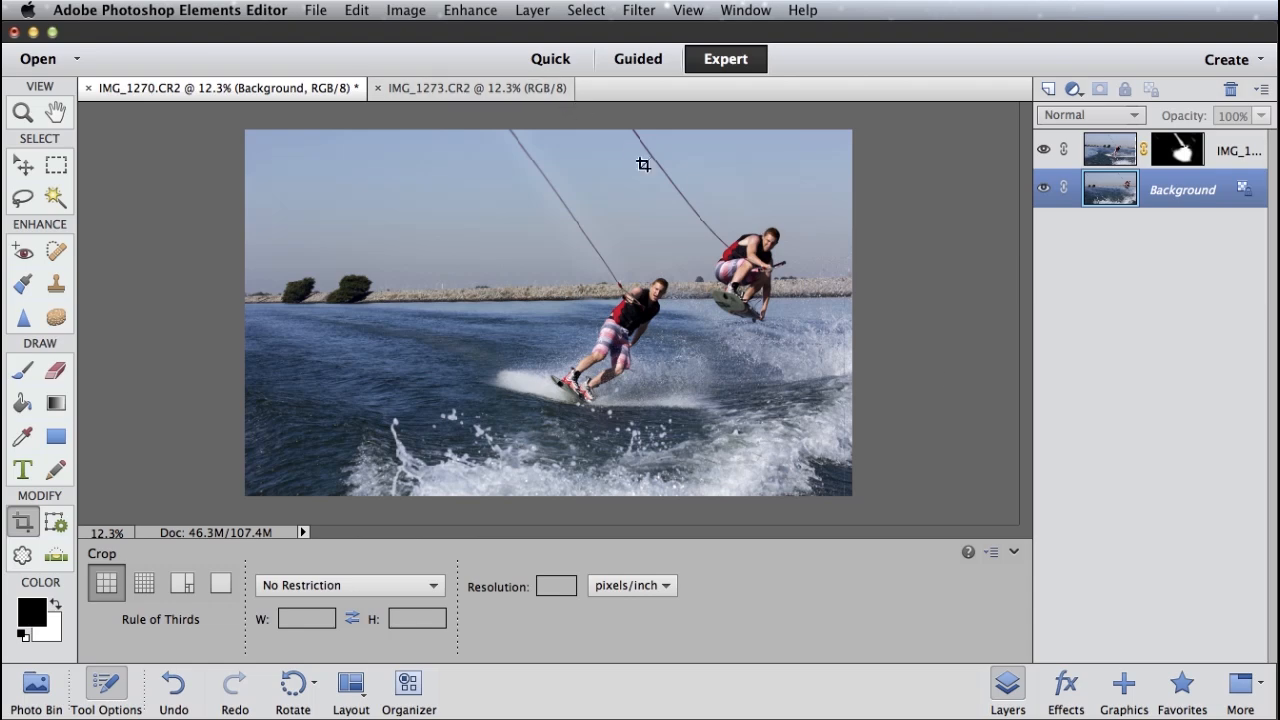
pyautogui.moveTo(38, 228)
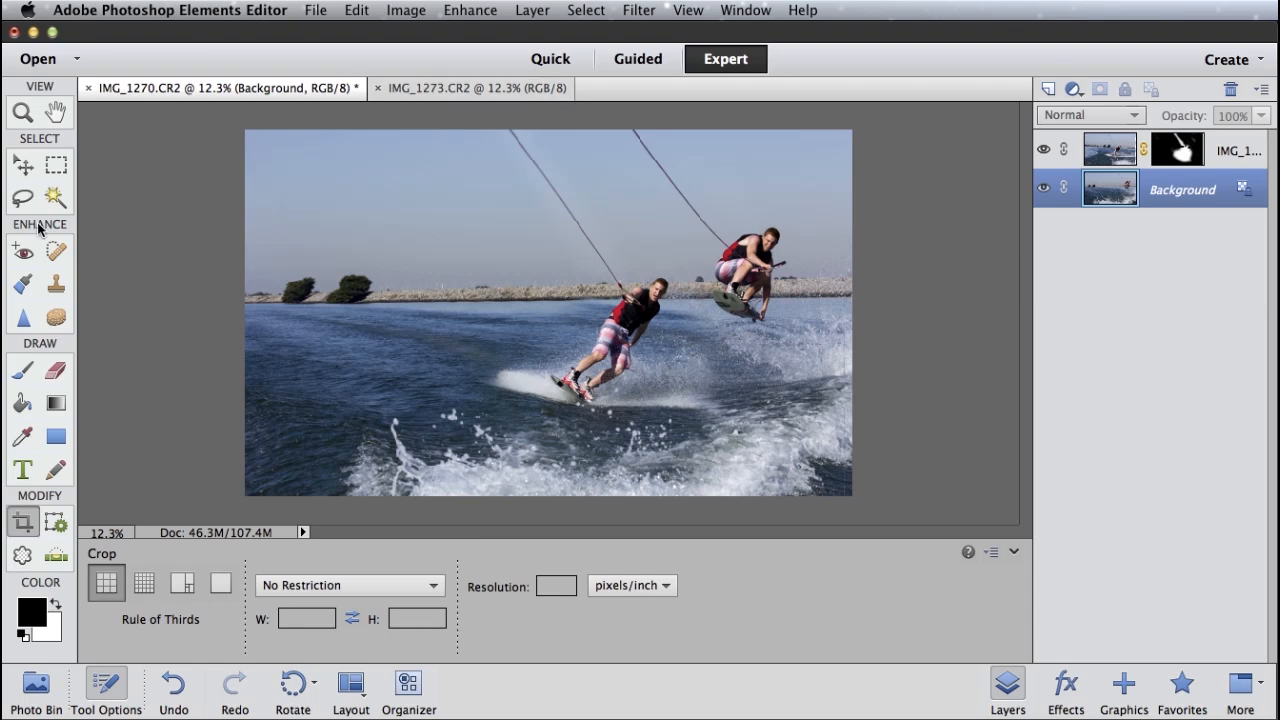
# Zoom in to about 25% for a close view of the two riders
pyautogui.click(22, 112)
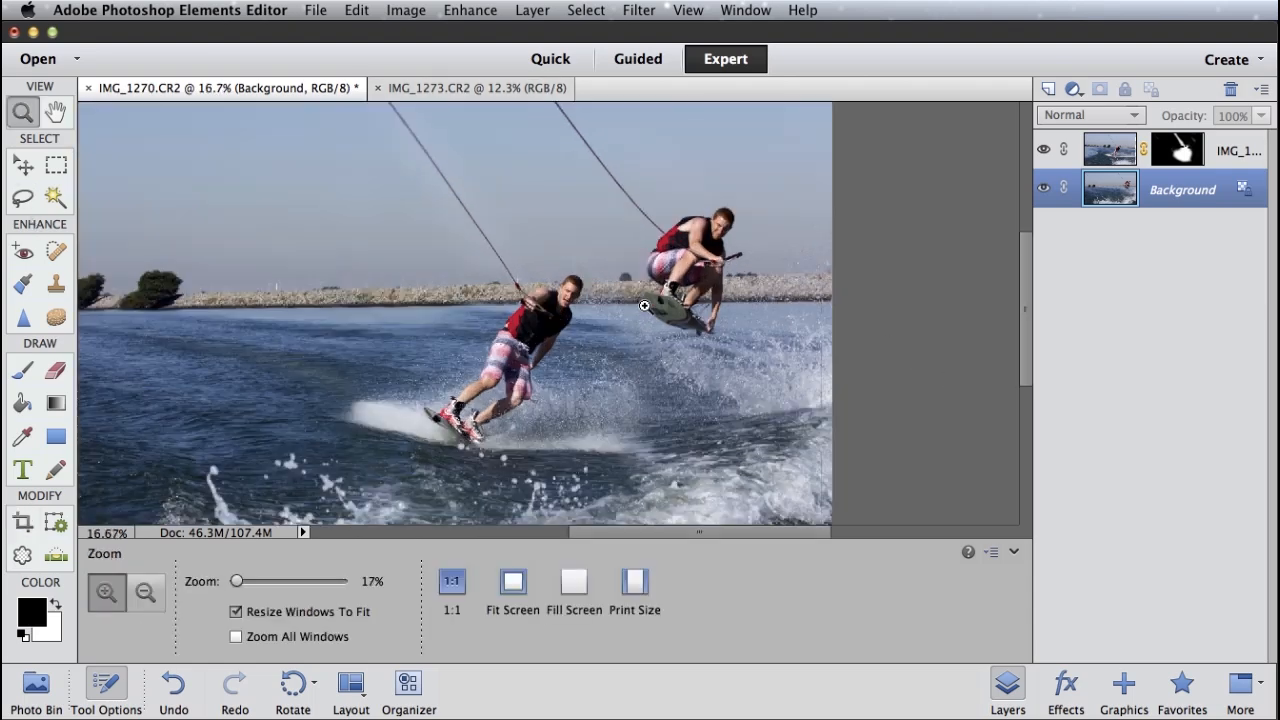
pyautogui.click(106, 592)
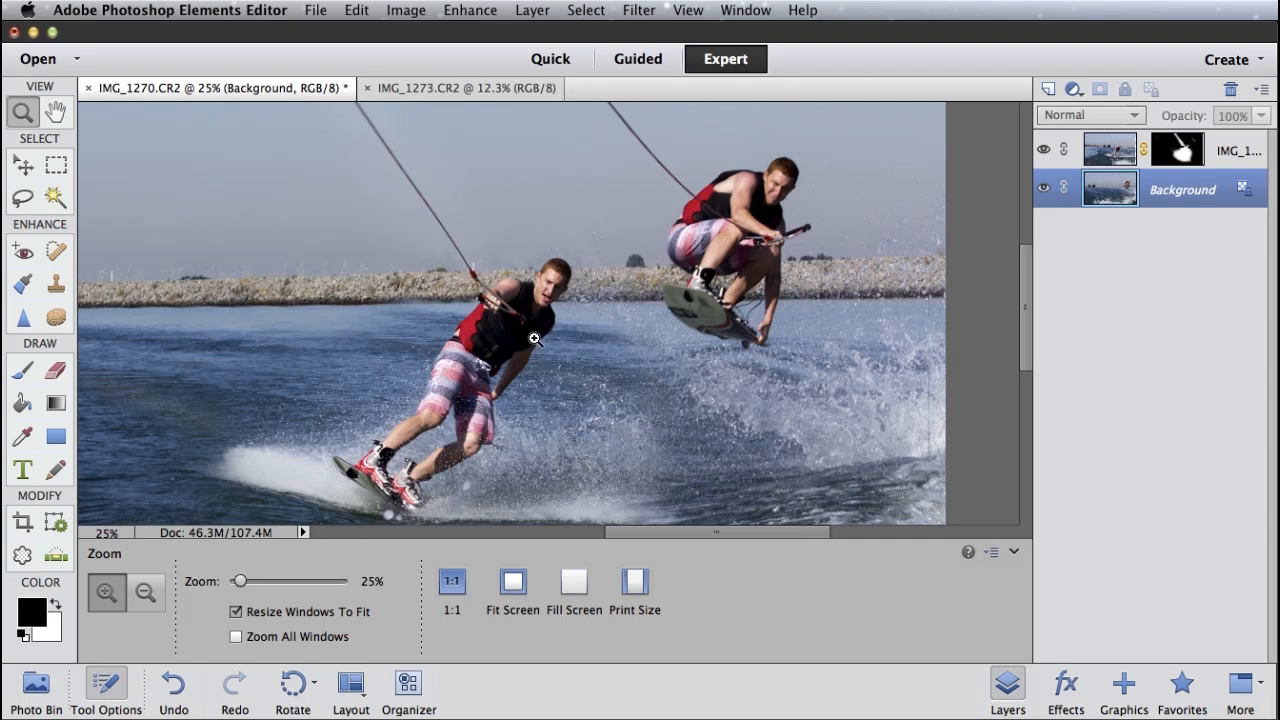
pyautogui.moveTo(614, 360)
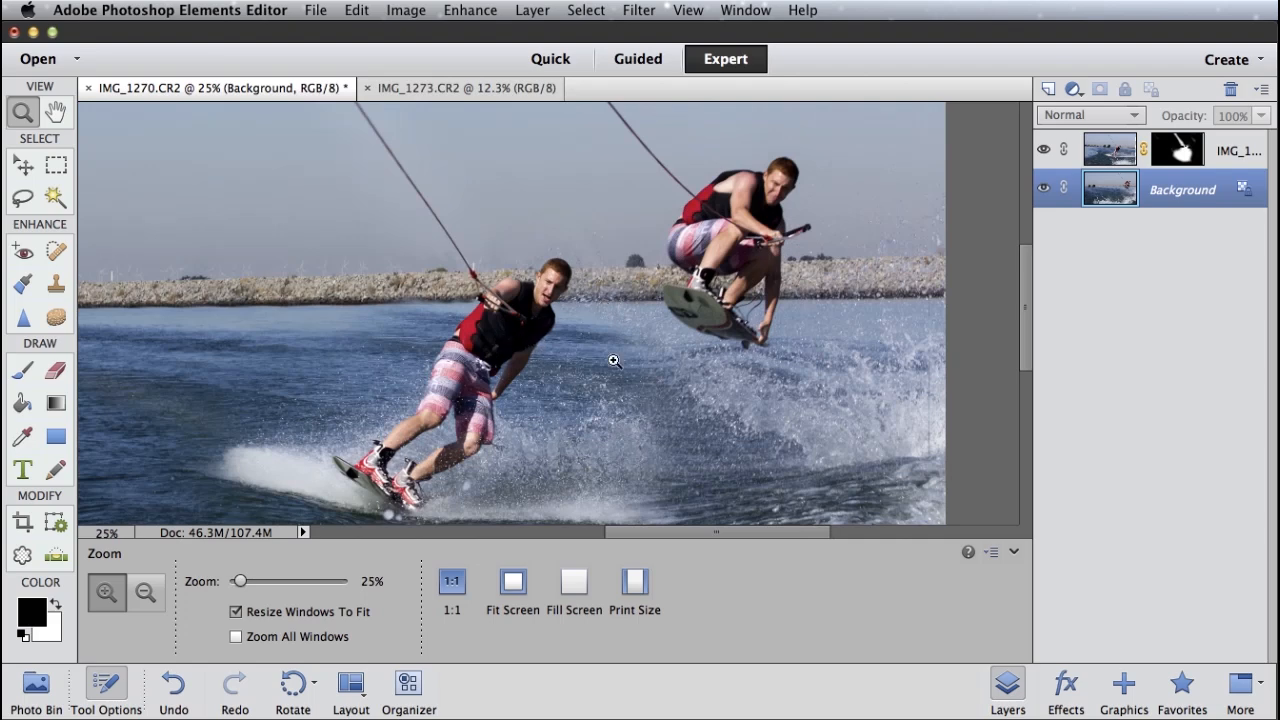
pyautogui.scroll(-3)
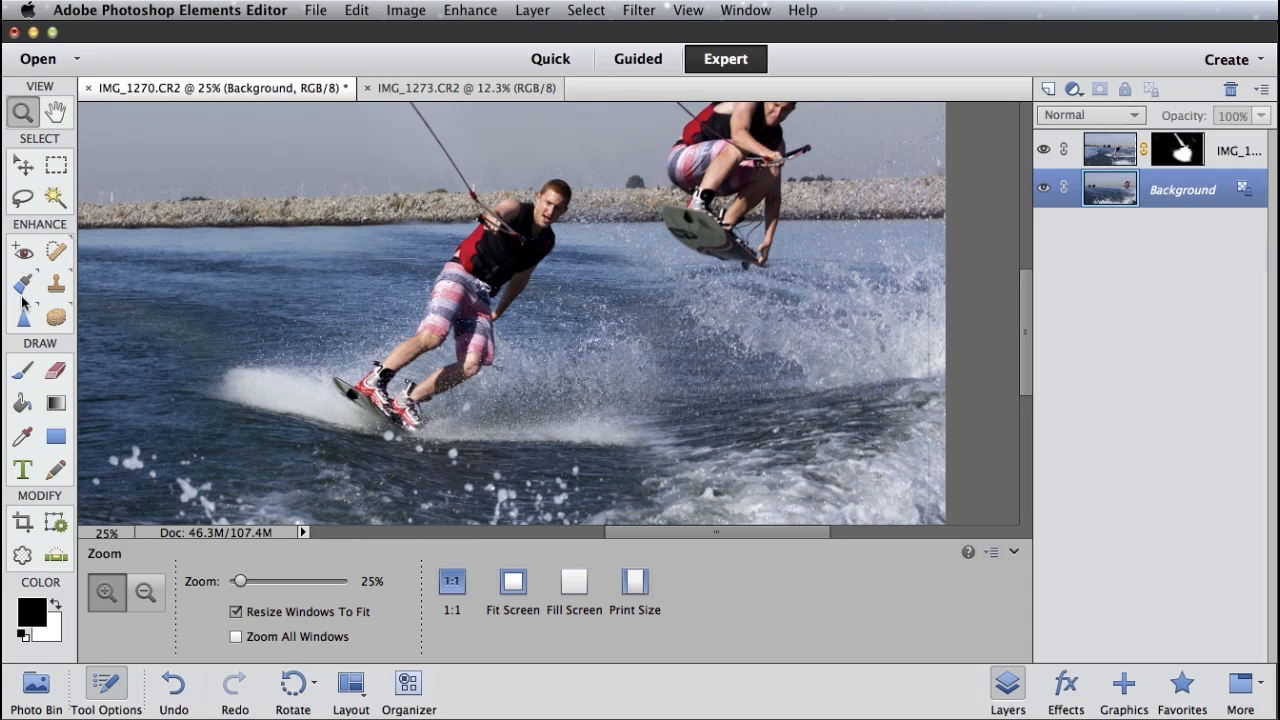
# Paint white on the rider's mask over the water spray so it blends into the other rider's wake
pyautogui.click(22, 370)
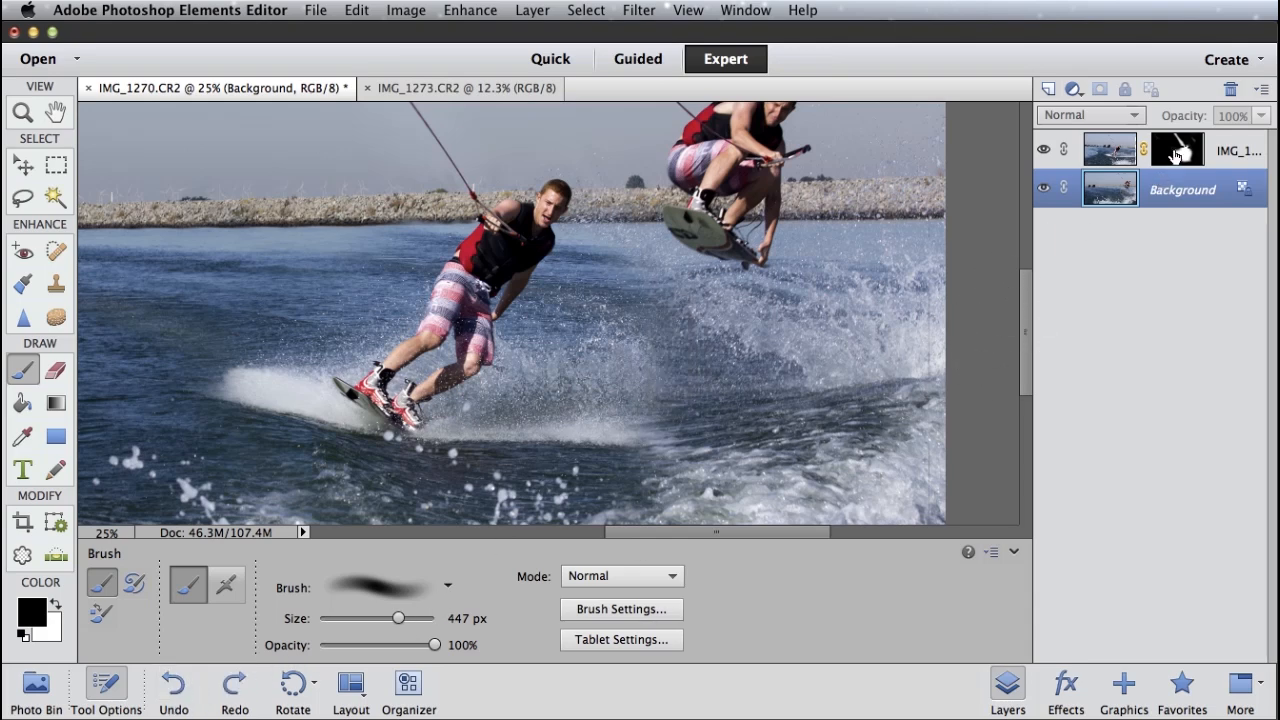
pyautogui.click(1176, 148)
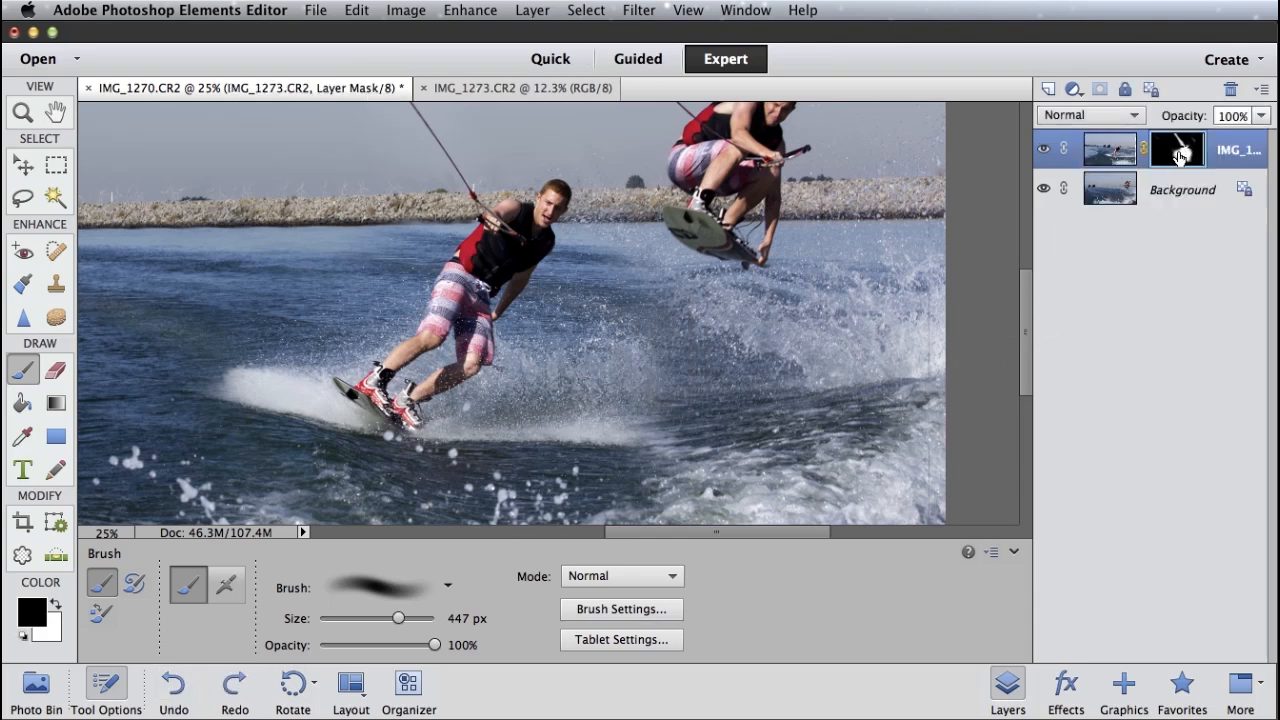
pyautogui.click(664, 410)
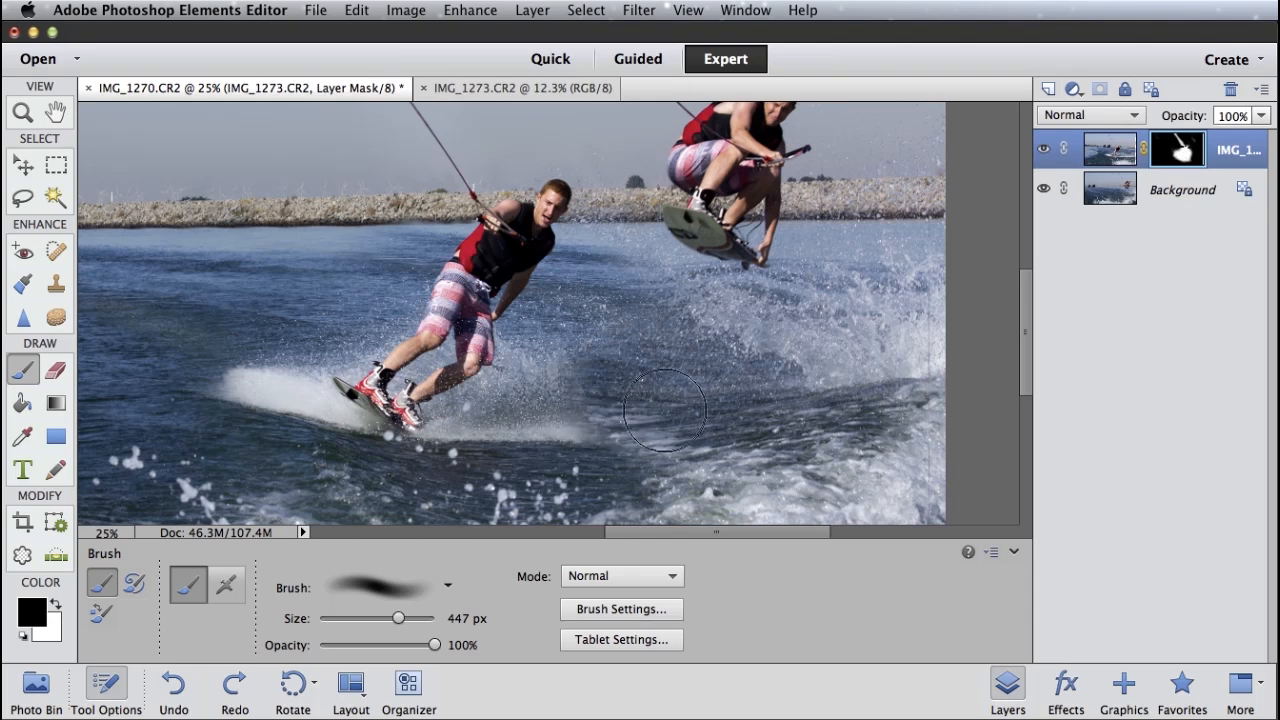
pyautogui.moveTo(556, 338)
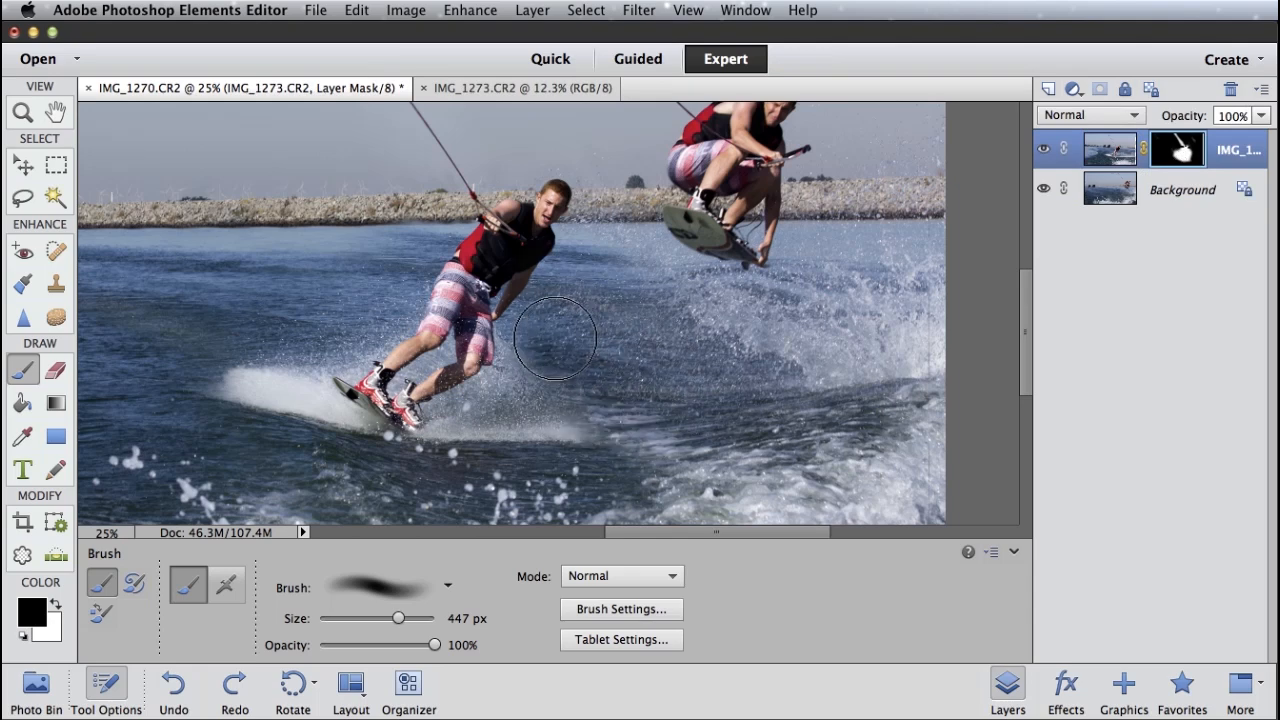
pyautogui.moveTo(720, 356)
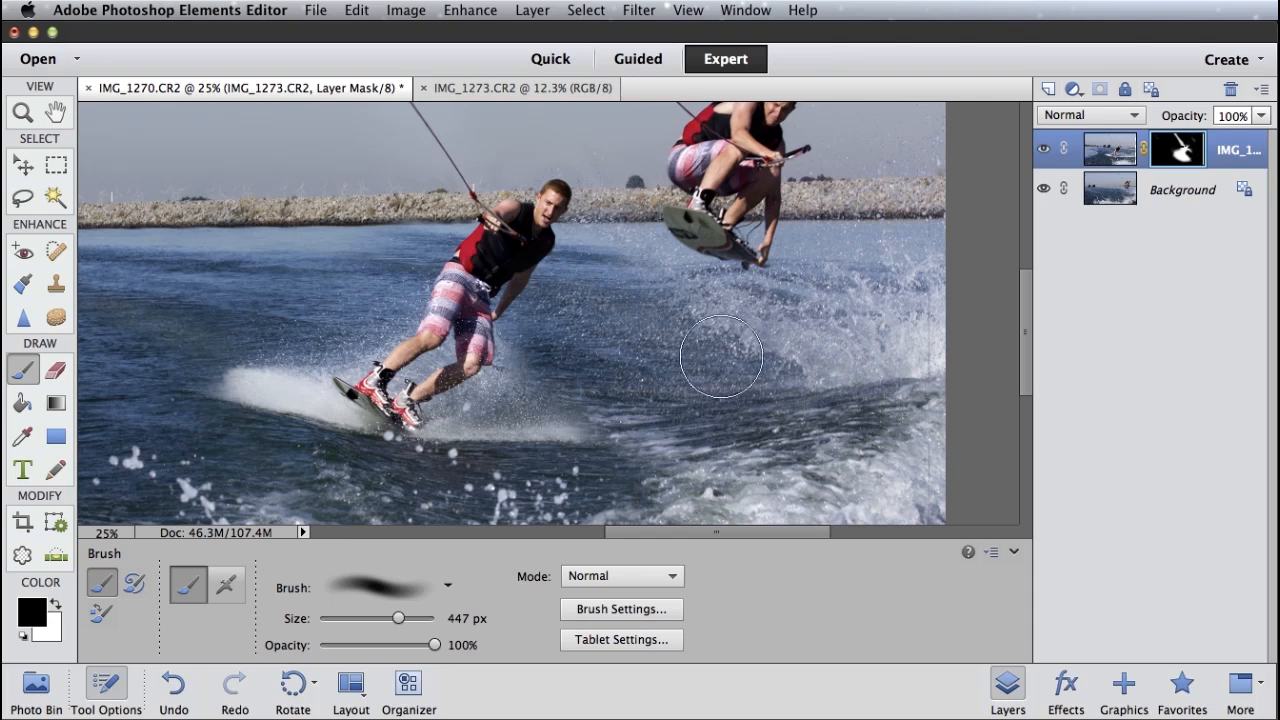
pyautogui.moveTo(56, 636)
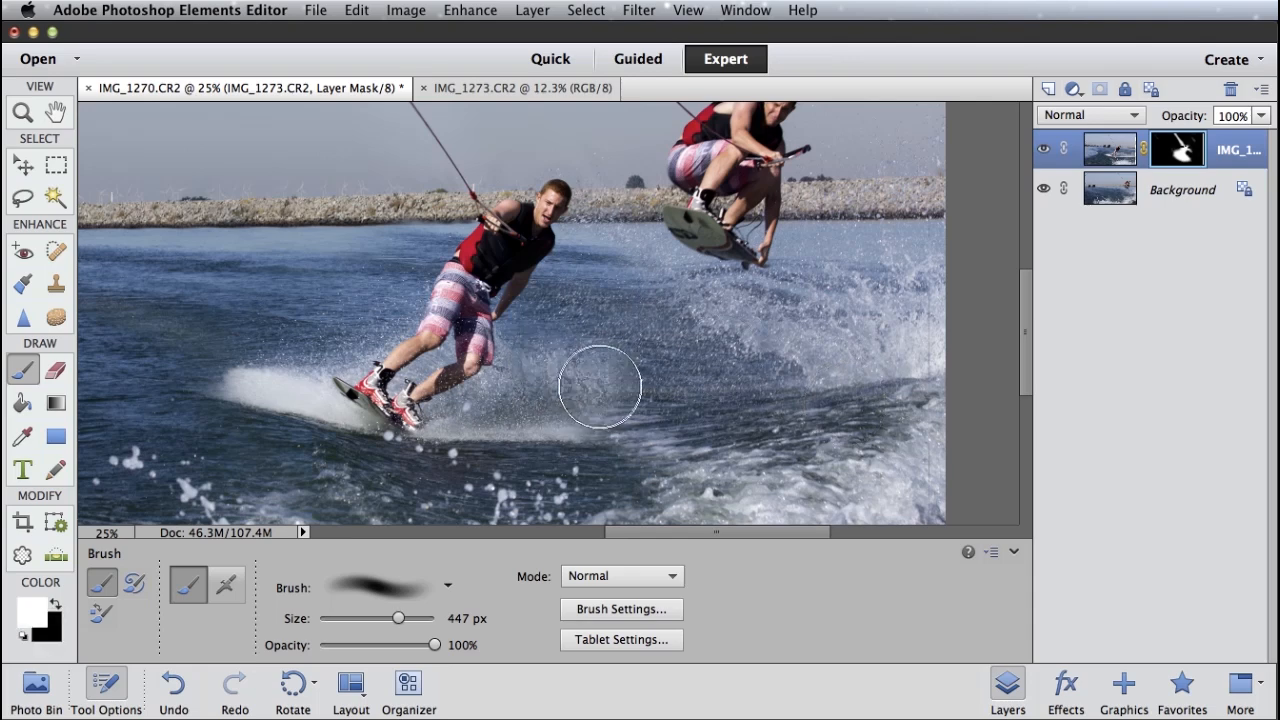
pyautogui.moveTo(624, 400)
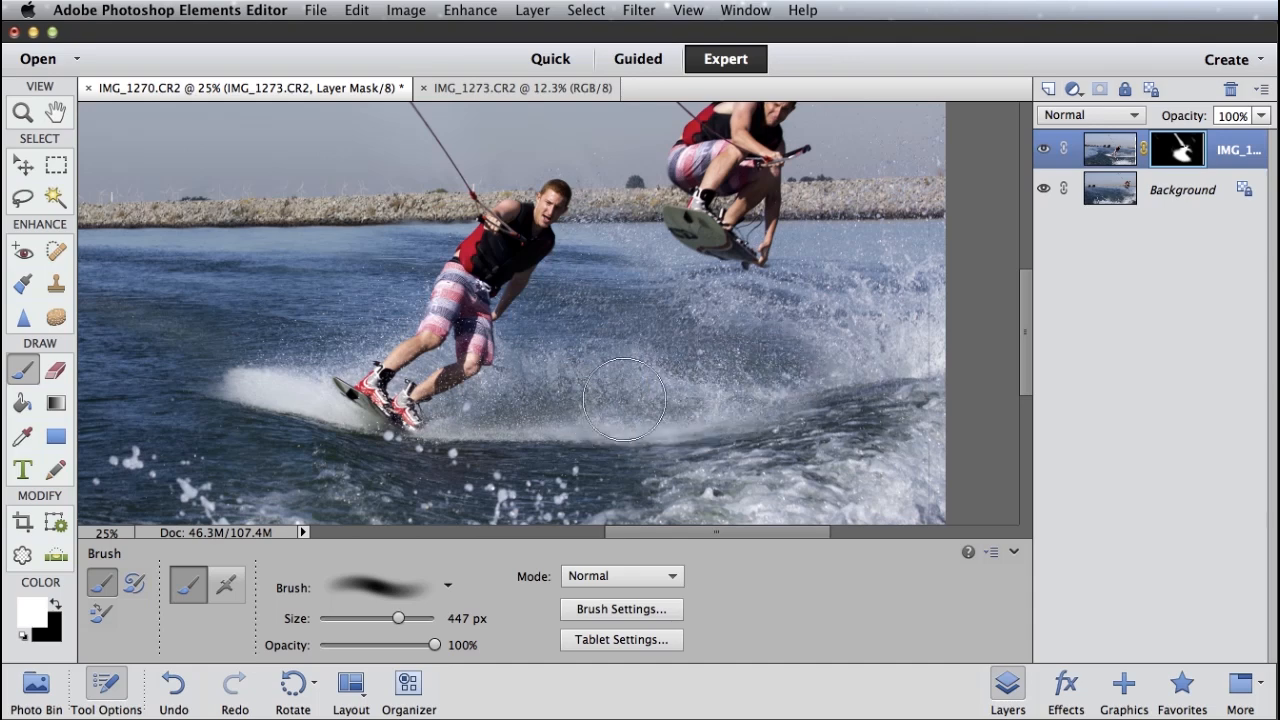
pyautogui.moveTo(832, 284)
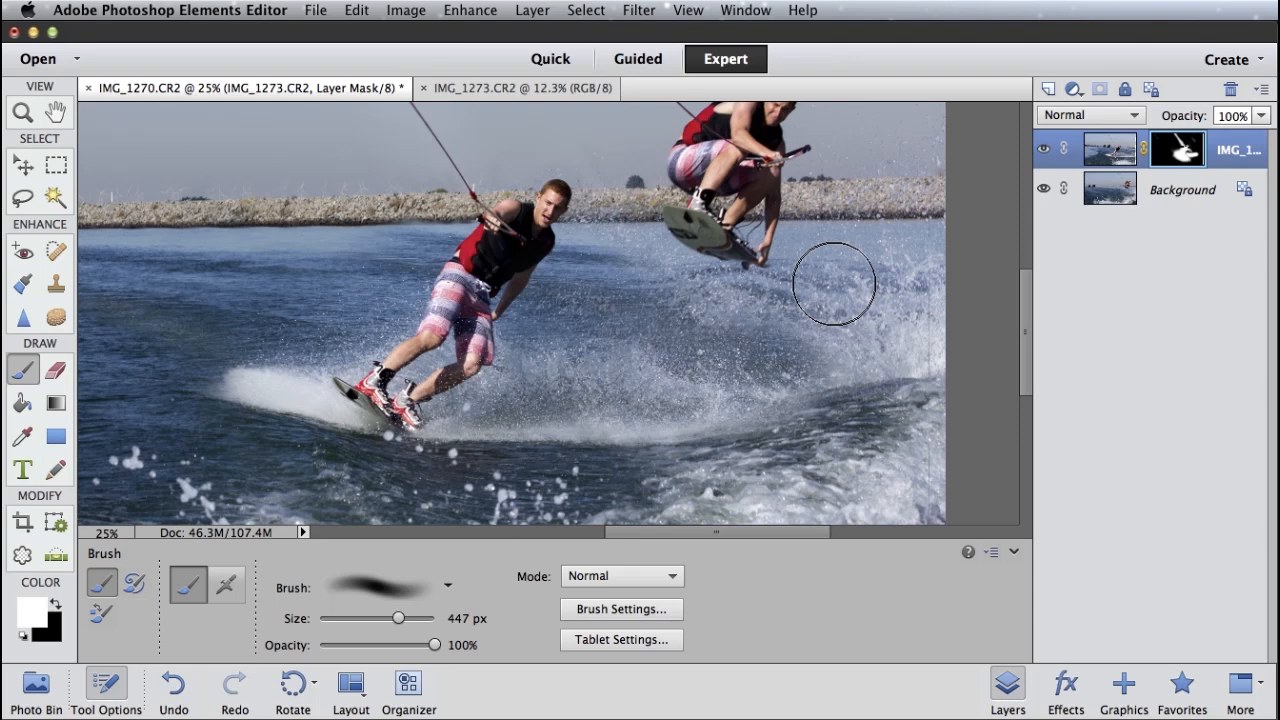
pyautogui.click(56, 112)
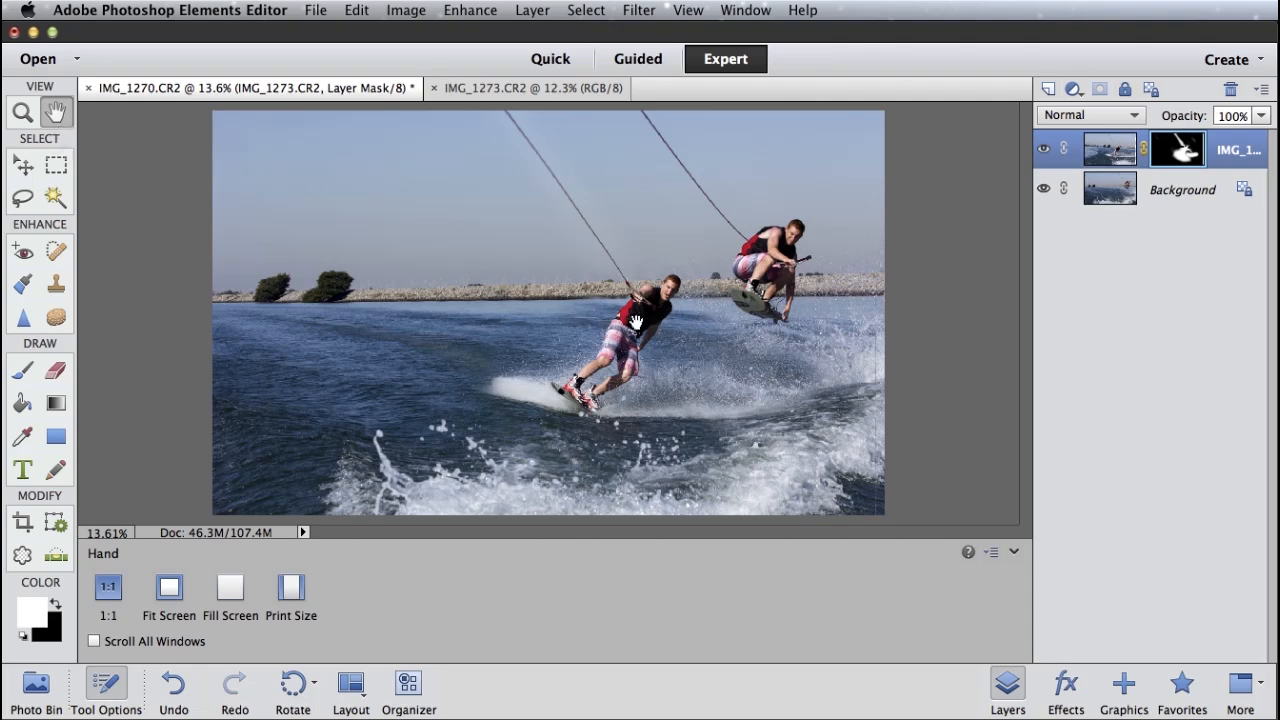
pyautogui.moveTo(964, 264)
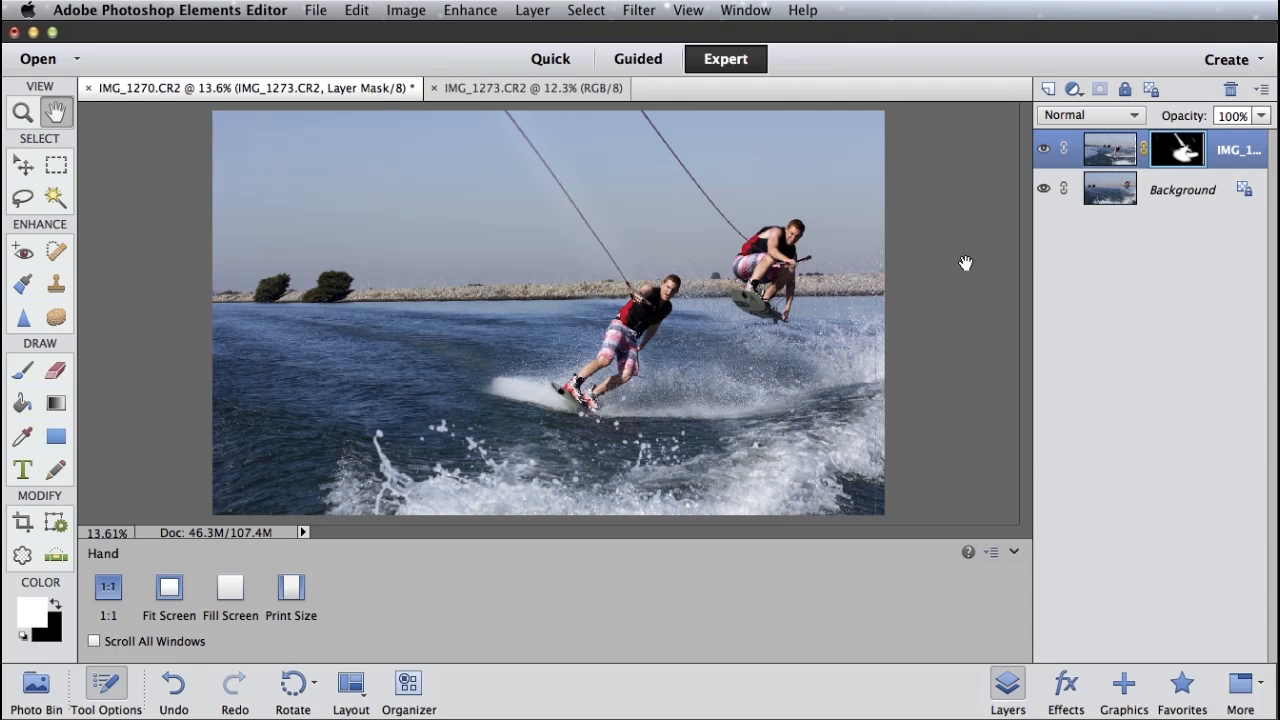
pyautogui.moveTo(1200, 170)
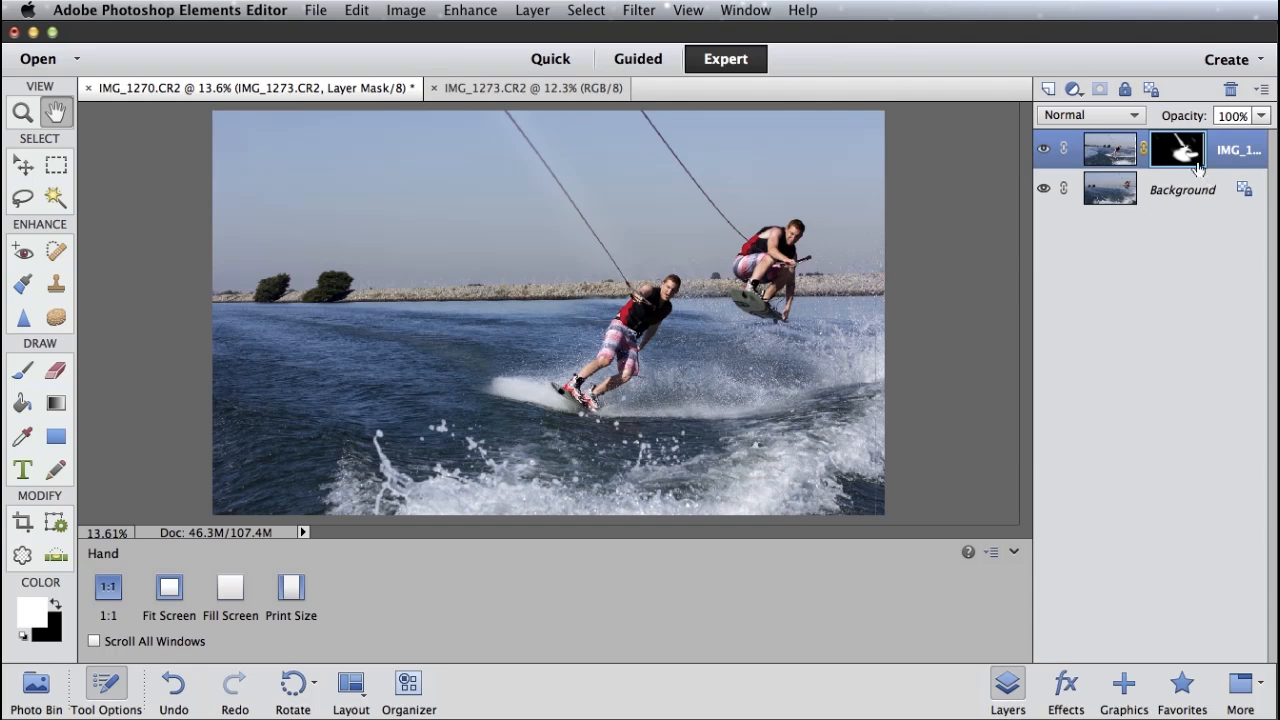
# Make the jumping-rider Background layer the active layer
pyautogui.click(1110, 148)
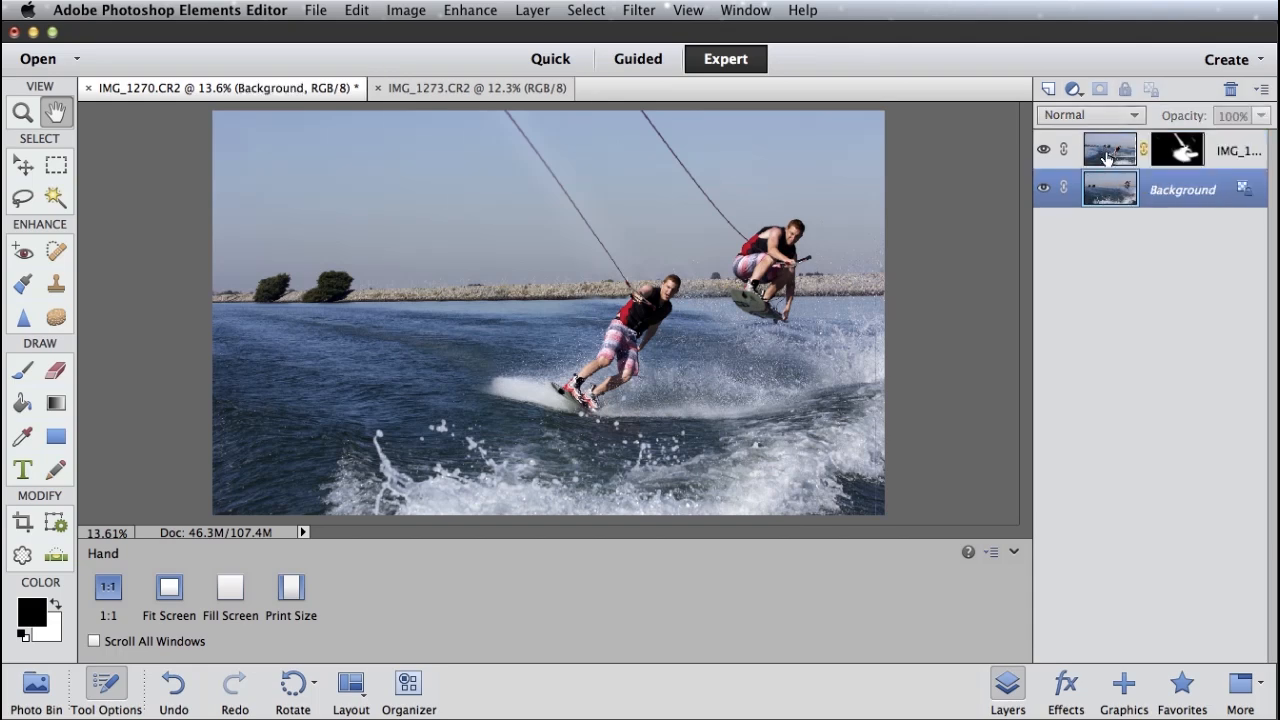
# Type red text 'Stitching Photos Together' on three lines in the upper-left sky
pyautogui.click(1176, 148)
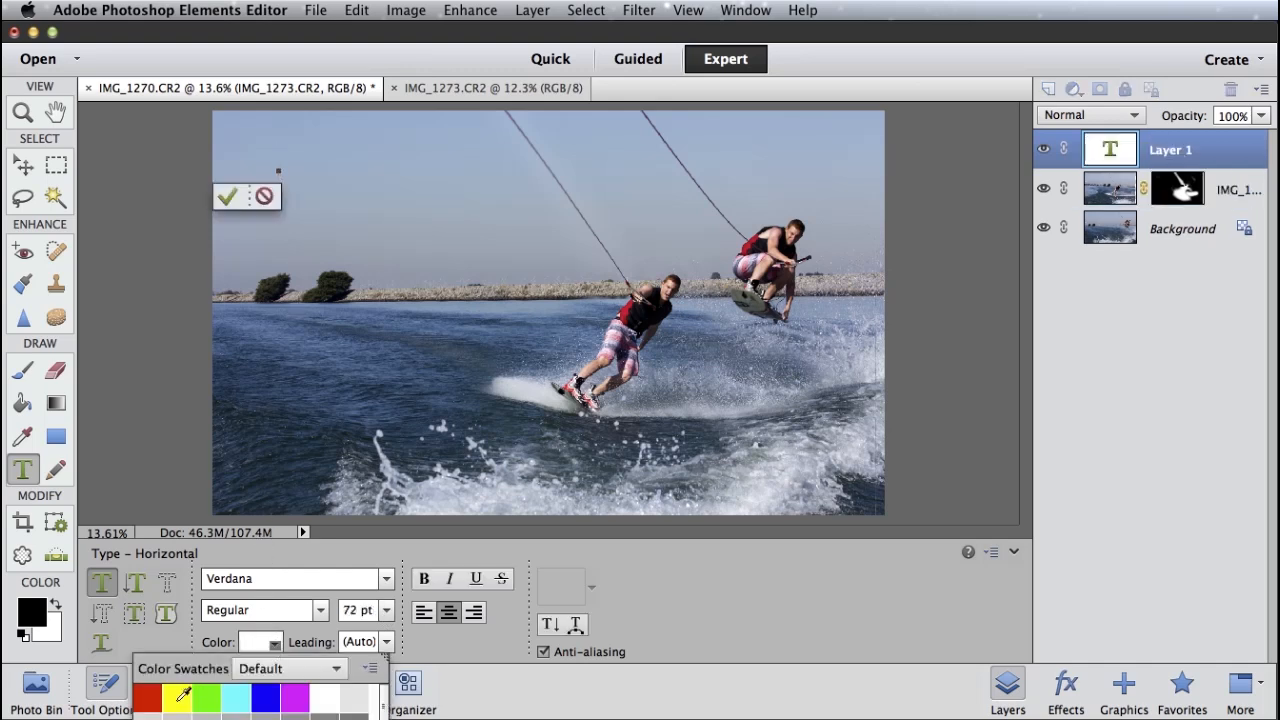
pyautogui.click(146, 696)
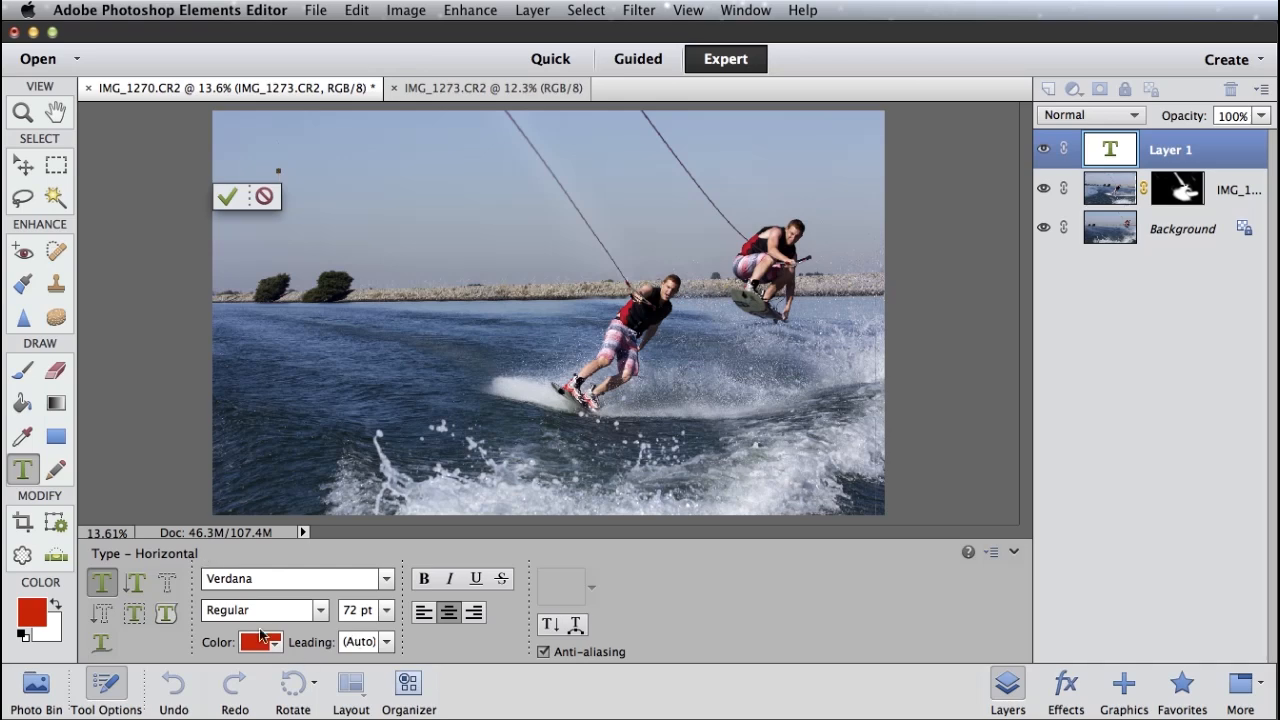
pyautogui.moveTo(378, 500)
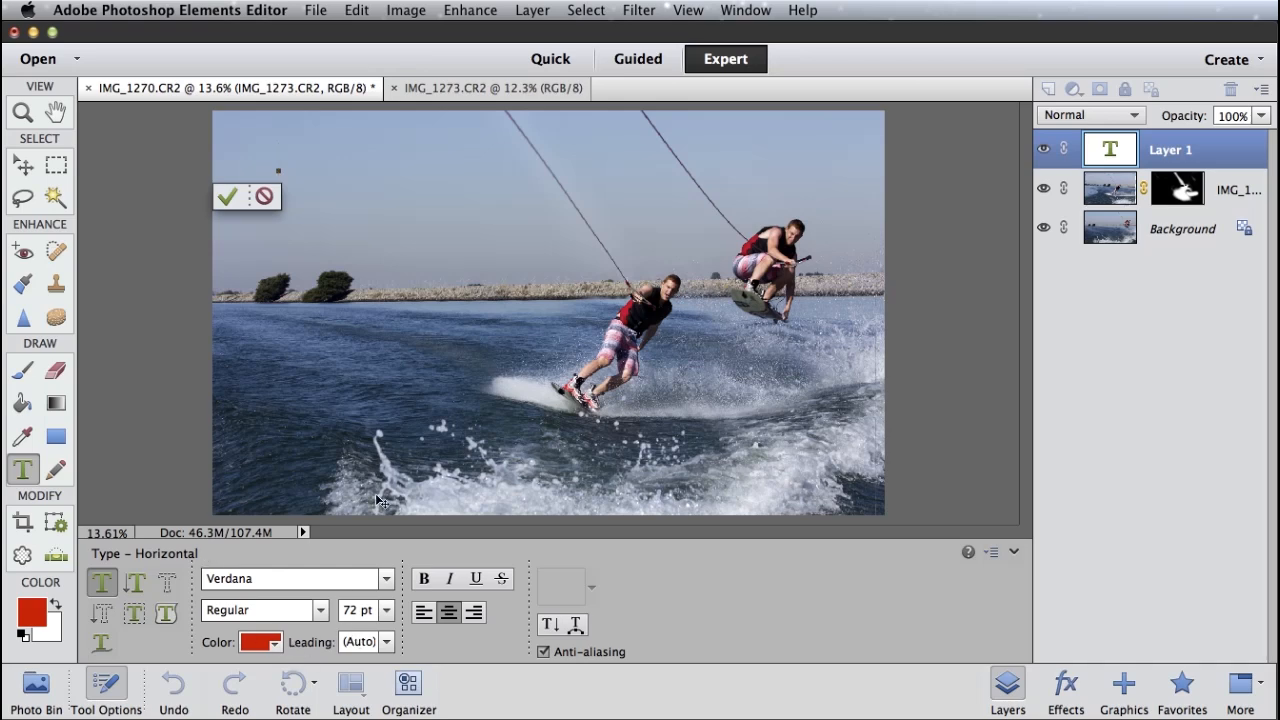
pyautogui.write('Stictchin')
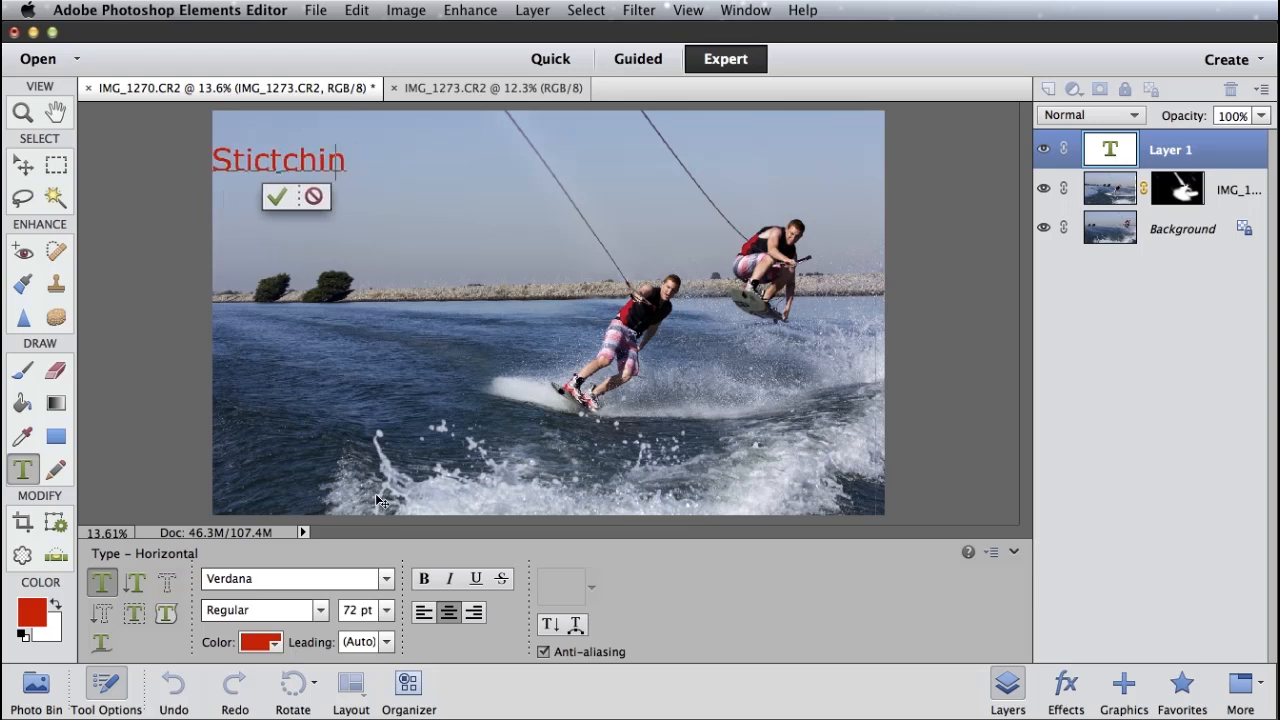
pyautogui.press('Backspace')
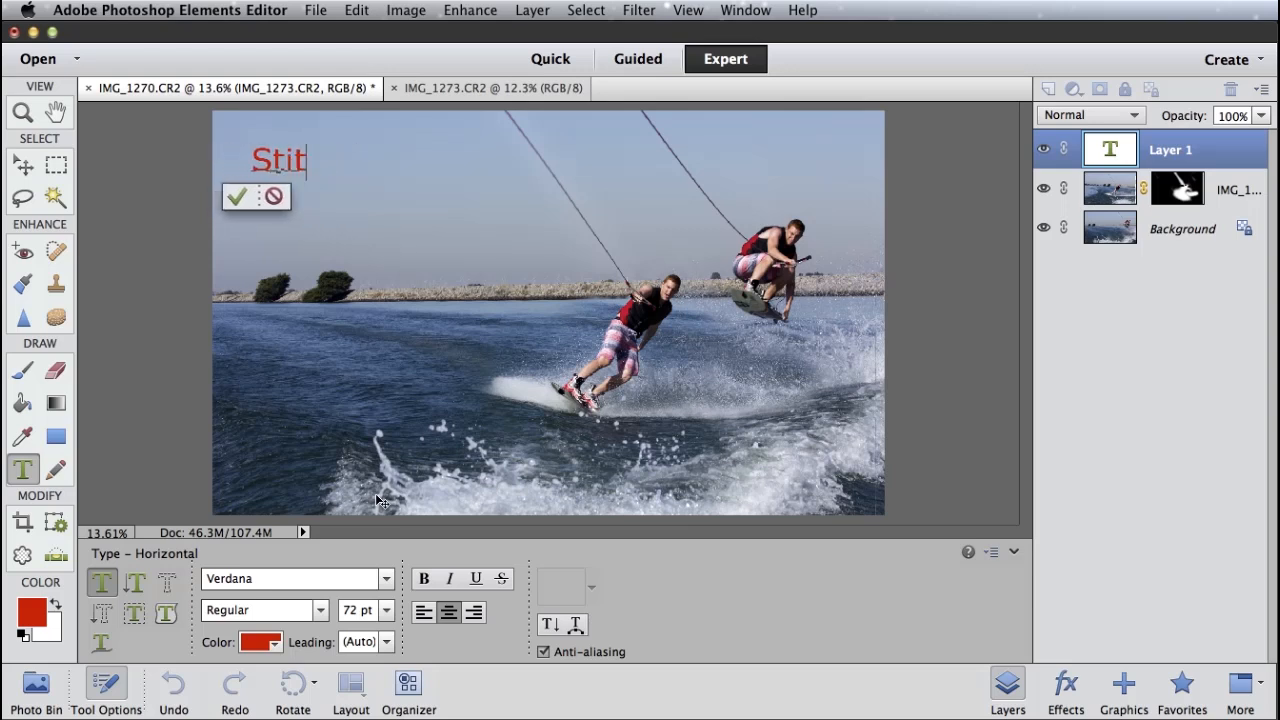
pyautogui.write('ching')
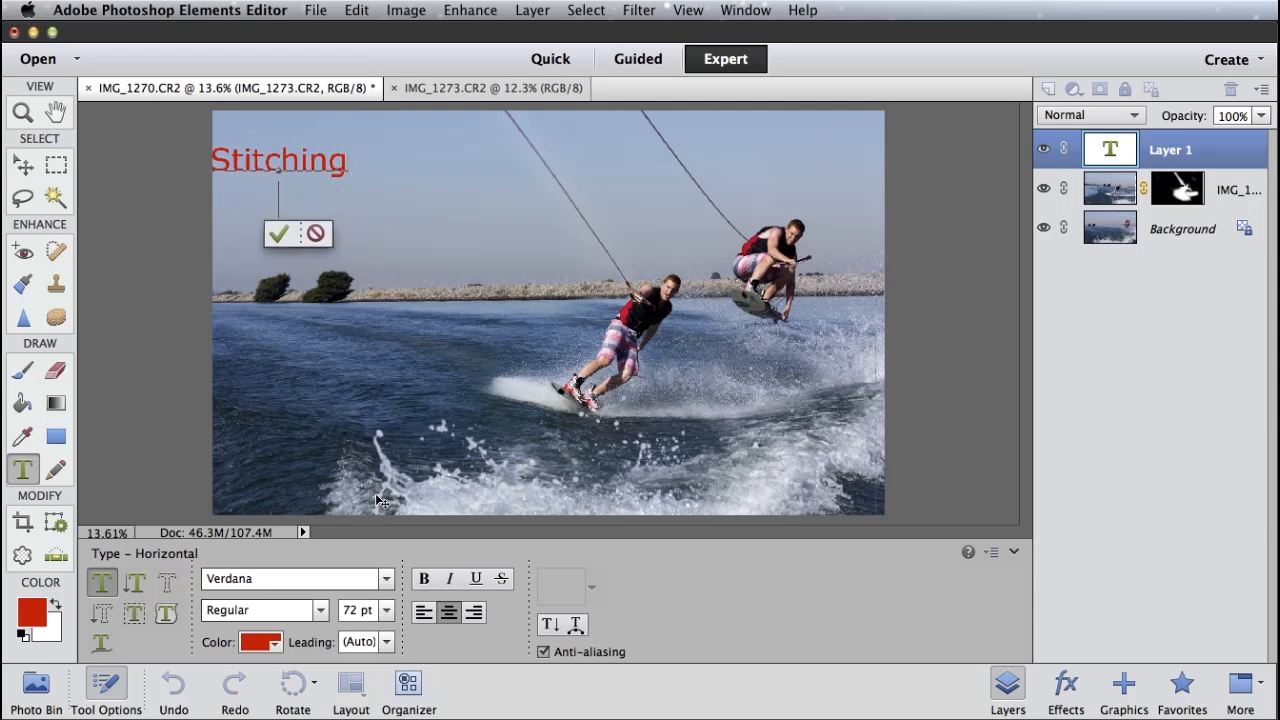
pyautogui.write('Photos')
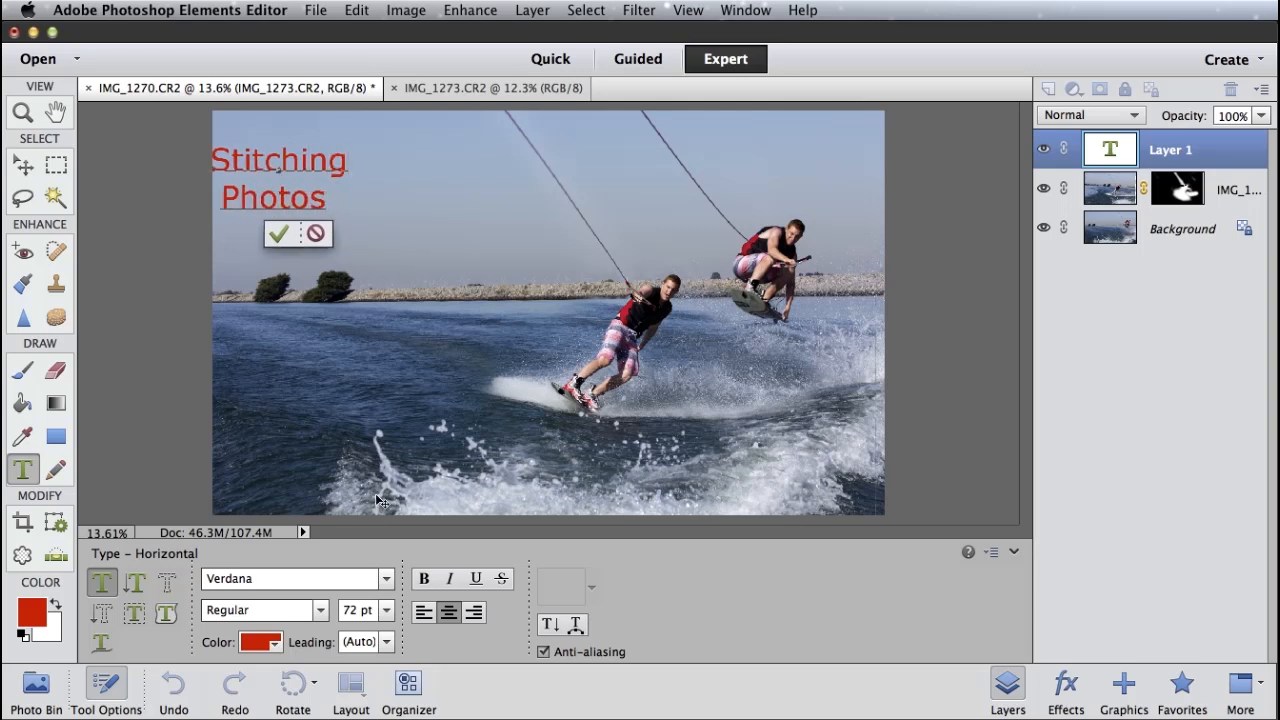
pyautogui.write('Toge')
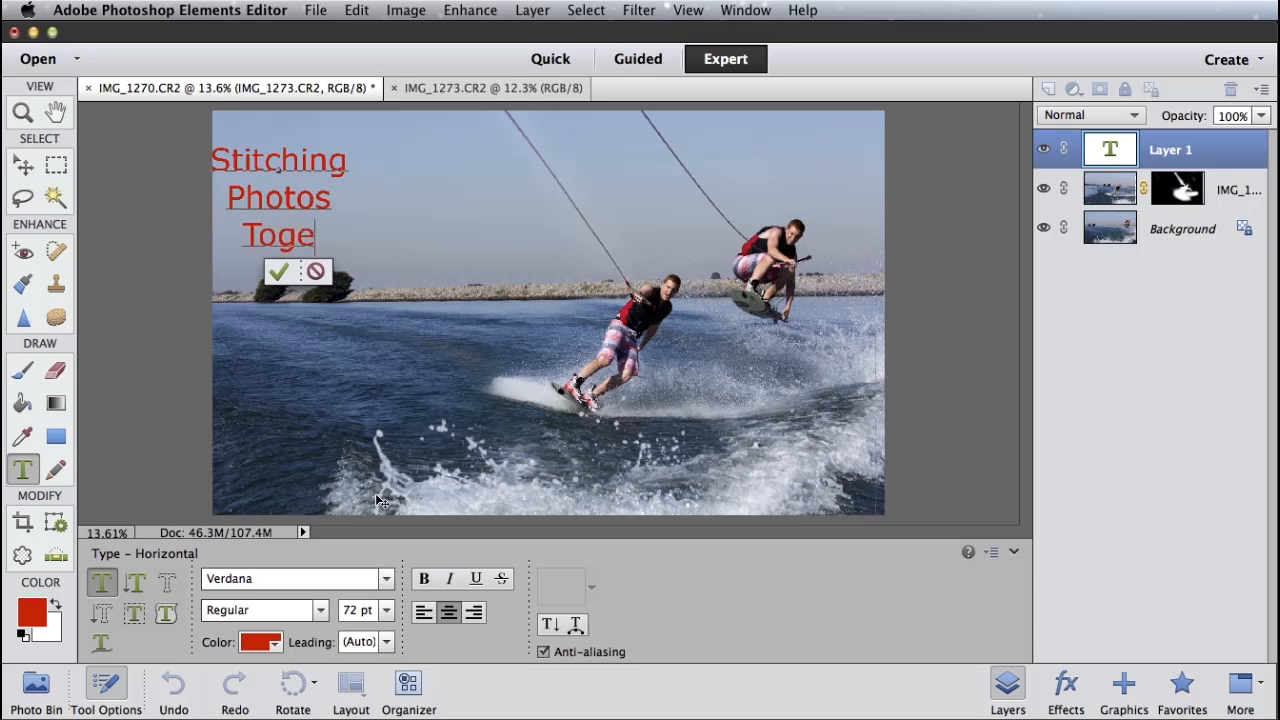
pyautogui.write('ther')
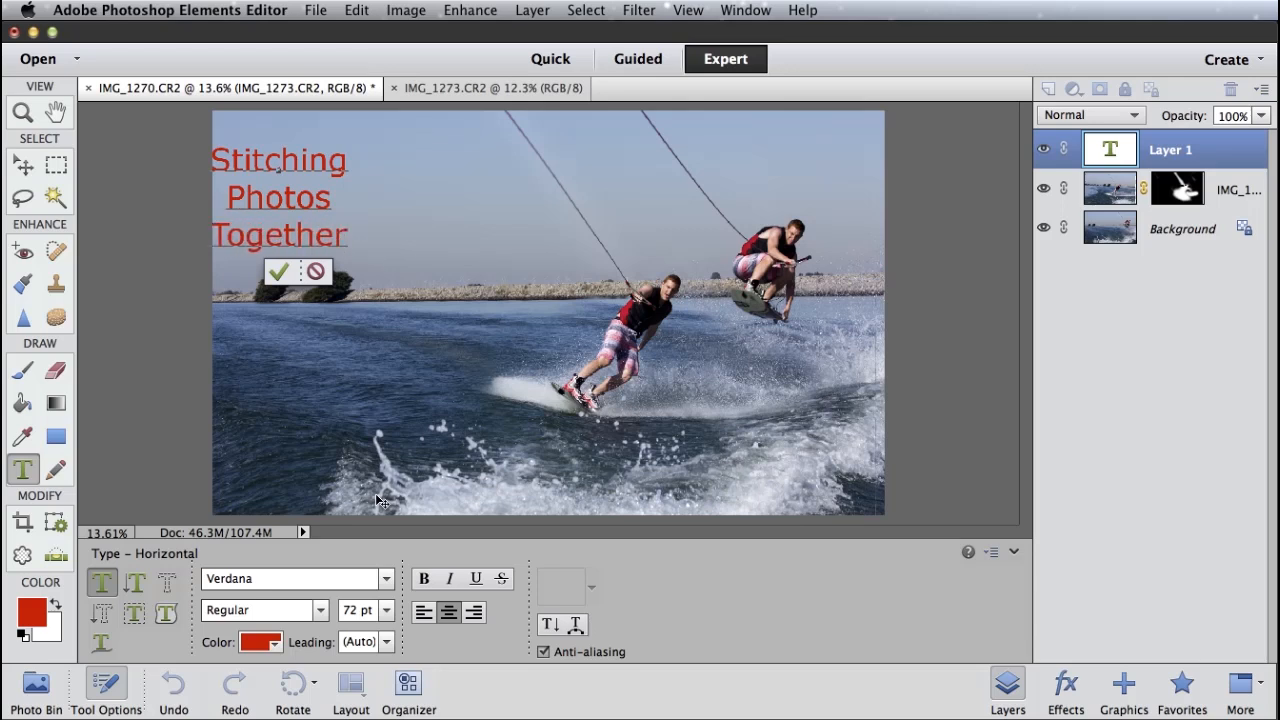
# Commit the text layer and drag it into the upper-left sky above the shoreline
pyautogui.click(278, 272)
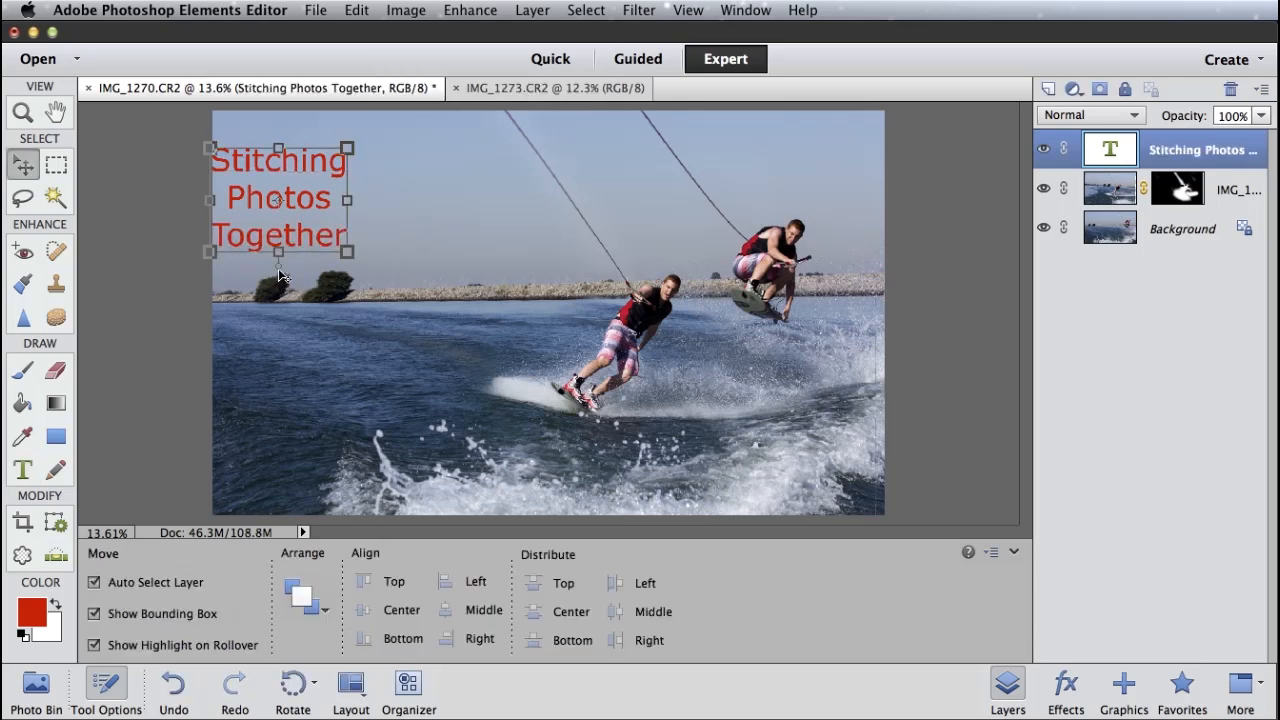
pyautogui.moveTo(22, 164)
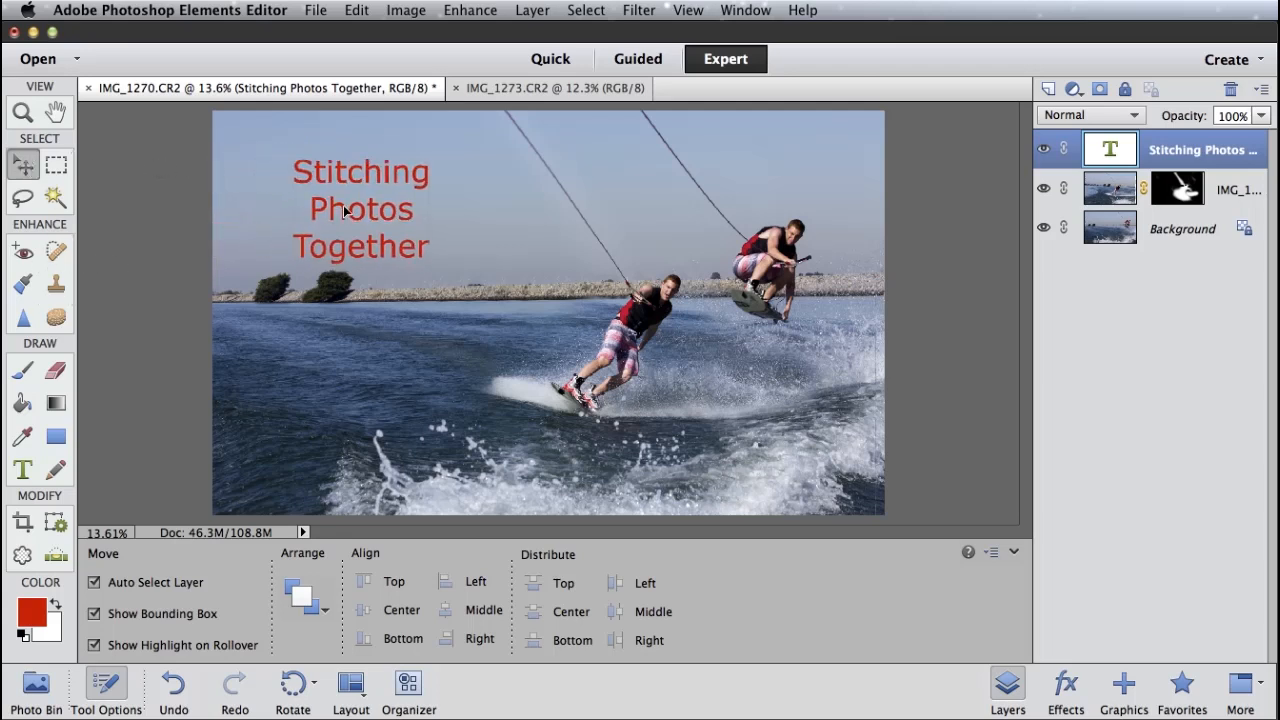
pyautogui.moveTo(360, 208); pyautogui.dragTo(388, 358)
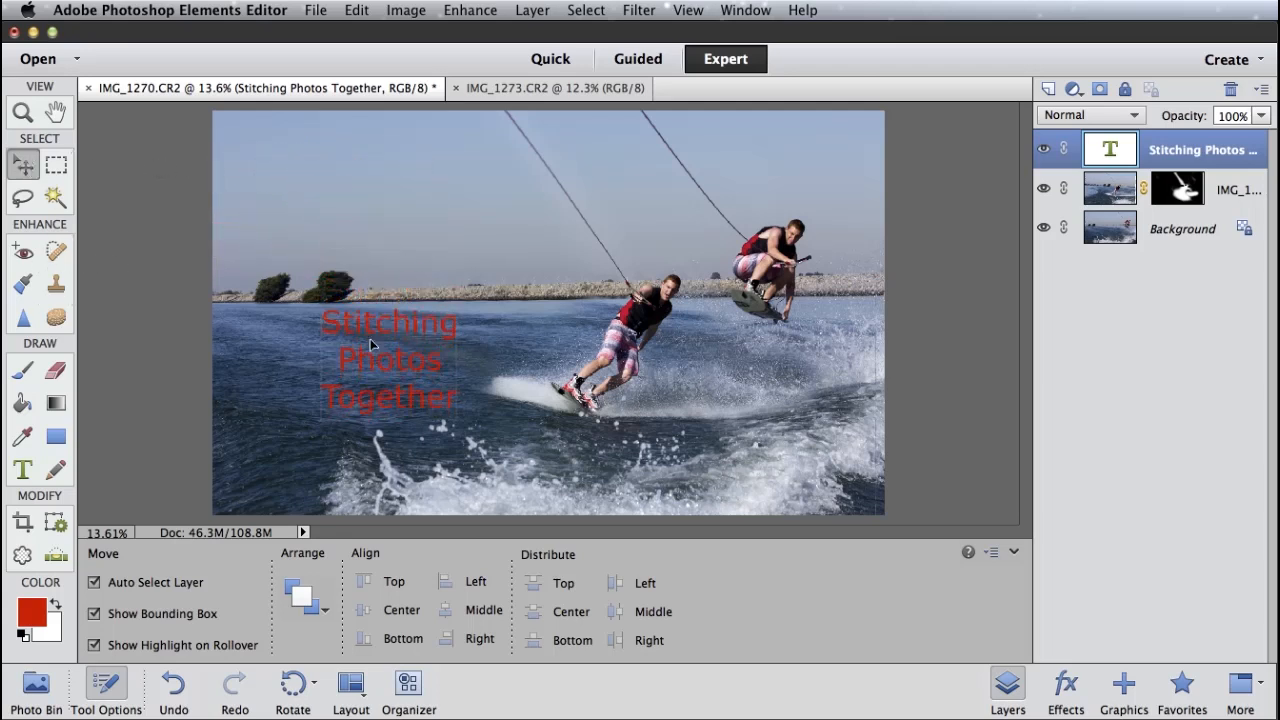
pyautogui.moveTo(388, 358); pyautogui.dragTo(352, 200)
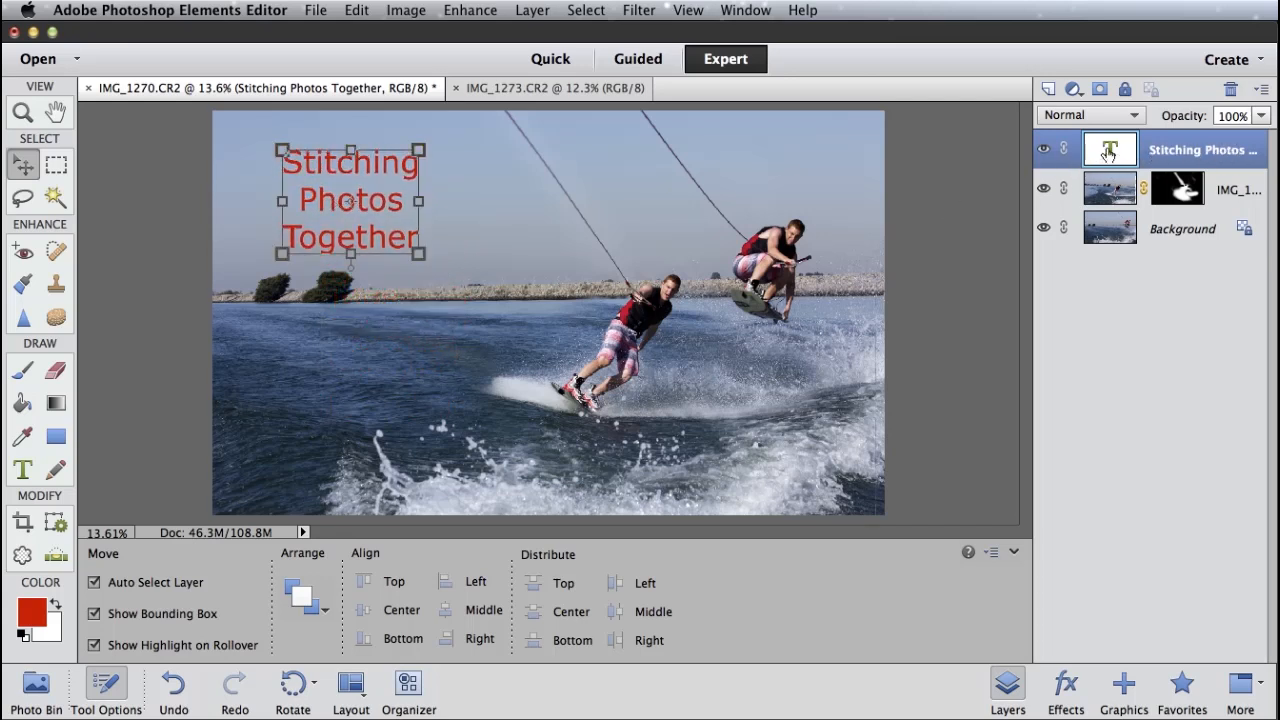
pyautogui.moveTo(1184, 156)
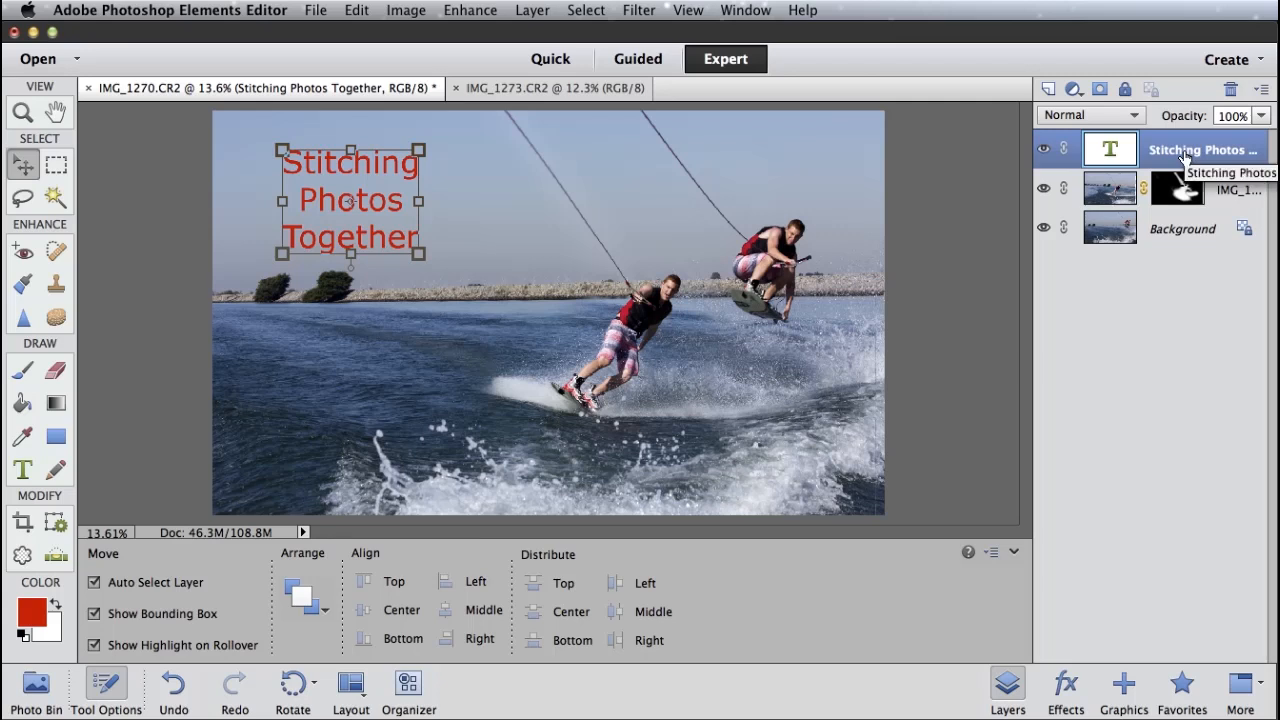
pyautogui.moveTo(352, 174)
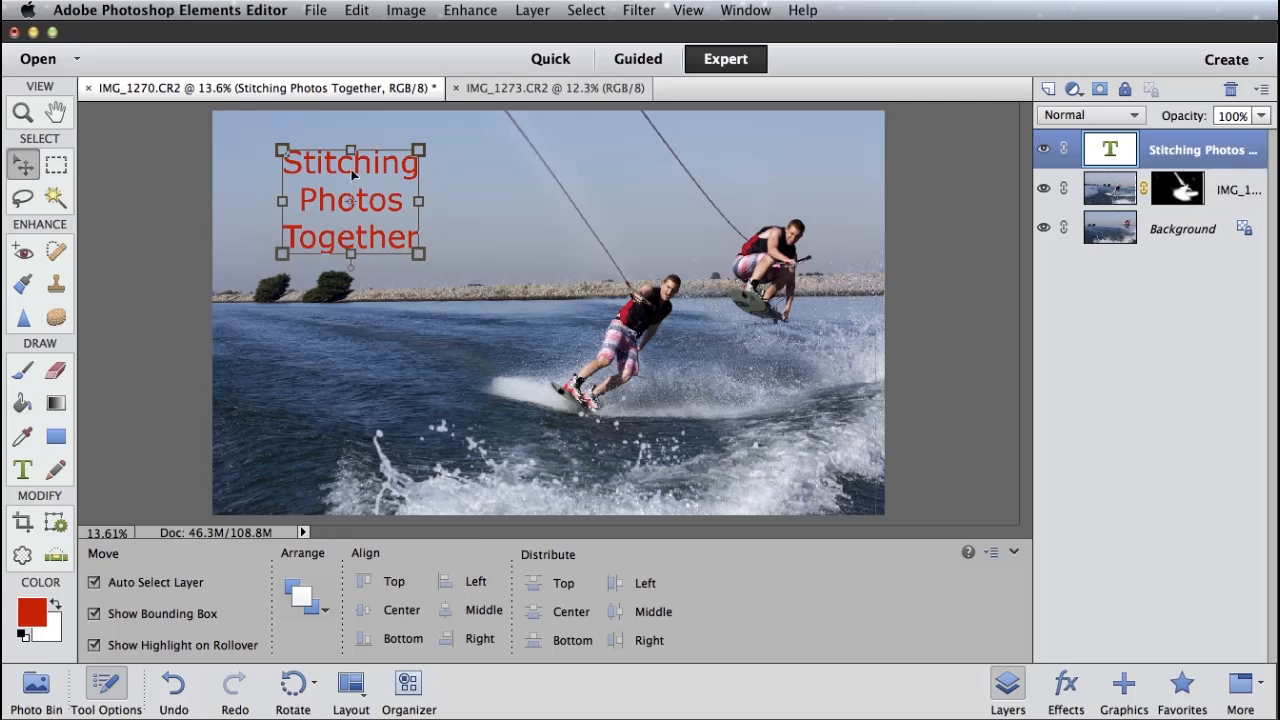
pyautogui.moveTo(350, 200); pyautogui.dragTo(336, 190)
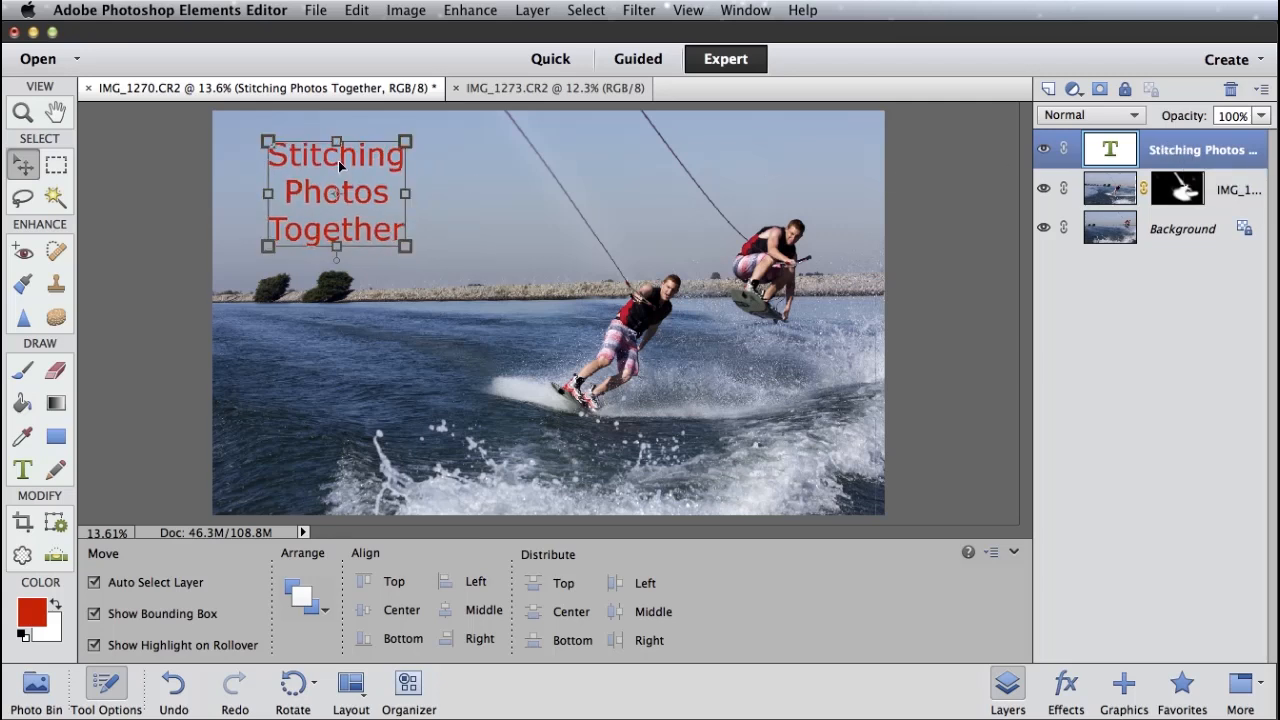
# Apply a Drop Shadows layer style from Effects > Styles to the red title text
pyautogui.click(1064, 684)
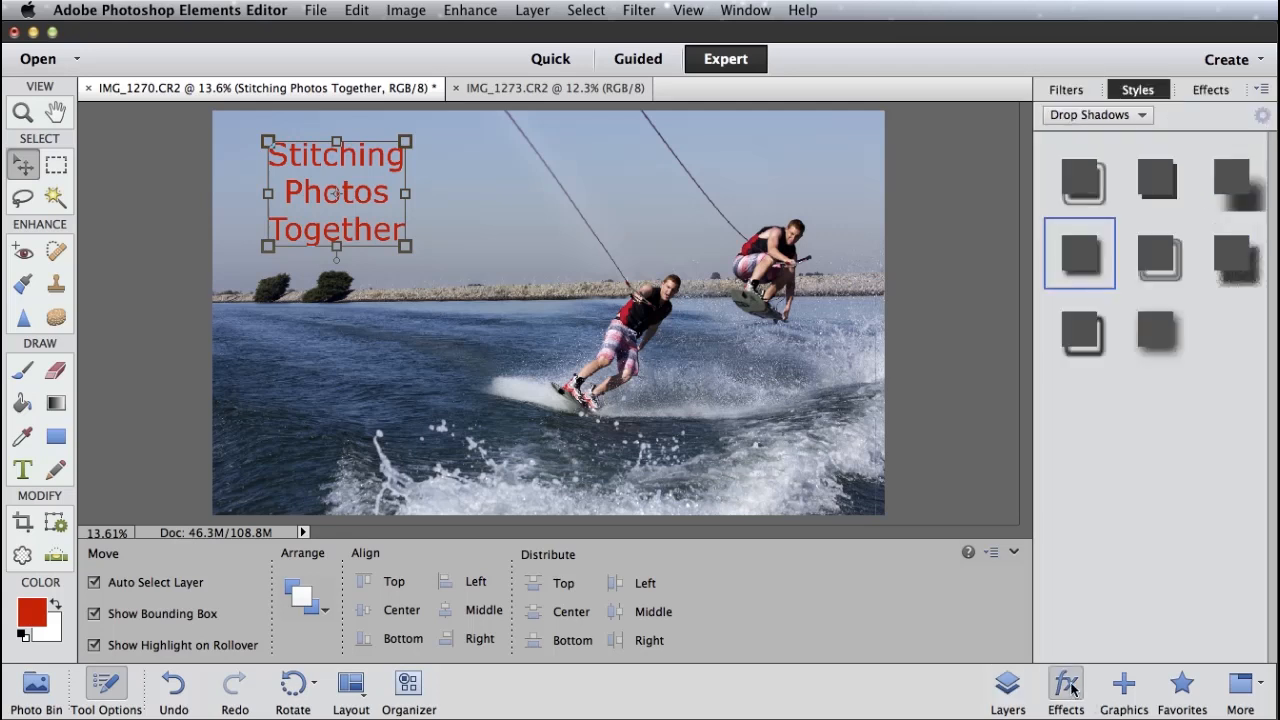
pyautogui.click(1096, 114)
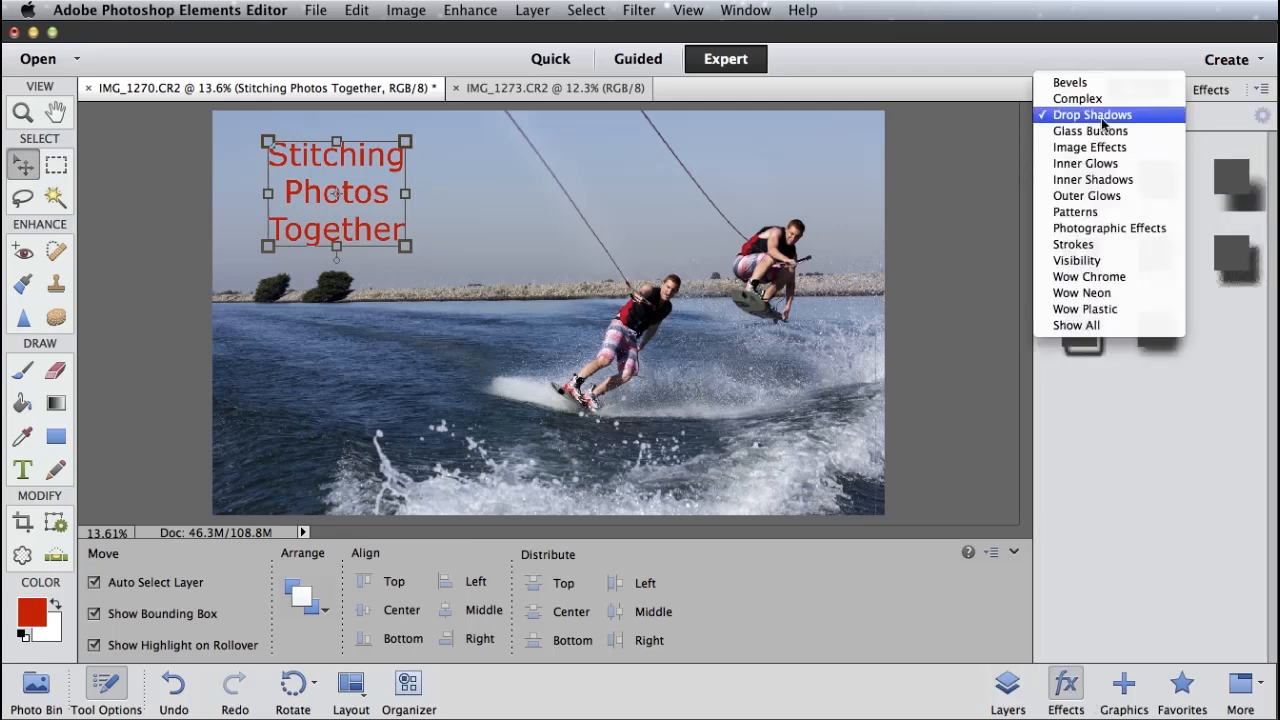
pyautogui.click(1092, 114)
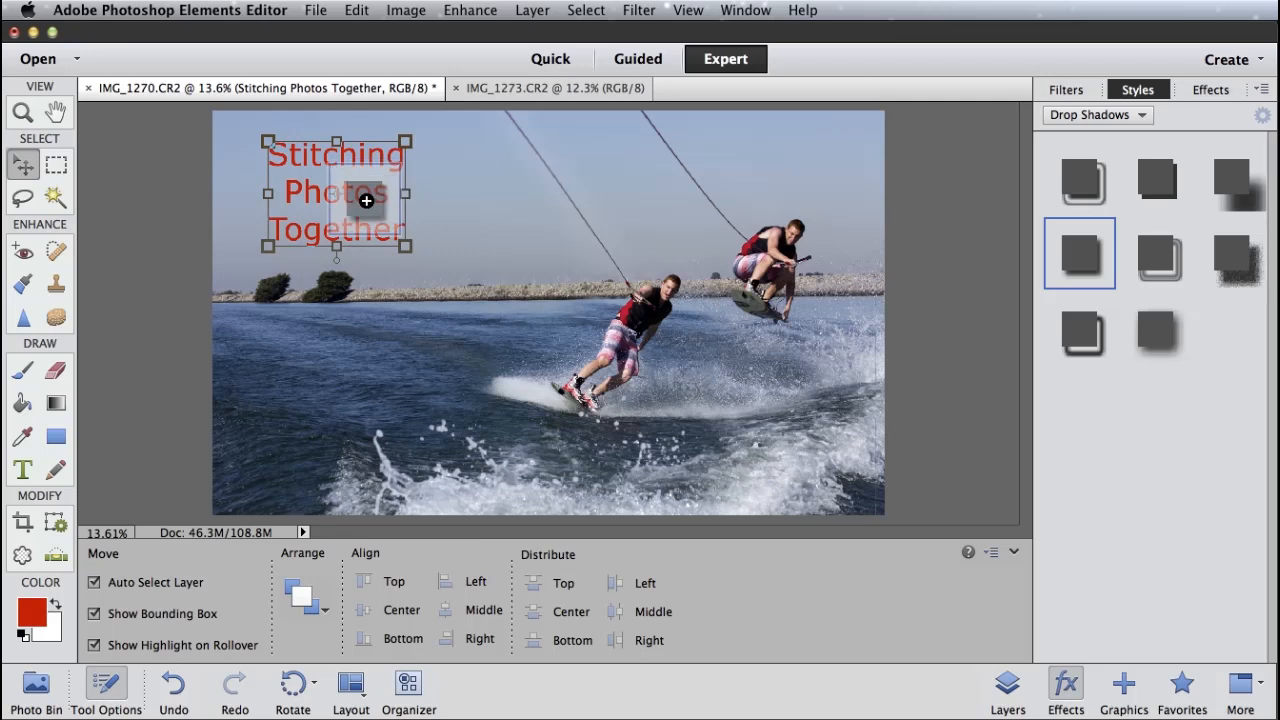
pyautogui.click(492, 256)
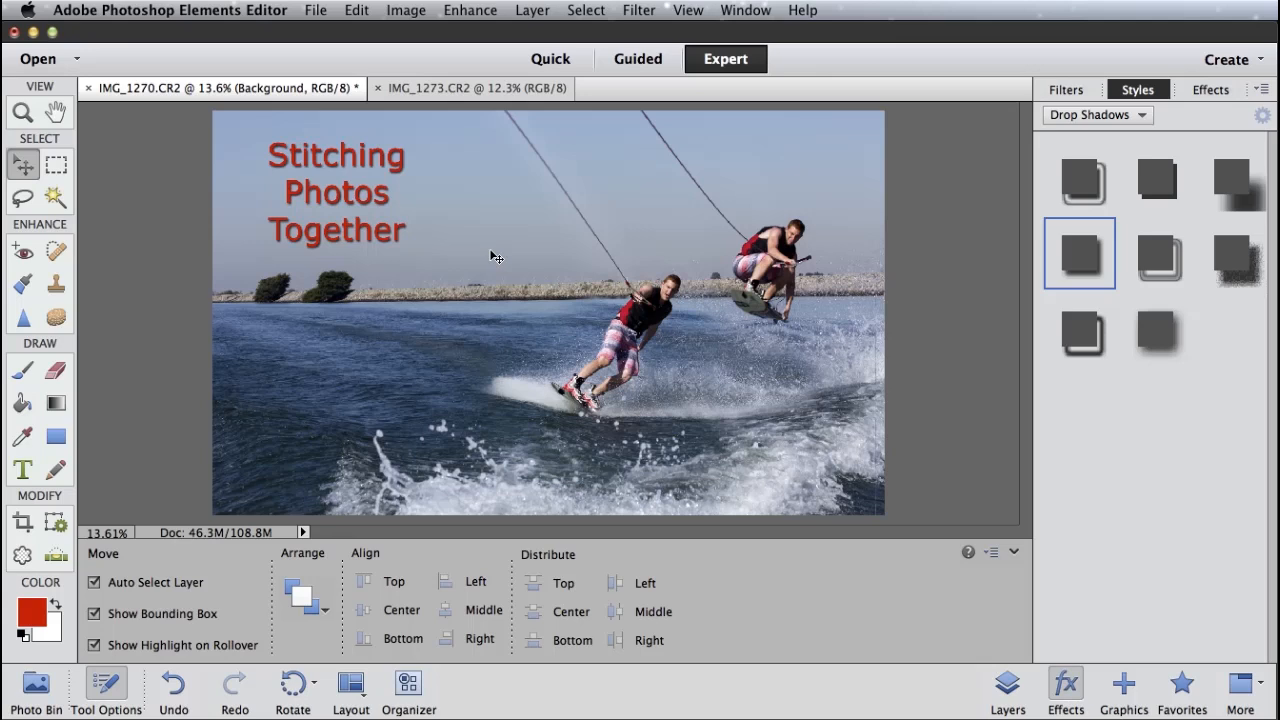
pyautogui.moveTo(718, 264)
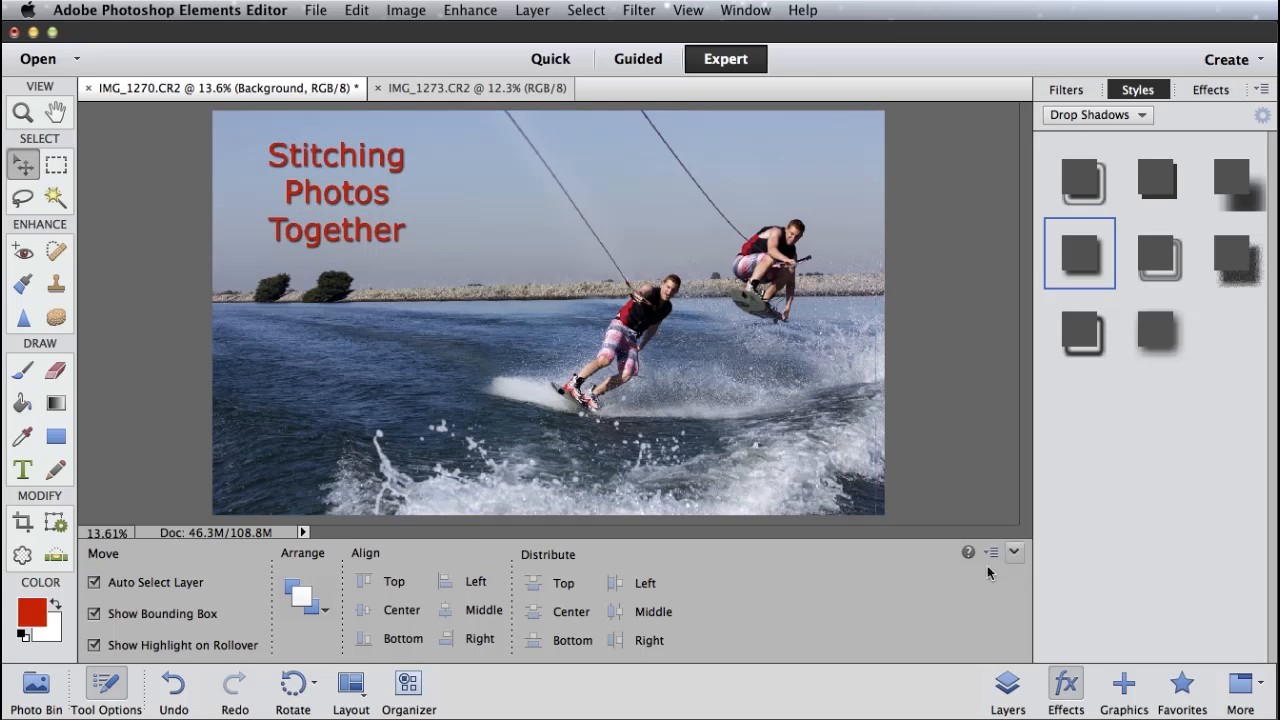
# Show the Layers panel again from the bottom panel bar
pyautogui.click(1008, 684)
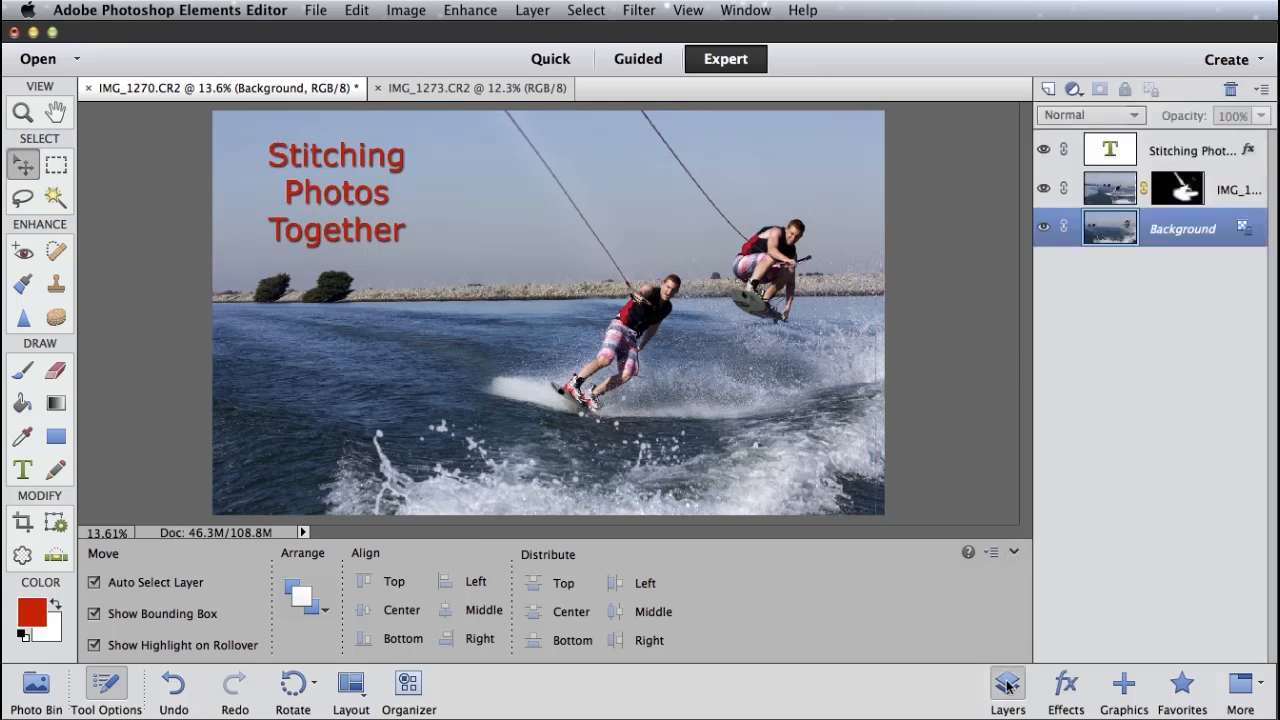